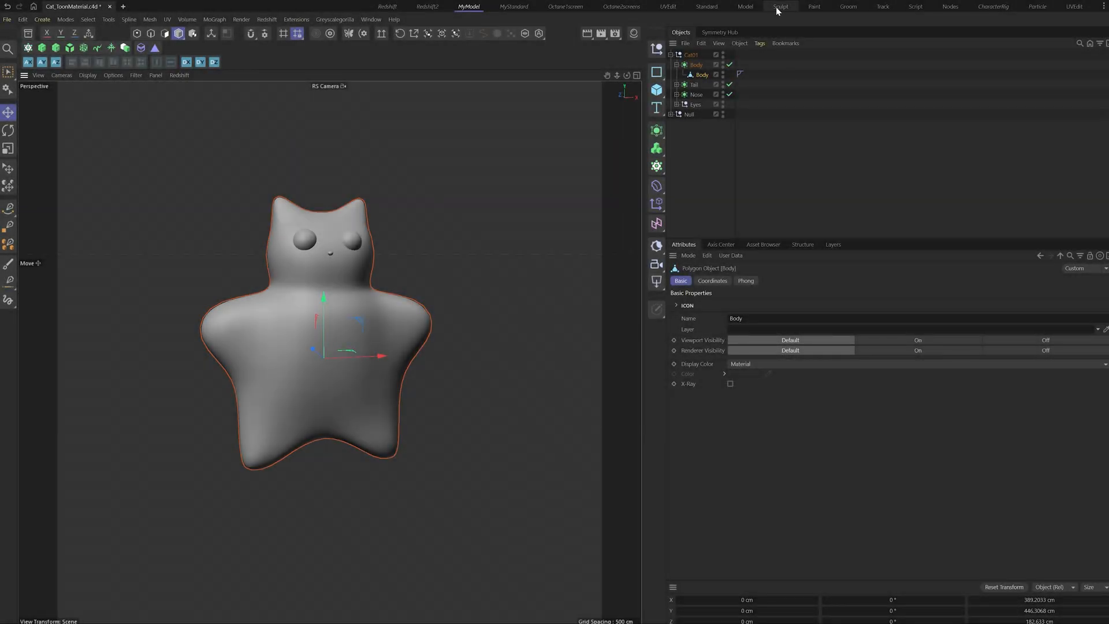
- In the UV Edit layout, path-select the seam edges around the neck and down the body
{"action": "left_click", "coordinate": [667, 7]}
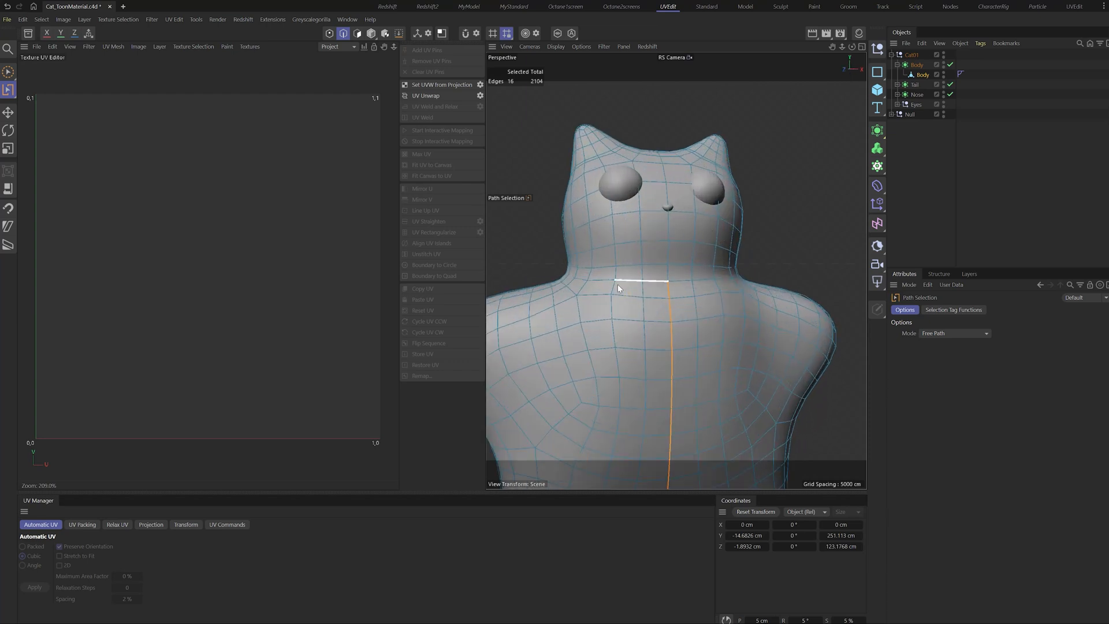
{"action": "left_click", "coordinate": [732, 285]}
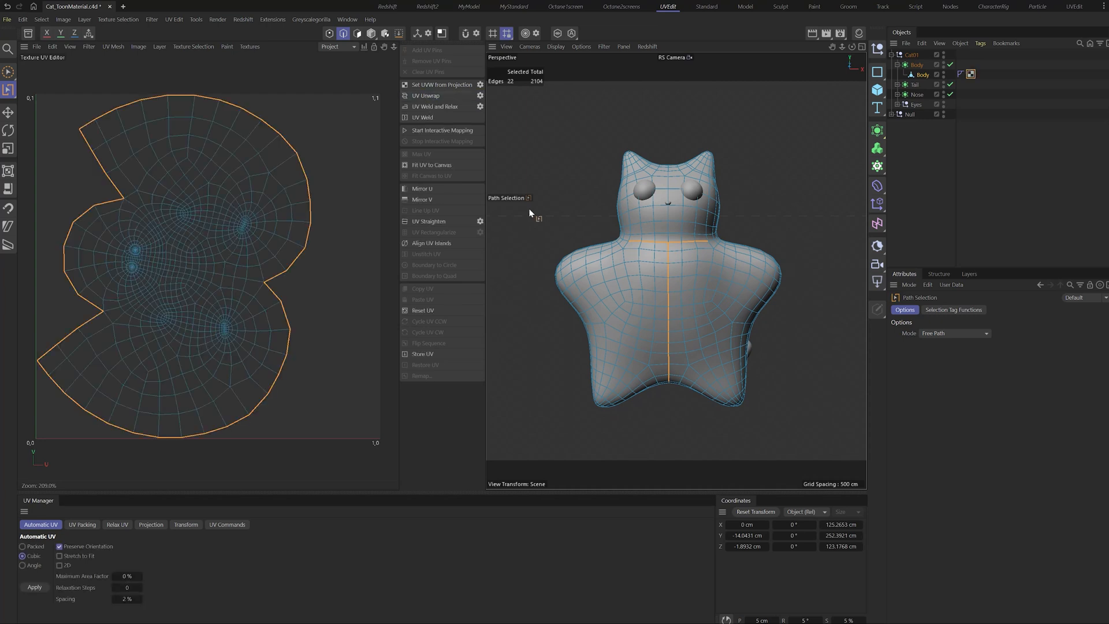
{"action": "mouse_move", "coordinate": [693, 41]}
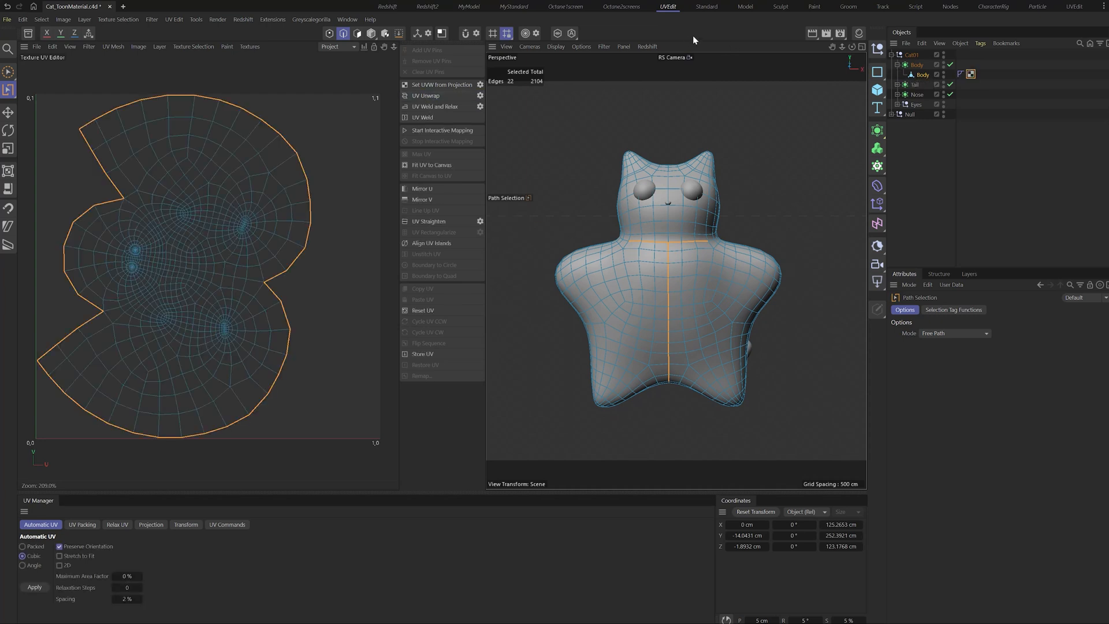
- In the Paint layout, start the BodyPaint 3D Setup Wizard with only the Body object selected
{"action": "left_click", "coordinate": [814, 7]}
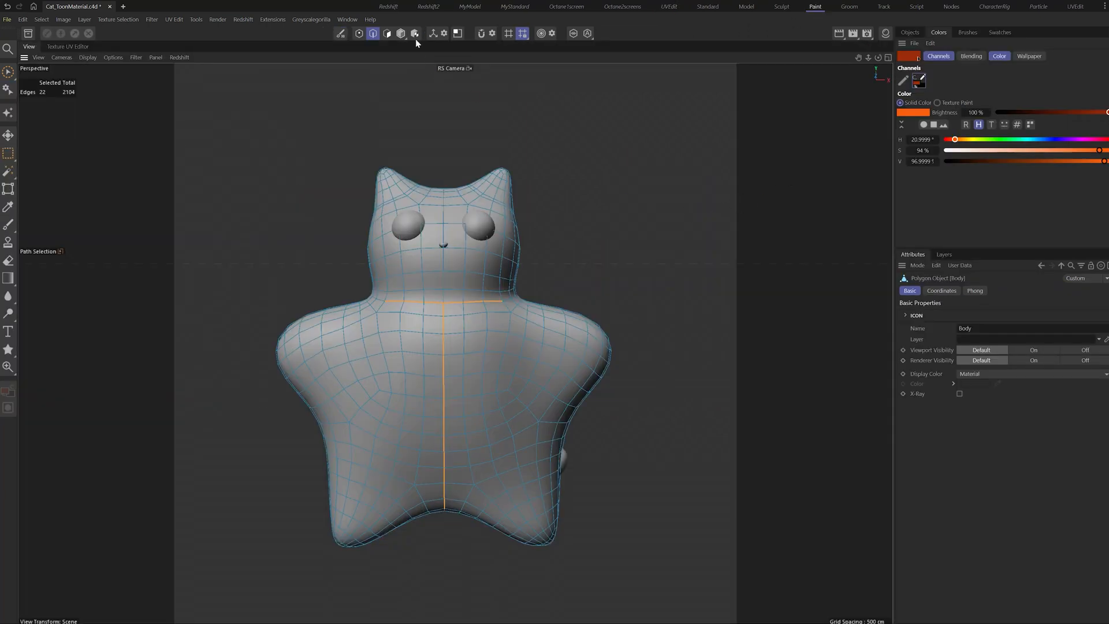
{"action": "left_click", "coordinate": [400, 34]}
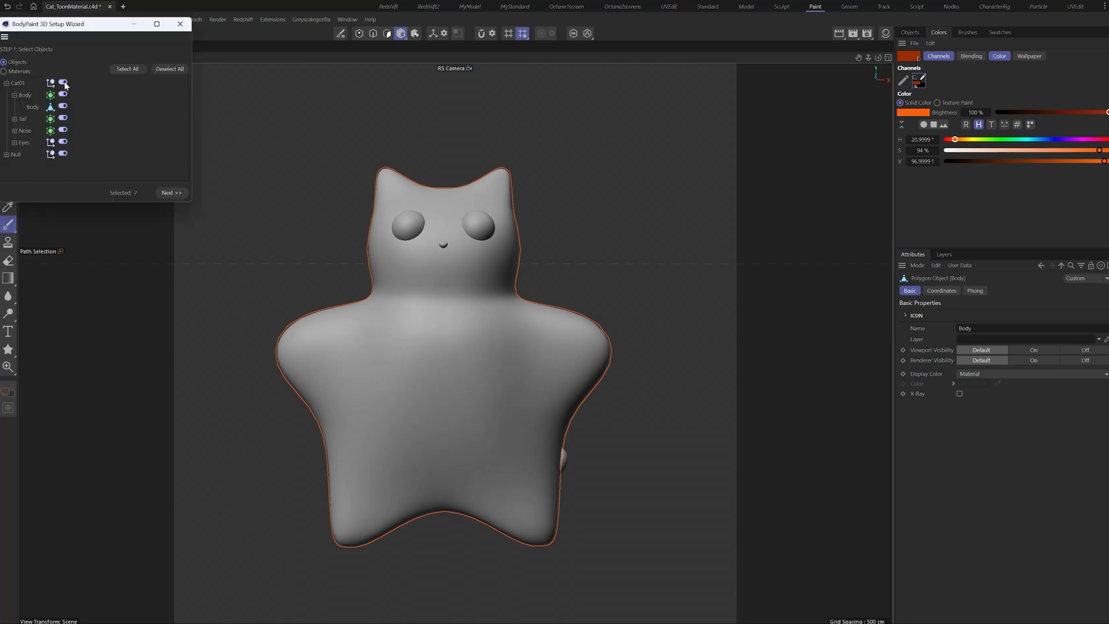
{"action": "left_click", "coordinate": [169, 68]}
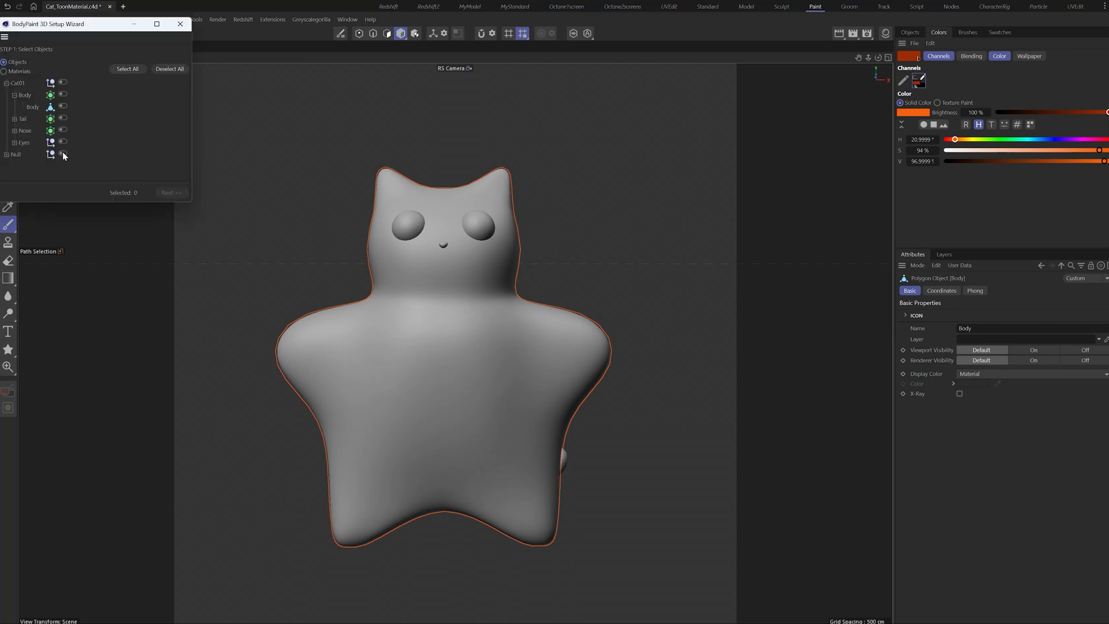
{"action": "left_click", "coordinate": [171, 192]}
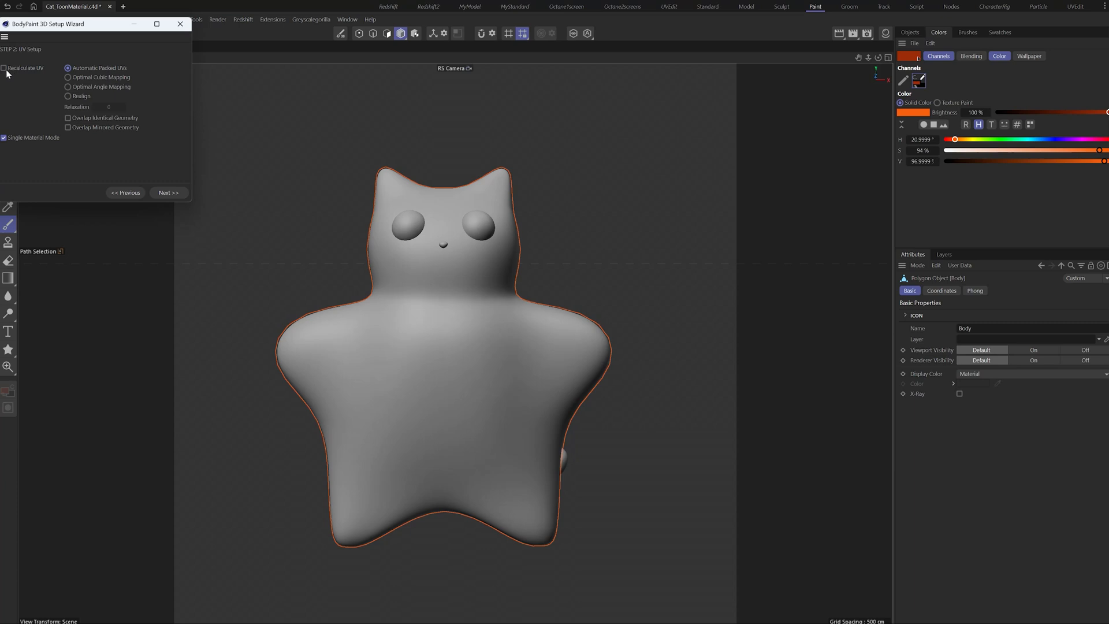
{"action": "mouse_move", "coordinate": [32, 74]}
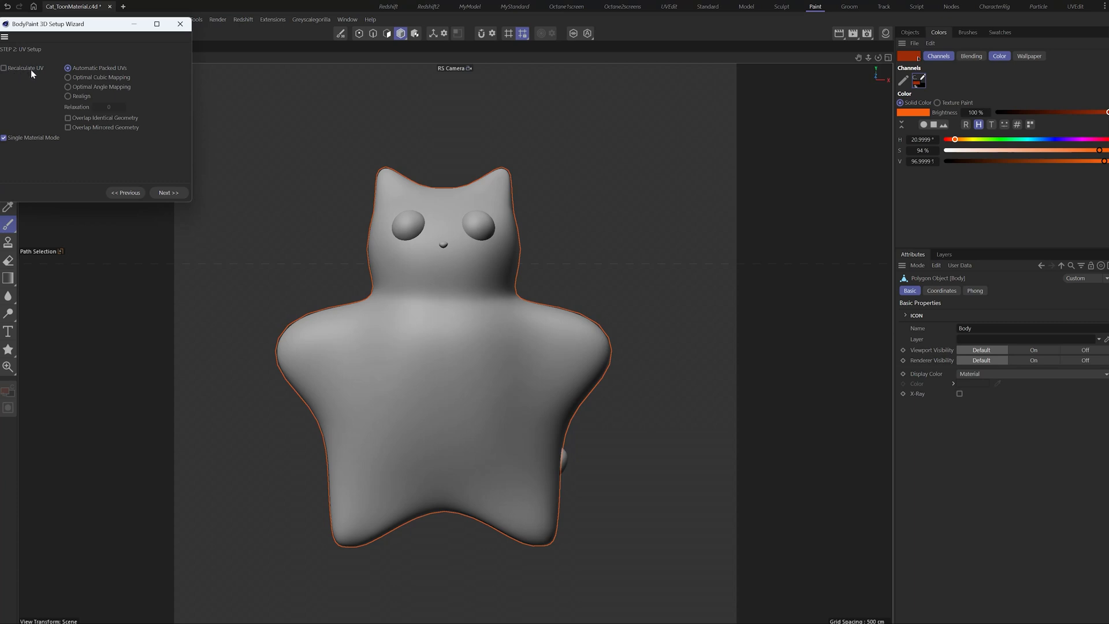
- Keep existing UVs, finish the wizard to create the Mat material with a 2048×2048 colour texture, and close it
{"action": "left_click", "coordinate": [168, 193]}
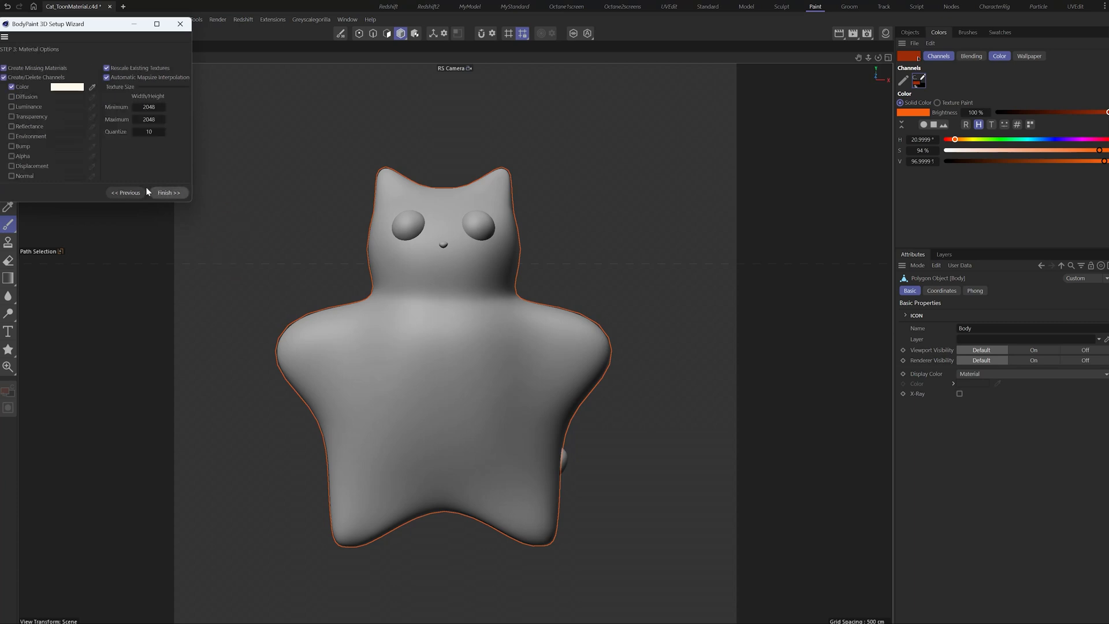
{"action": "left_click", "coordinate": [167, 193]}
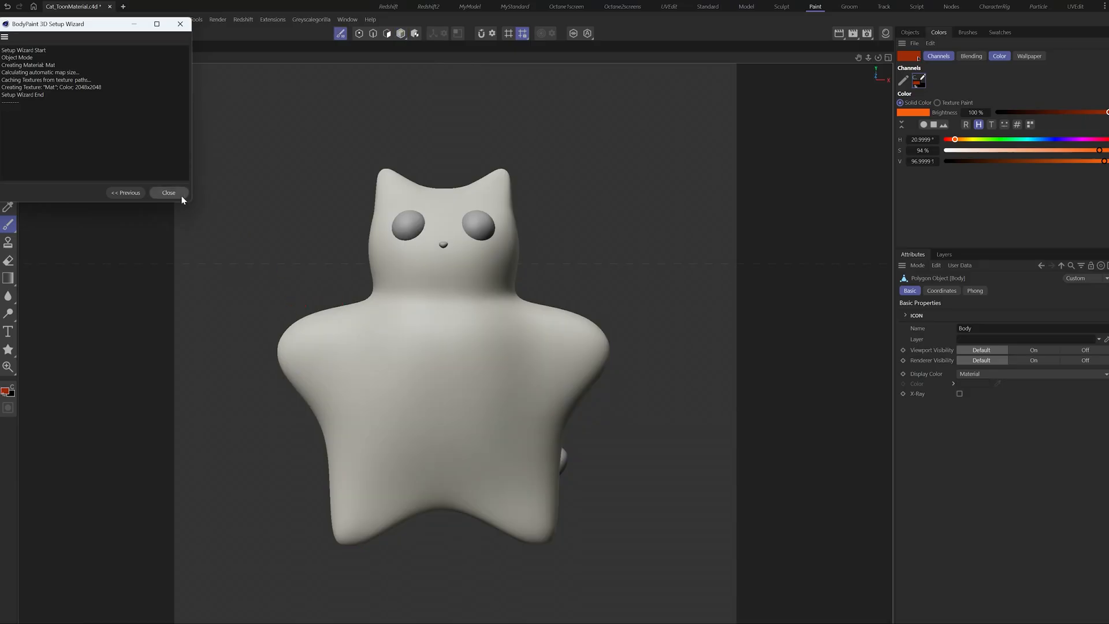
{"action": "left_click", "coordinate": [169, 193]}
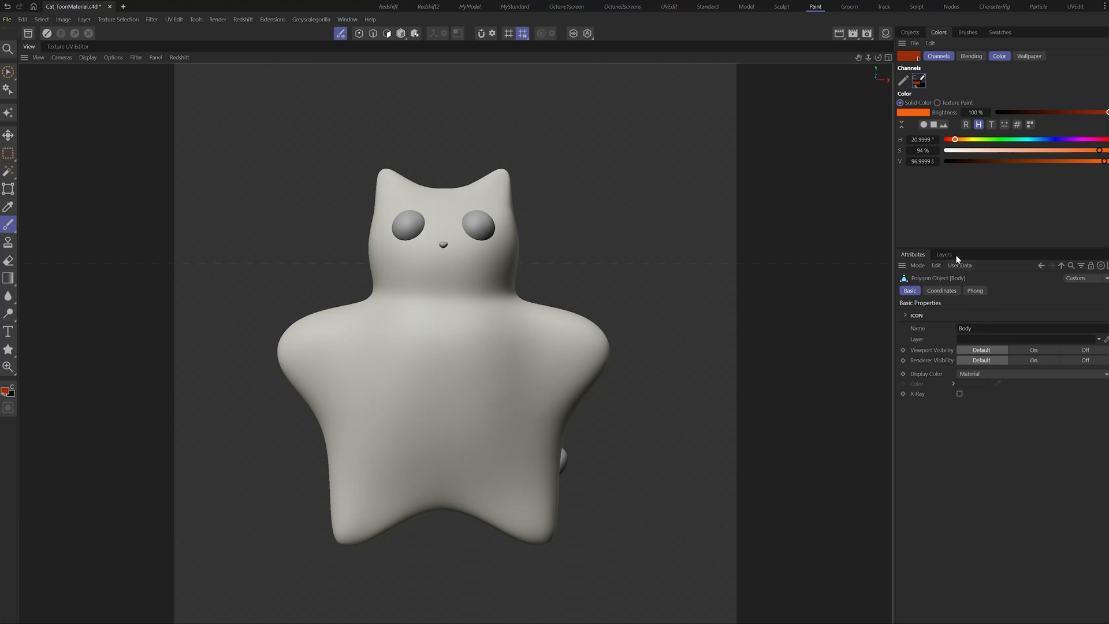
- With an orange brush, paint orange patches across the cat's back and underside
{"action": "left_click", "coordinate": [943, 254]}
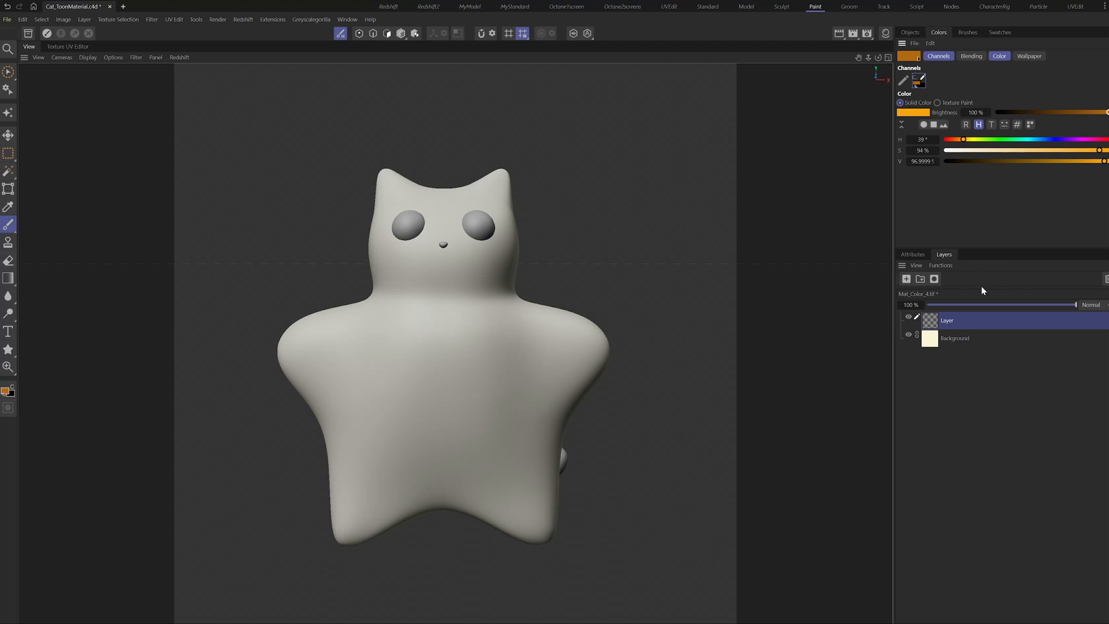
{"action": "left_click", "coordinate": [911, 254]}
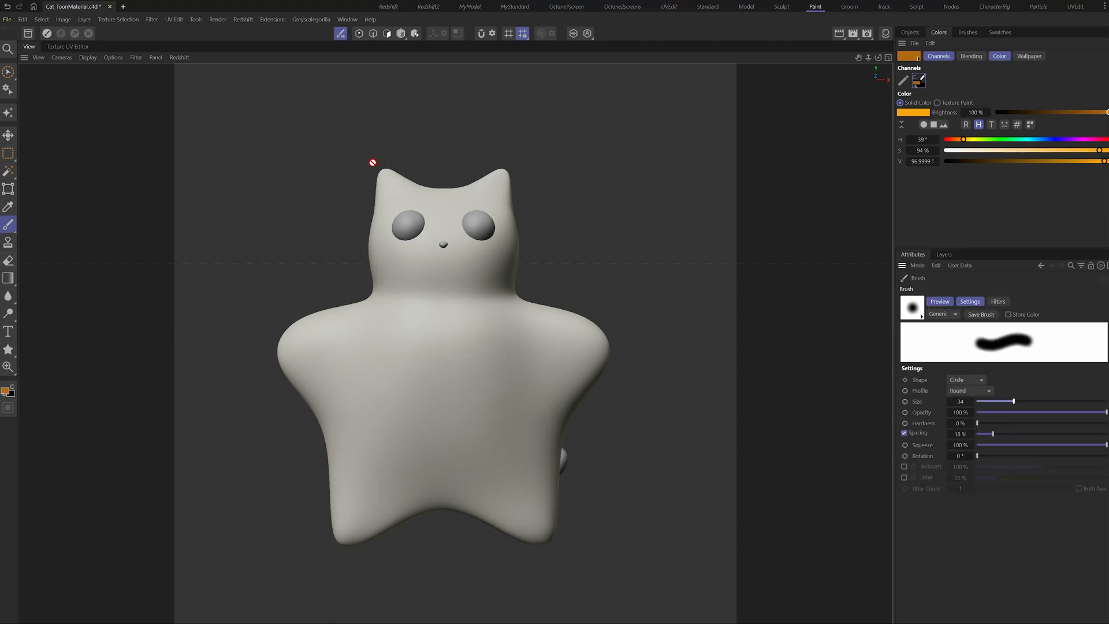
{"action": "left_click", "coordinate": [386, 177]}
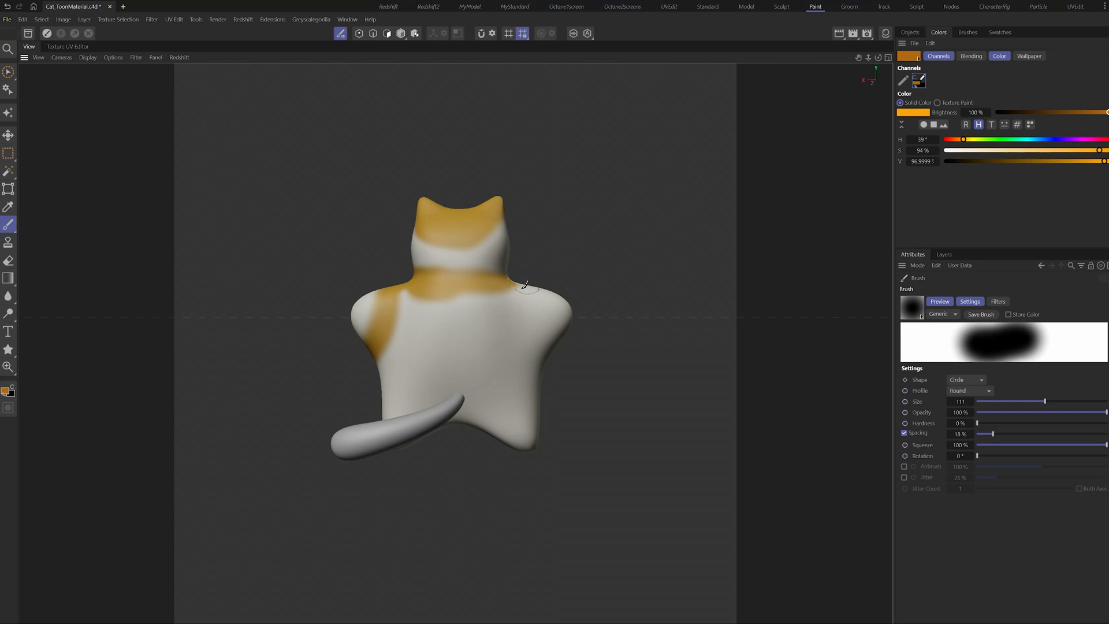
{"action": "left_click_drag", "start_coordinate": [523, 286], "coordinate": [420, 295]}
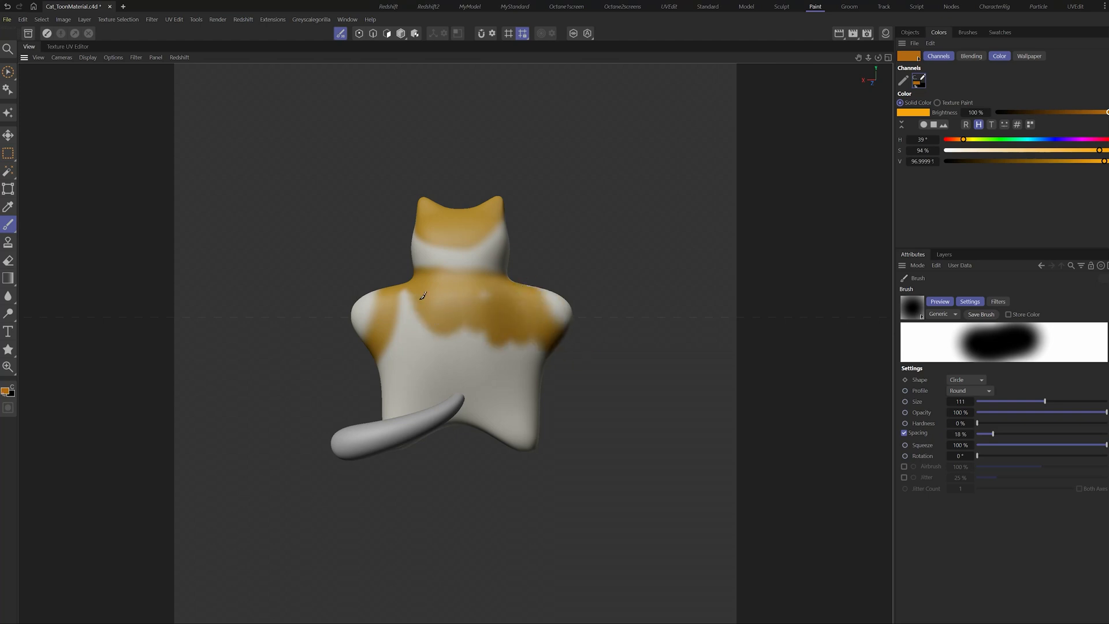
{"action": "left_click_drag", "start_coordinate": [420, 295], "coordinate": [499, 395]}
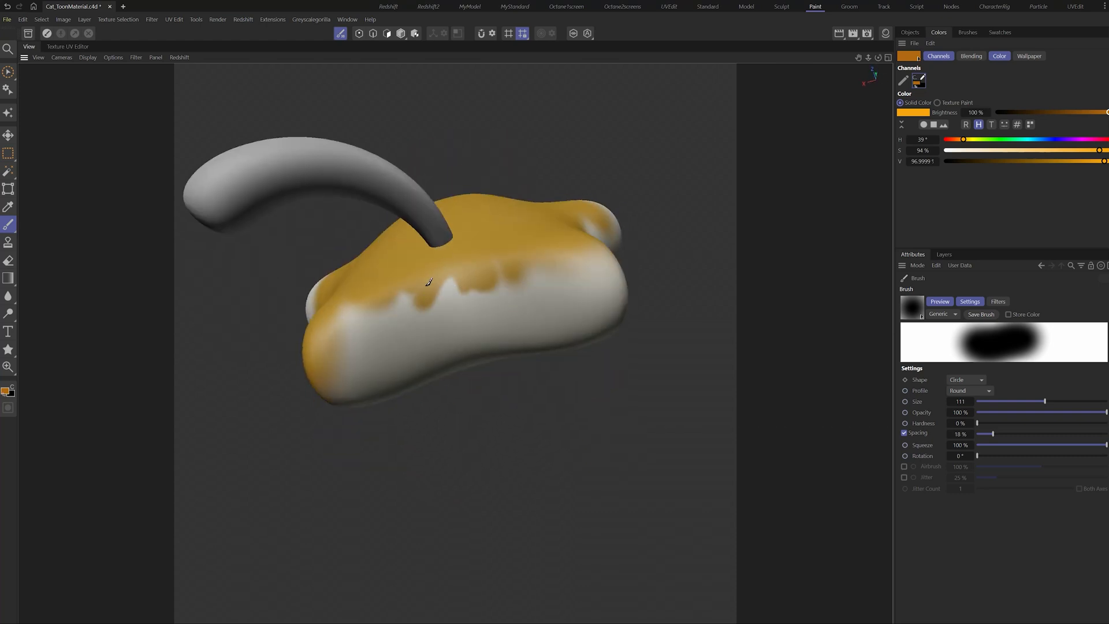
{"action": "left_click_drag", "start_coordinate": [427, 283], "coordinate": [473, 283]}
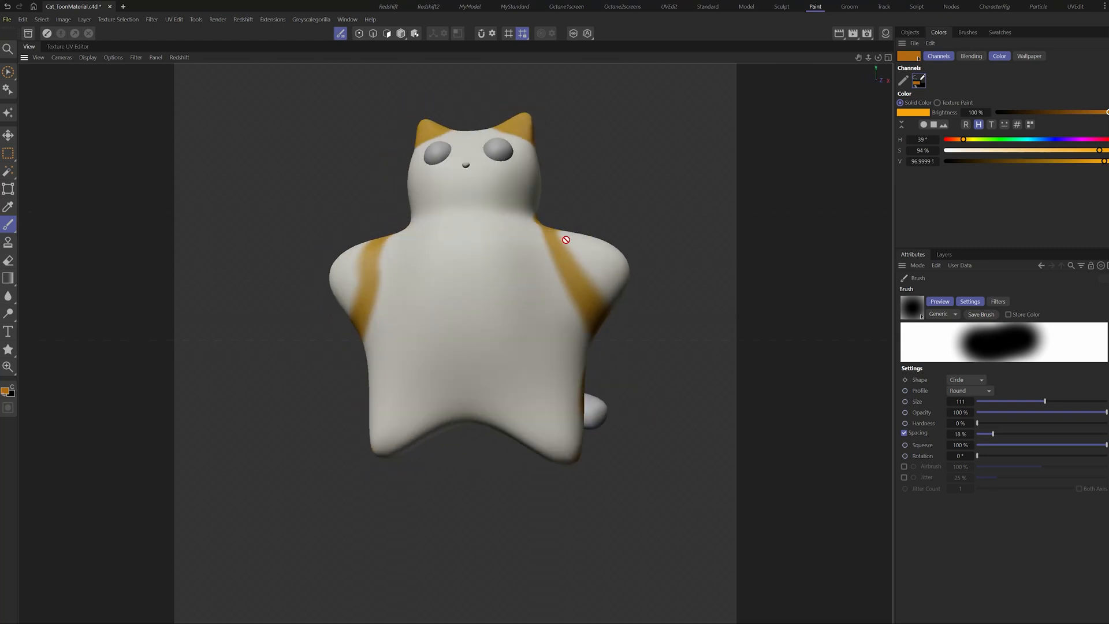
- Paint broad orange bands down both sides of the body
{"action": "left_click", "coordinate": [8, 260]}
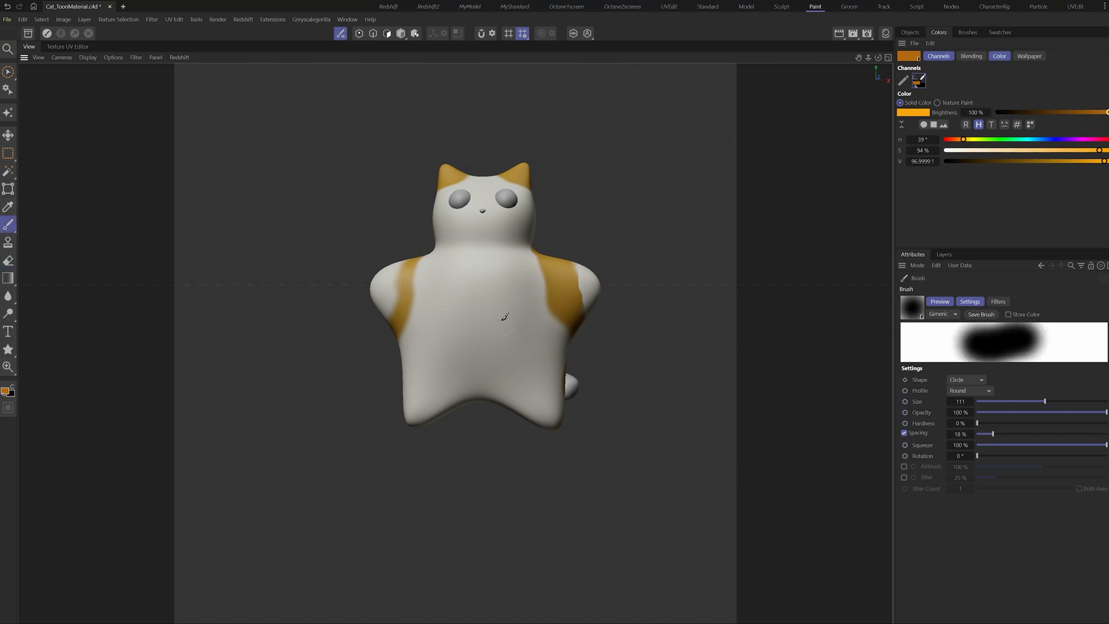
{"action": "left_click_drag", "start_coordinate": [1043, 401], "coordinate": [1084, 401]}
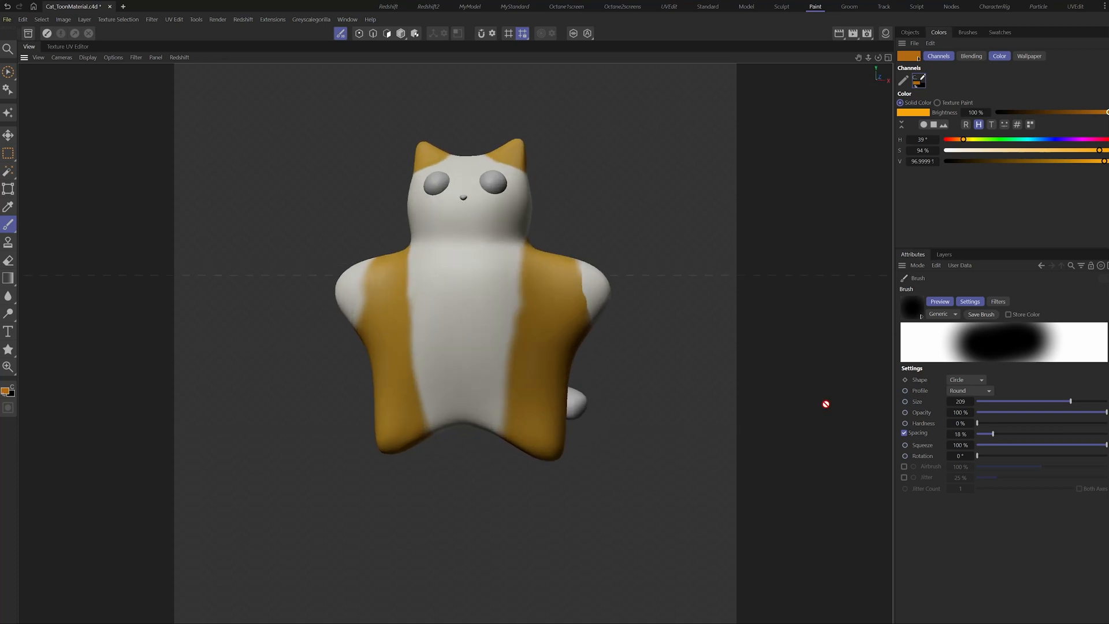
{"action": "left_click_drag", "start_coordinate": [825, 405], "coordinate": [459, 333]}
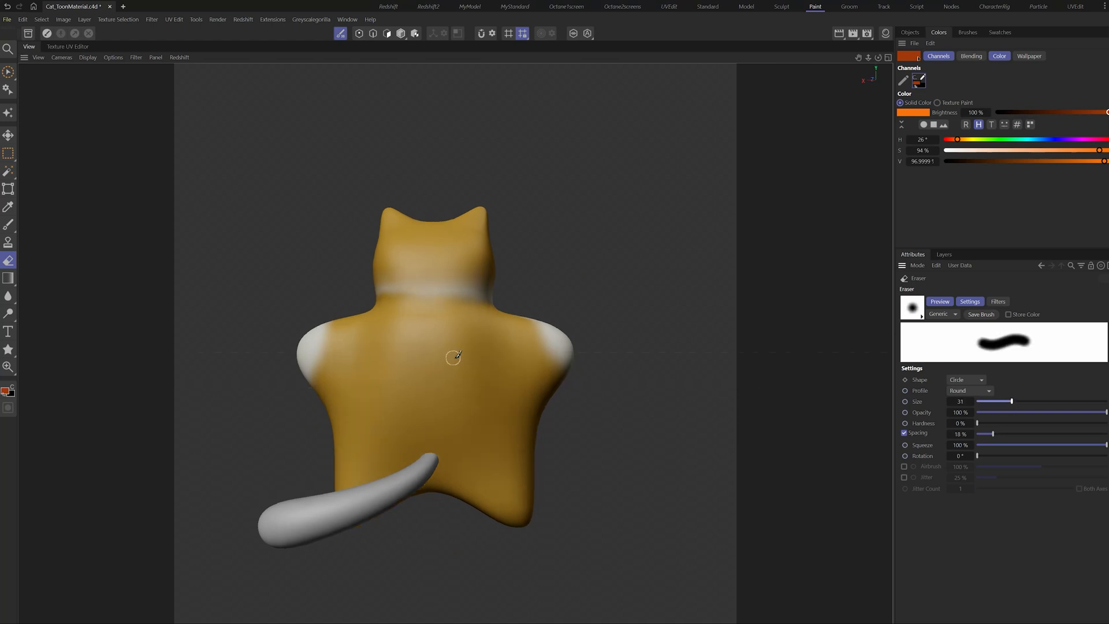
- Draw thin darker orange stripes across the cat's back with a small brush
{"action": "left_click", "coordinate": [9, 225]}
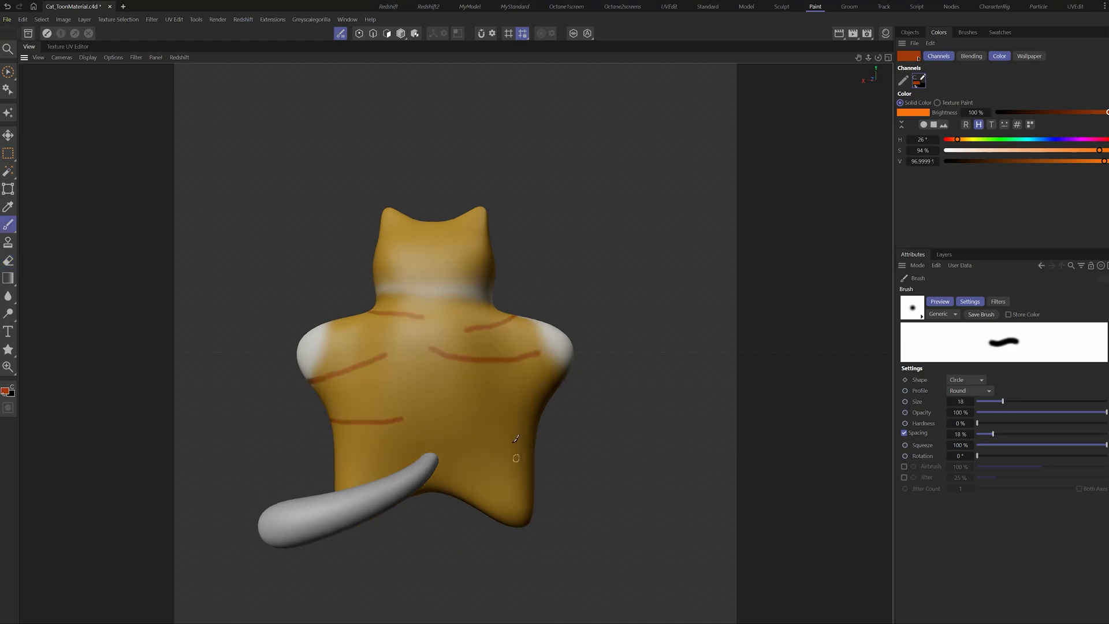
{"action": "left_click_drag", "start_coordinate": [516, 436], "coordinate": [473, 424]}
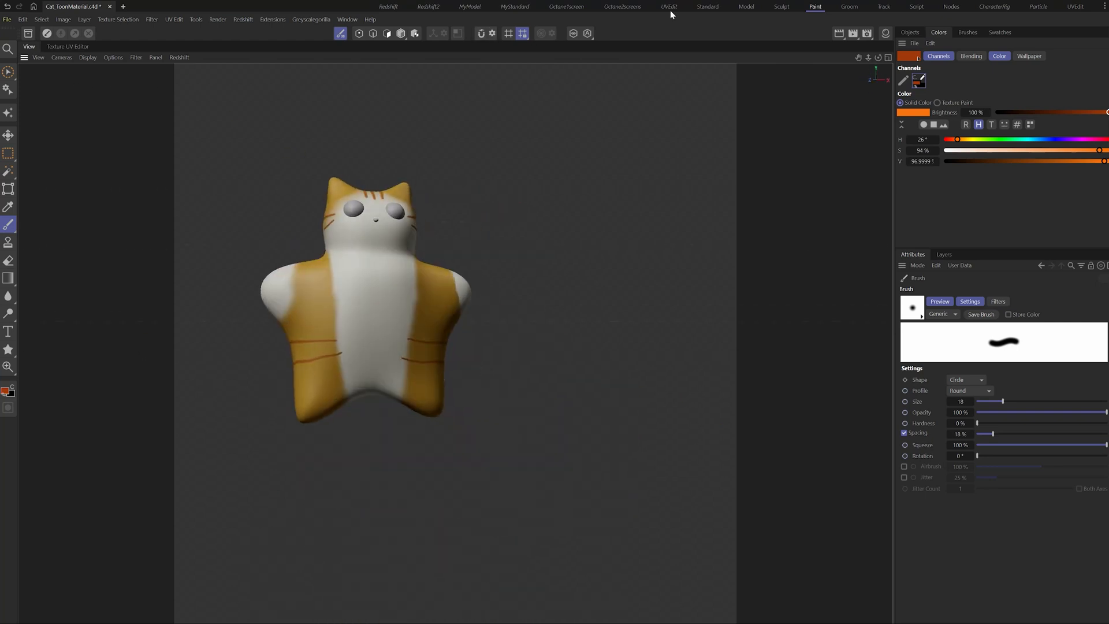
- Save the painted colour texture from the Texture UV Editor's File menu
{"action": "left_click", "coordinate": [668, 7]}
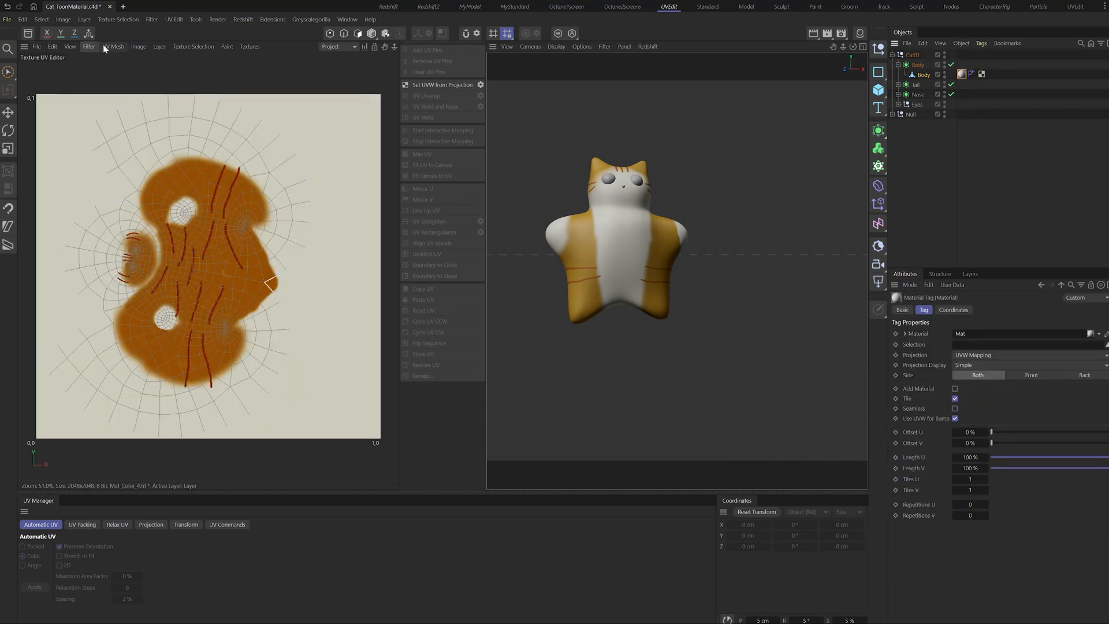
{"action": "left_click", "coordinate": [36, 46]}
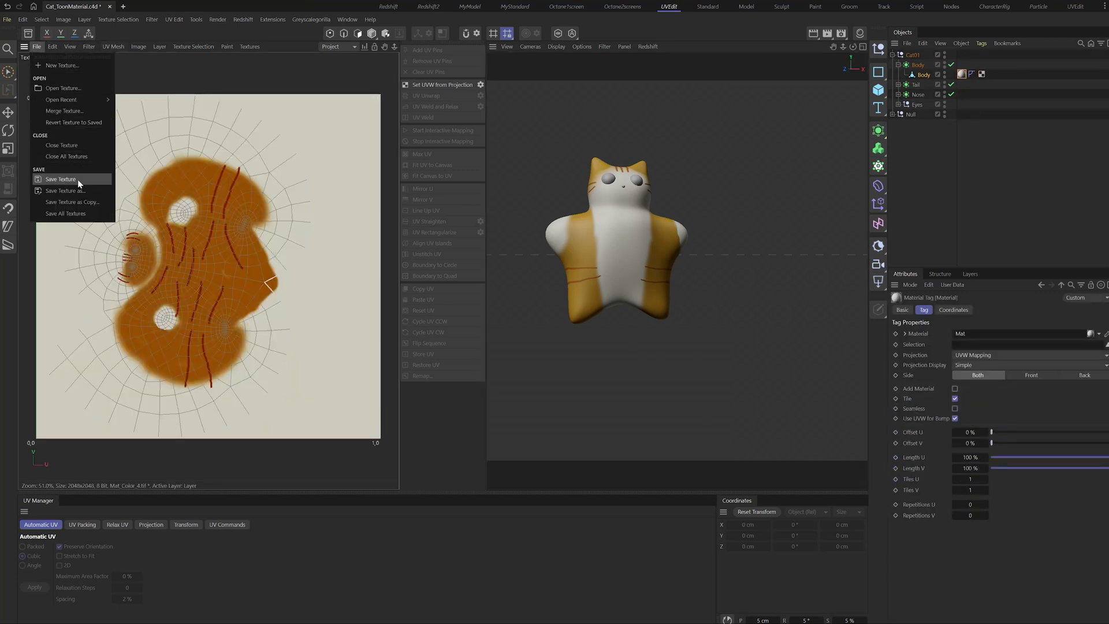
{"action": "left_click", "coordinate": [64, 191]}
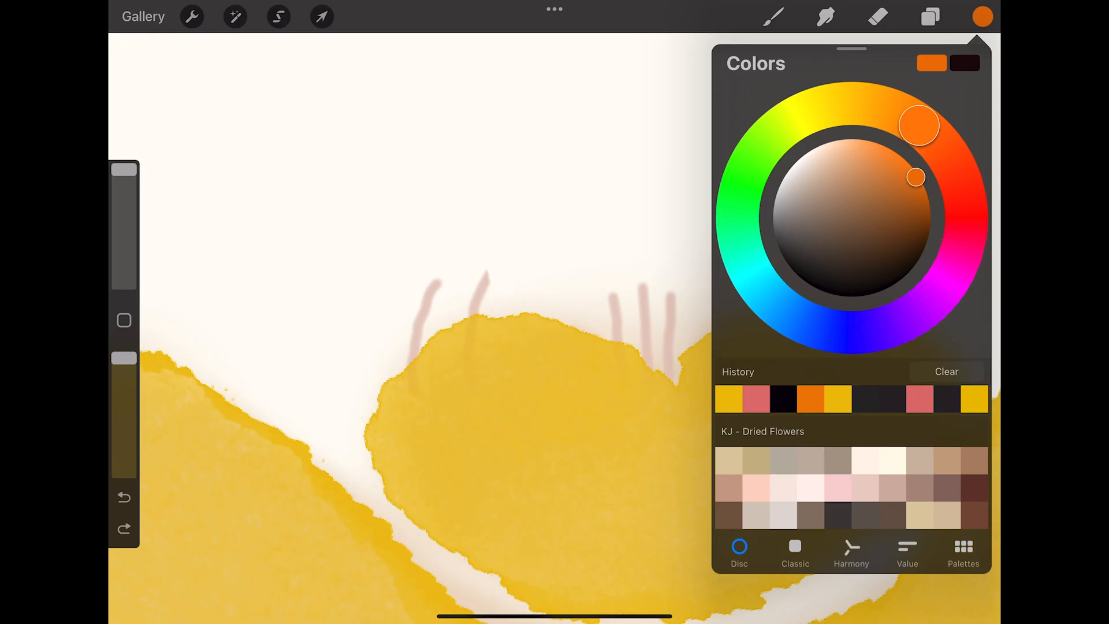
{"action": "left_click_drag", "start_coordinate": [920, 126], "coordinate": [908, 117]}
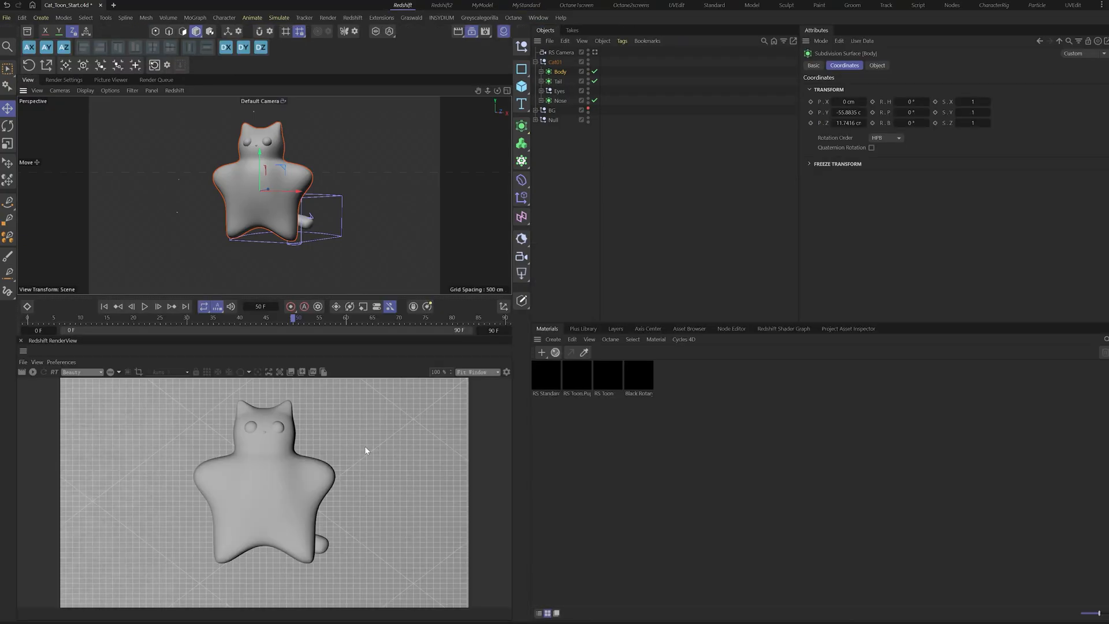
- Create an RS Toon material for the body and start the Redshift RenderView
{"action": "left_click", "coordinate": [353, 18]}
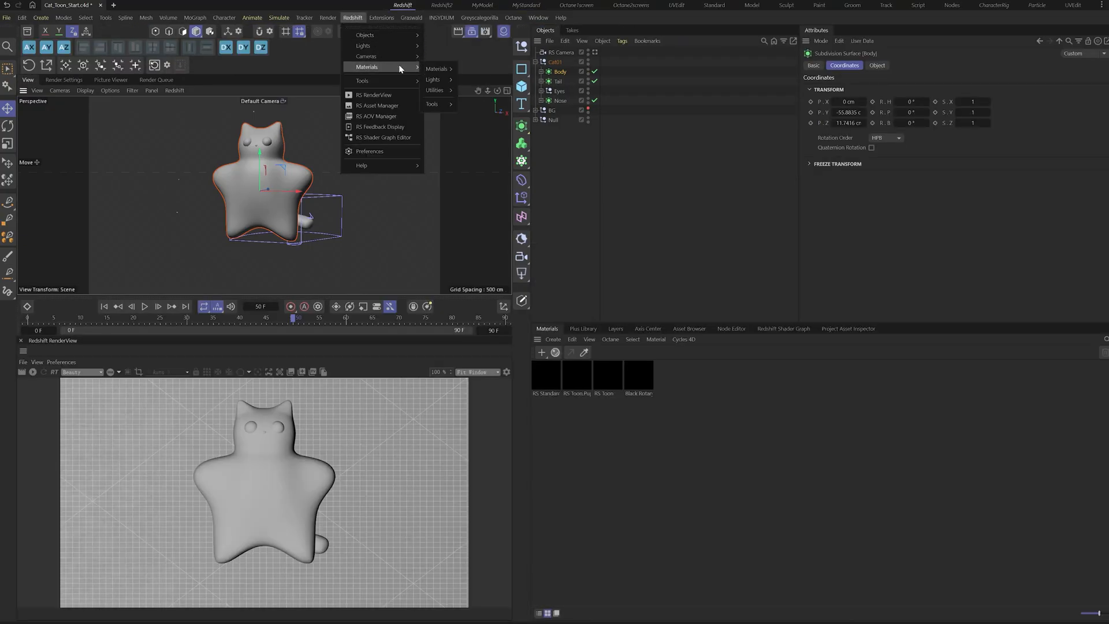
{"action": "left_click", "coordinate": [545, 374]}
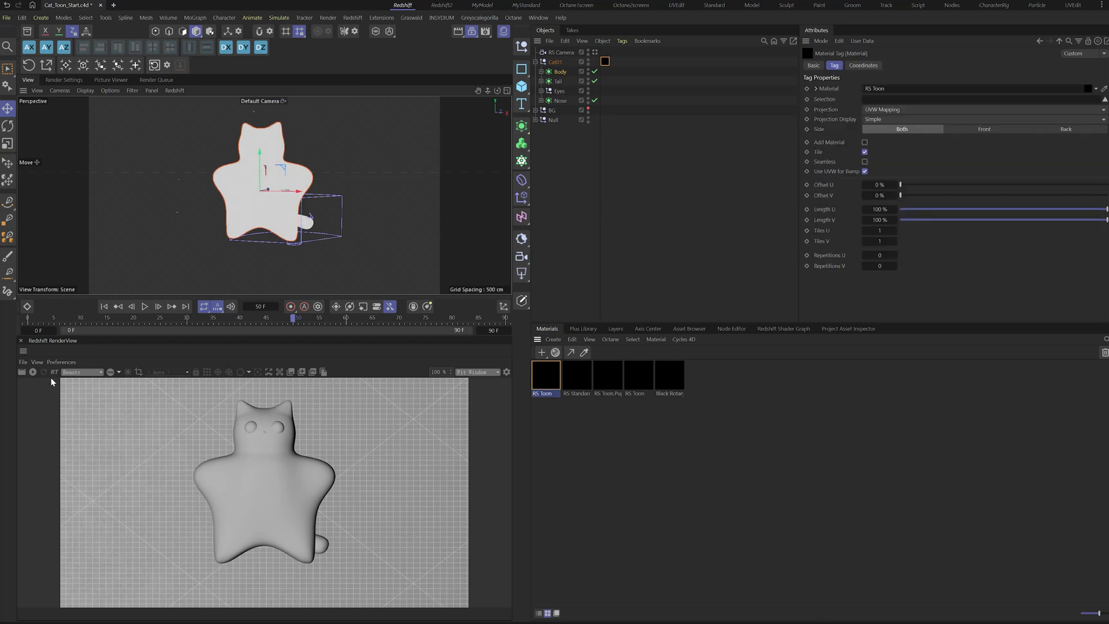
{"action": "left_click", "coordinate": [33, 371]}
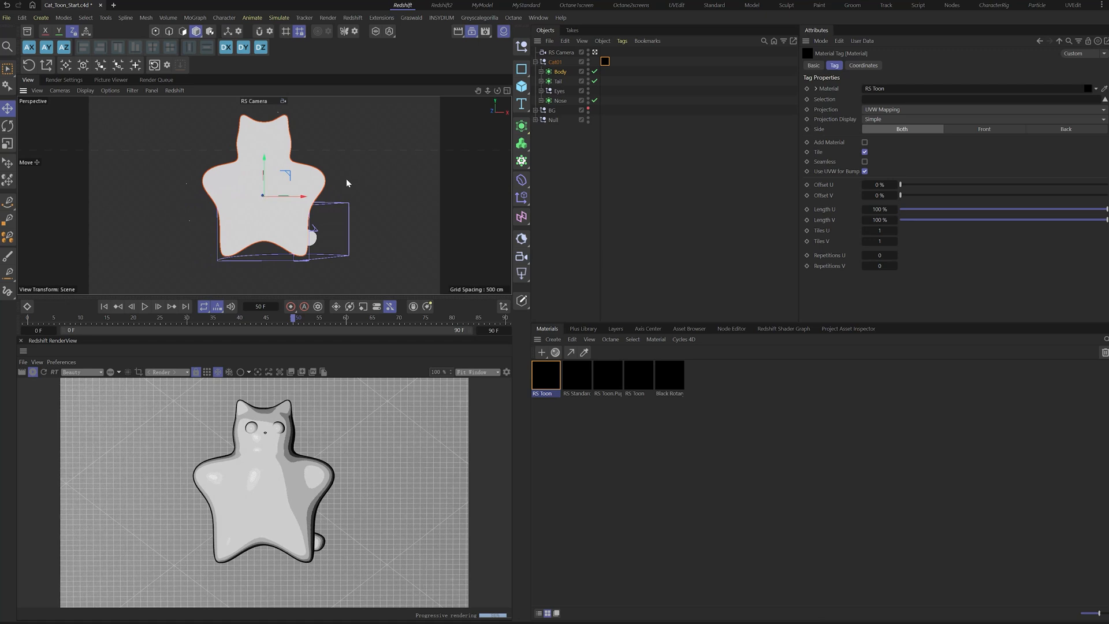
{"action": "mouse_move", "coordinate": [275, 238]}
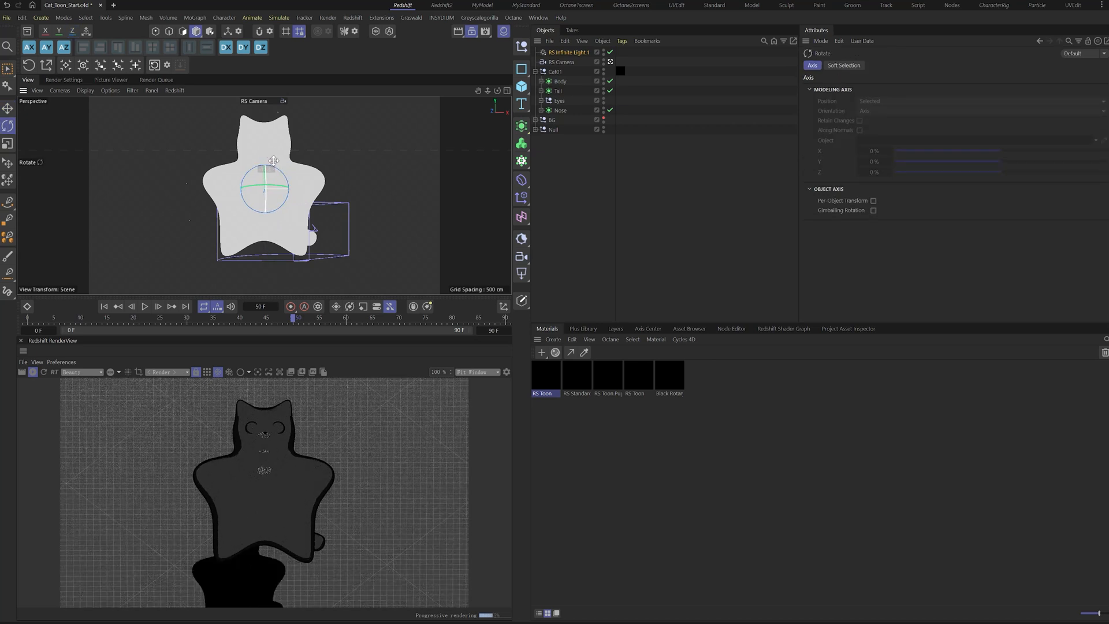
- Rotate the RS Infinite Light to change the cat's shading direction
{"action": "left_click_drag", "start_coordinate": [272, 170], "coordinate": [257, 183]}
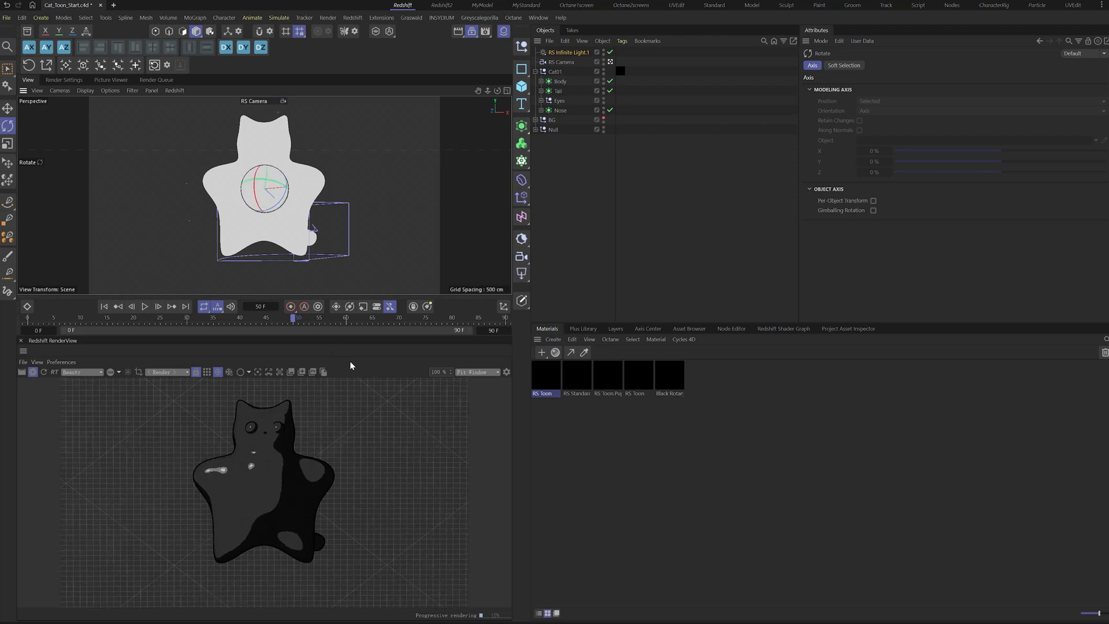
{"action": "left_click", "coordinate": [843, 64]}
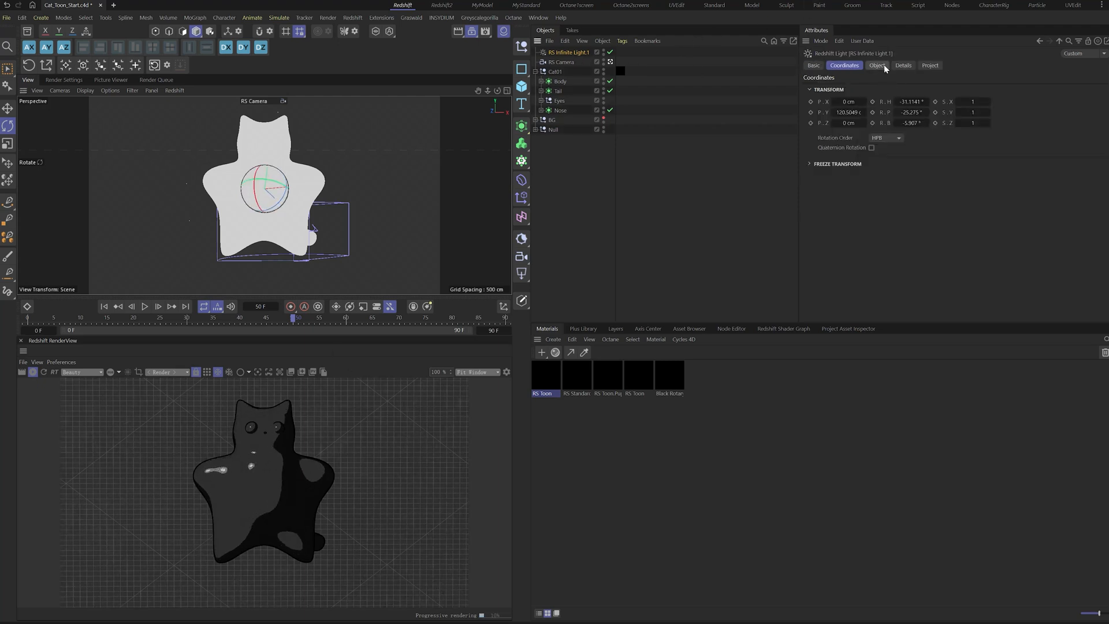
{"action": "left_click", "coordinate": [876, 65]}
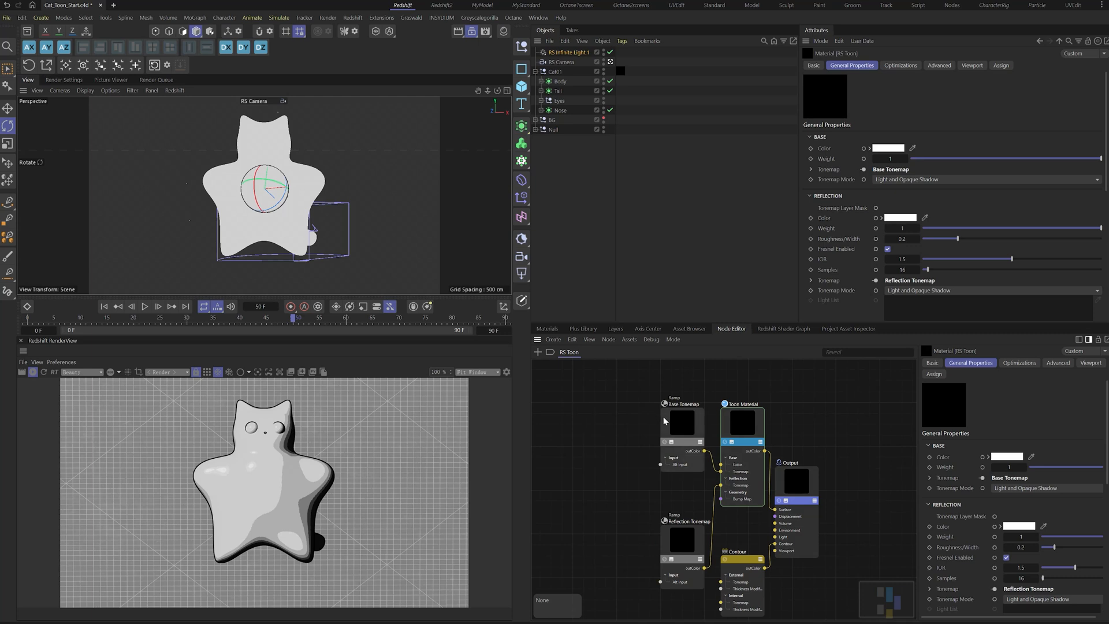
- Adjust the Base Tonemap ramp and set the Toon material's base colour to warm orange-yellow
{"action": "left_click", "coordinate": [682, 422]}
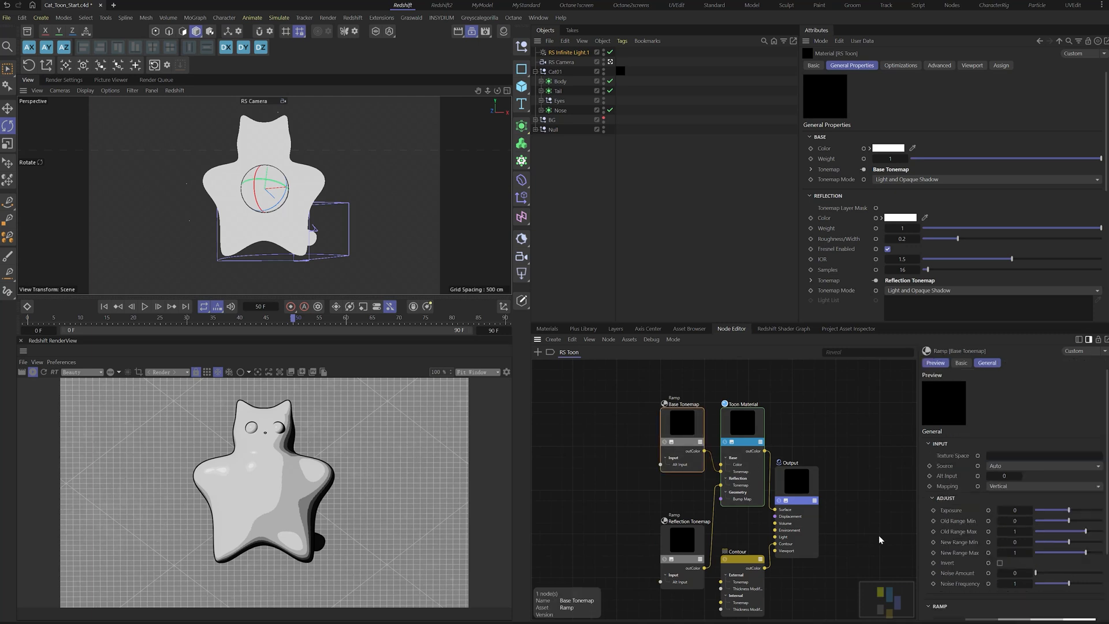
{"action": "mouse_move", "coordinate": [852, 548]}
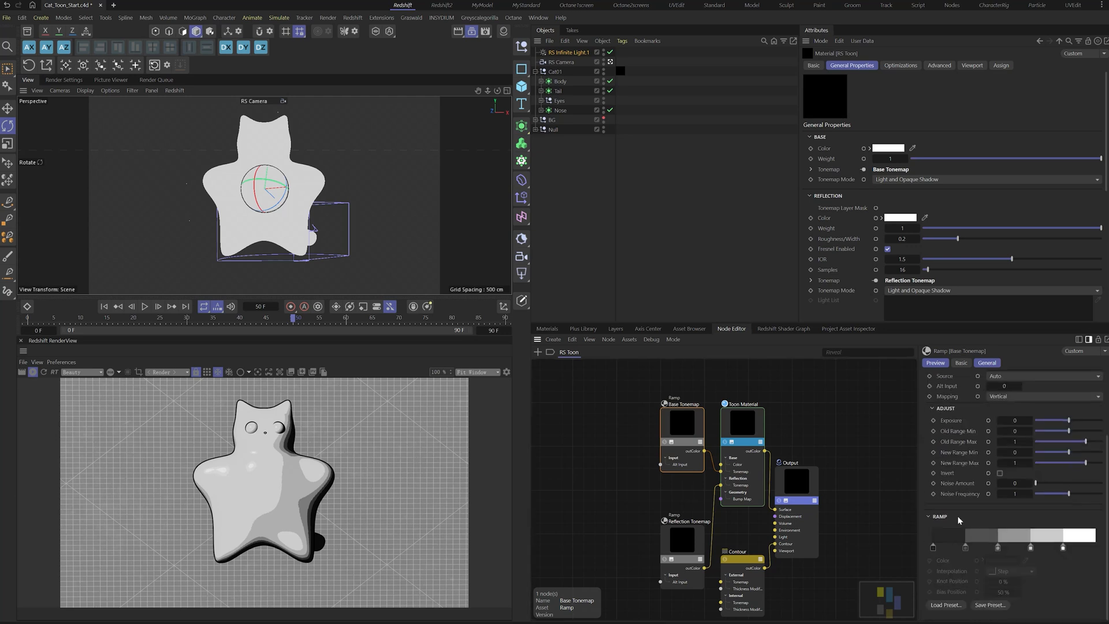
{"action": "mouse_move", "coordinate": [1013, 553]}
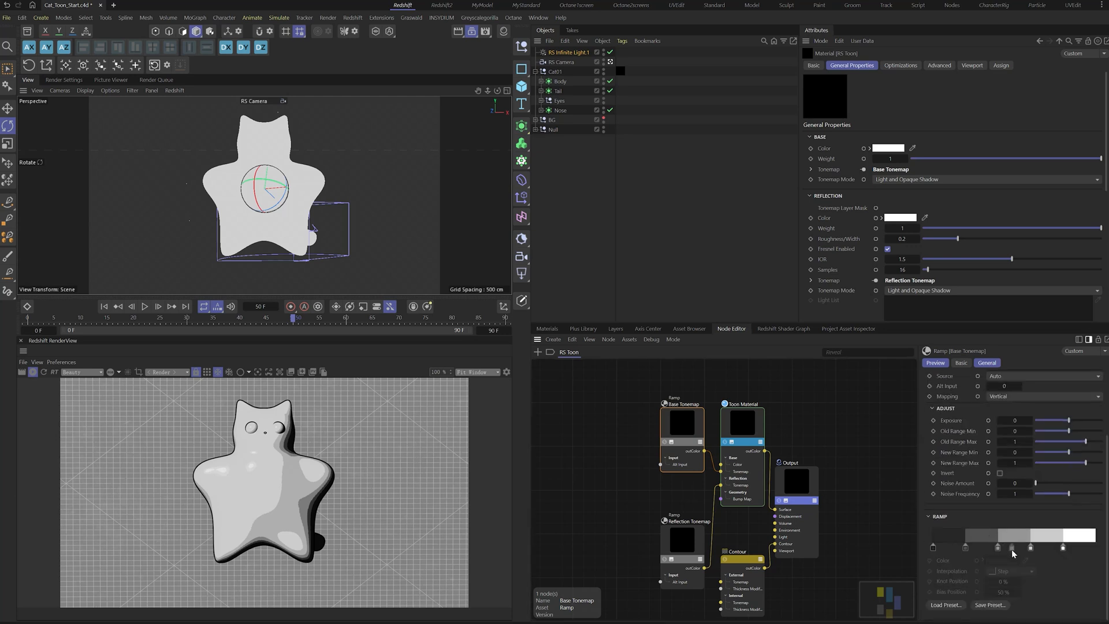
{"action": "mouse_move", "coordinate": [1013, 549]}
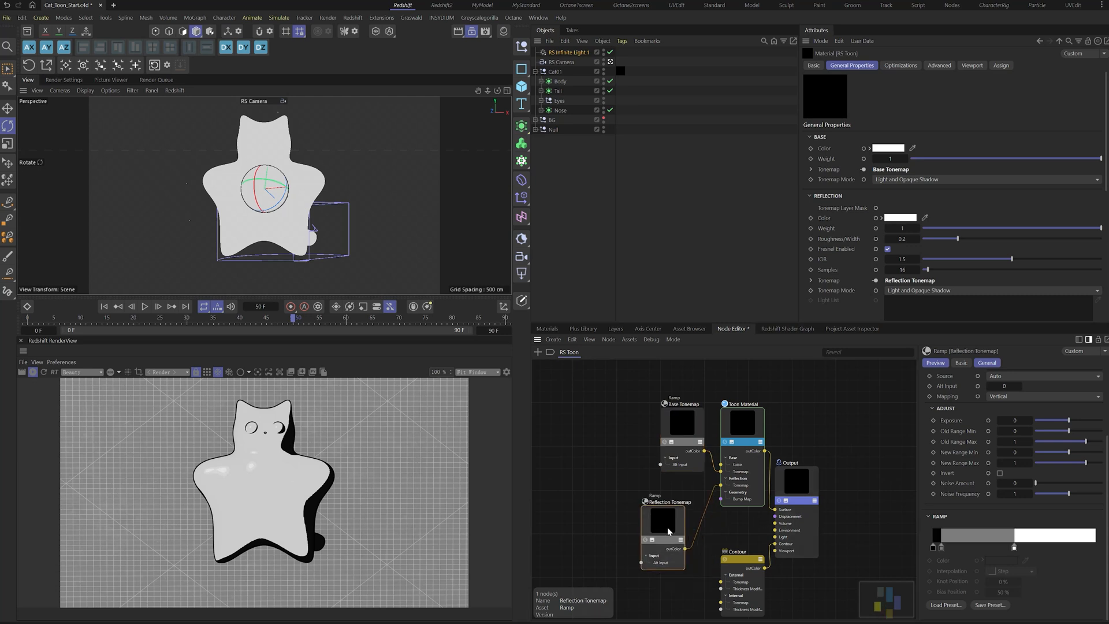
{"action": "left_click", "coordinate": [963, 547]}
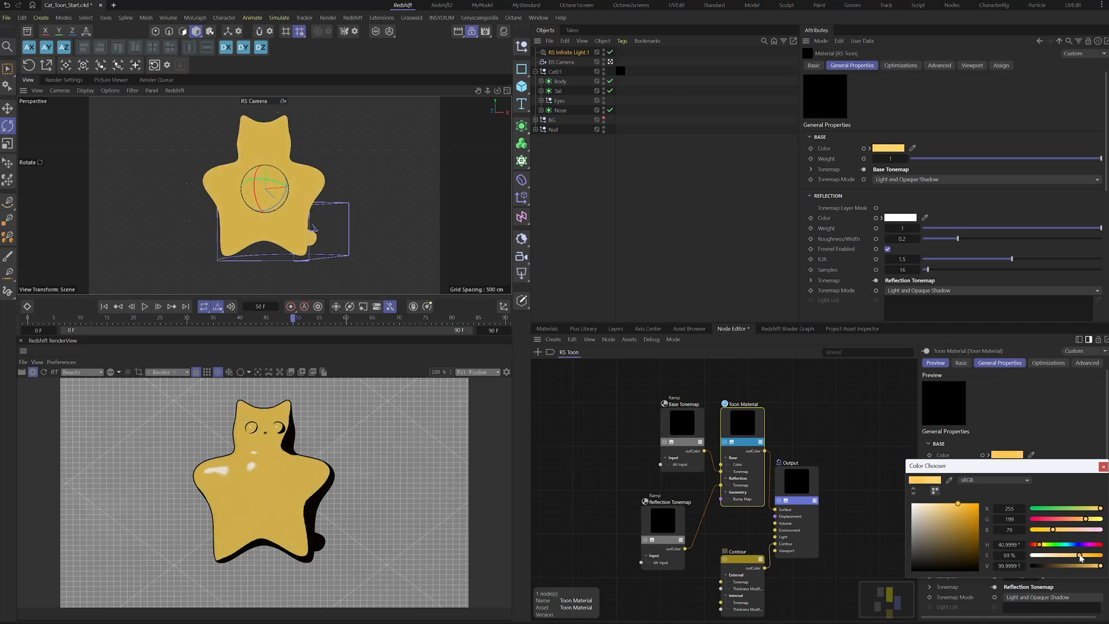
{"action": "left_click", "coordinate": [1101, 466]}
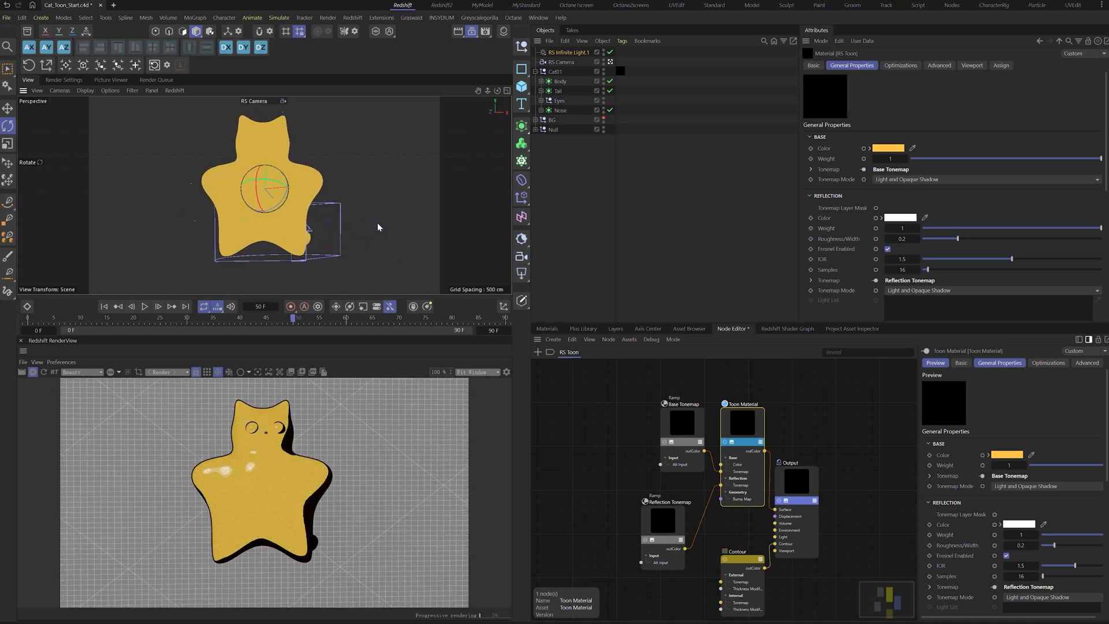
{"action": "mouse_move", "coordinate": [1041, 529]}
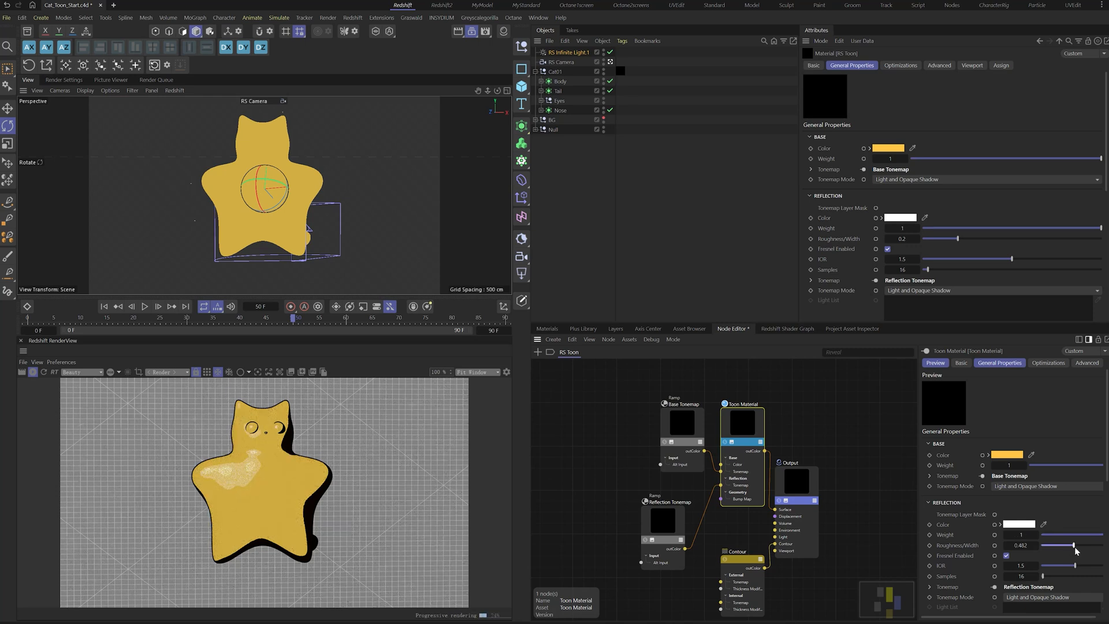
- Roughen the reflection and set Reflection Weight to 0 to remove the glossy highlight
{"action": "left_click_drag", "start_coordinate": [1079, 545], "coordinate": [1072, 545]}
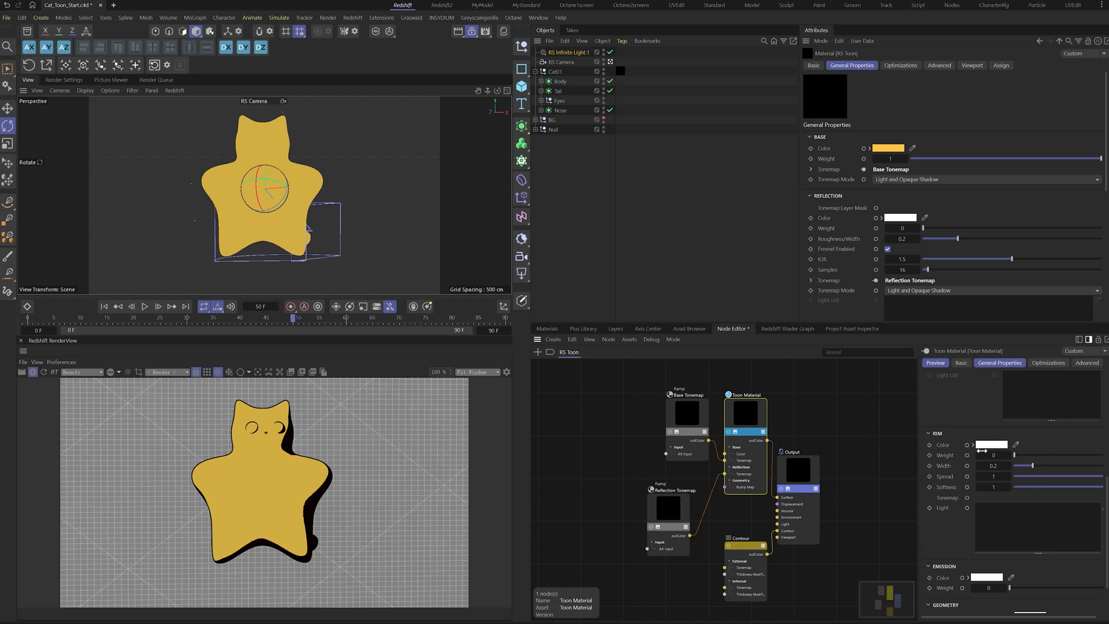
- Set Rim Weight to 1 and narrow the rim Width to about 0.309 for a thin white edge
{"action": "left_click_drag", "start_coordinate": [976, 455], "coordinate": [1033, 455]}
{"action": "type", "text": "Rim Tonemap"}
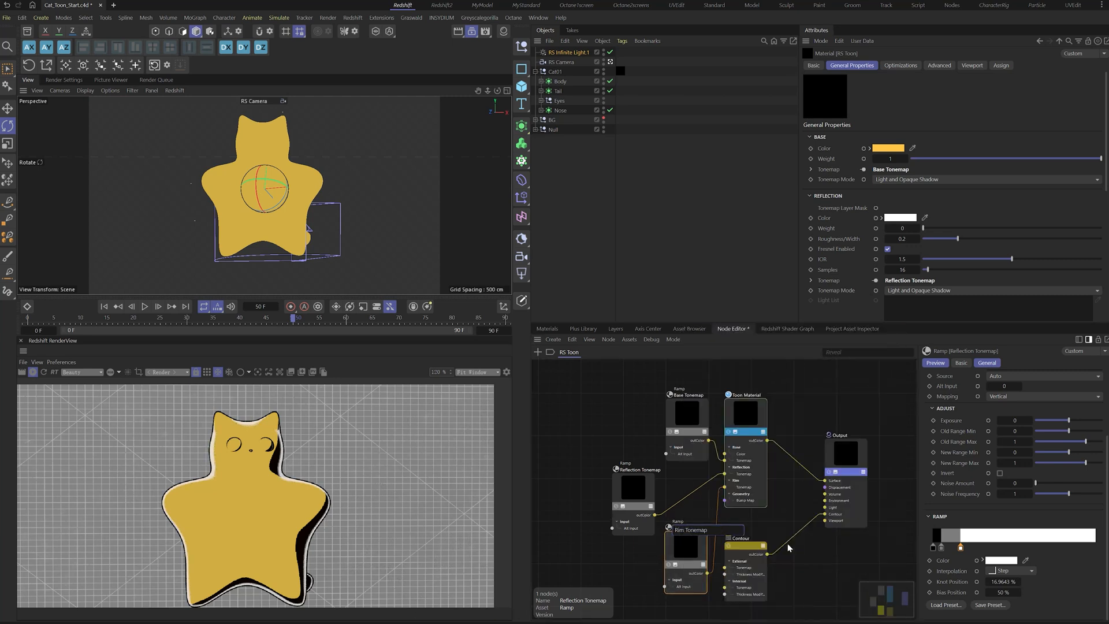
{"action": "left_click", "coordinate": [684, 544]}
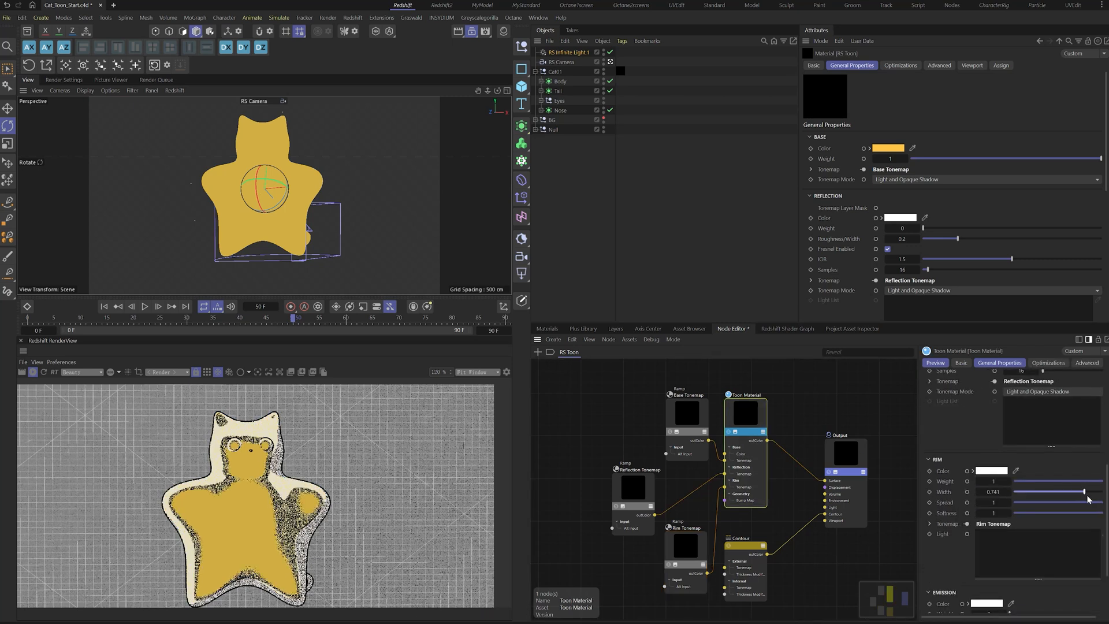
{"action": "left_click_drag", "start_coordinate": [1086, 492], "coordinate": [1040, 492]}
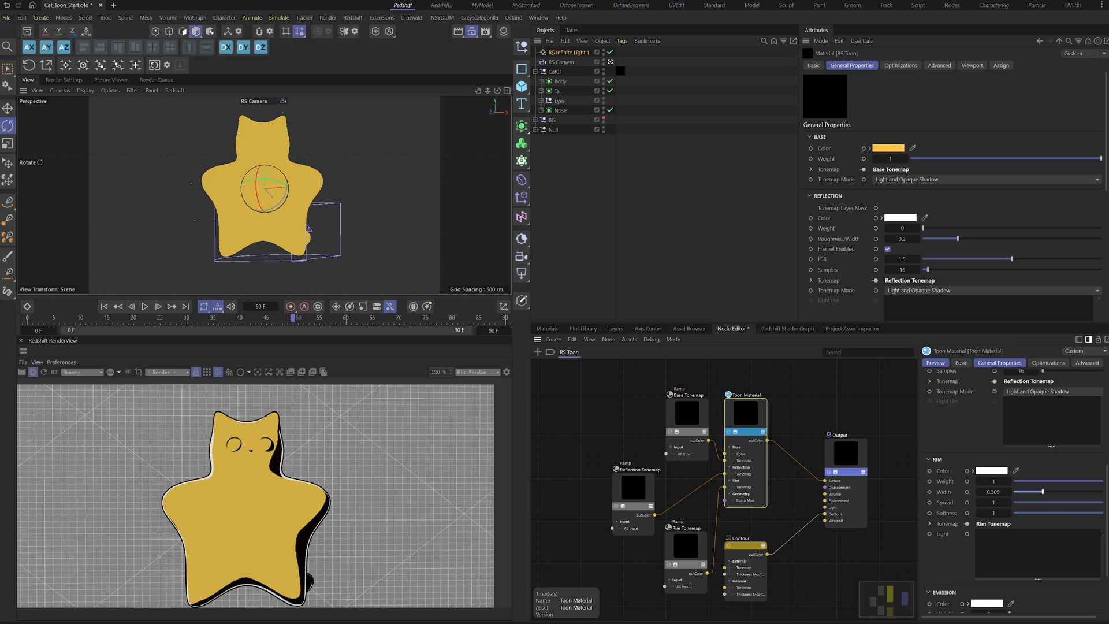
{"action": "left_click", "coordinate": [994, 470]}
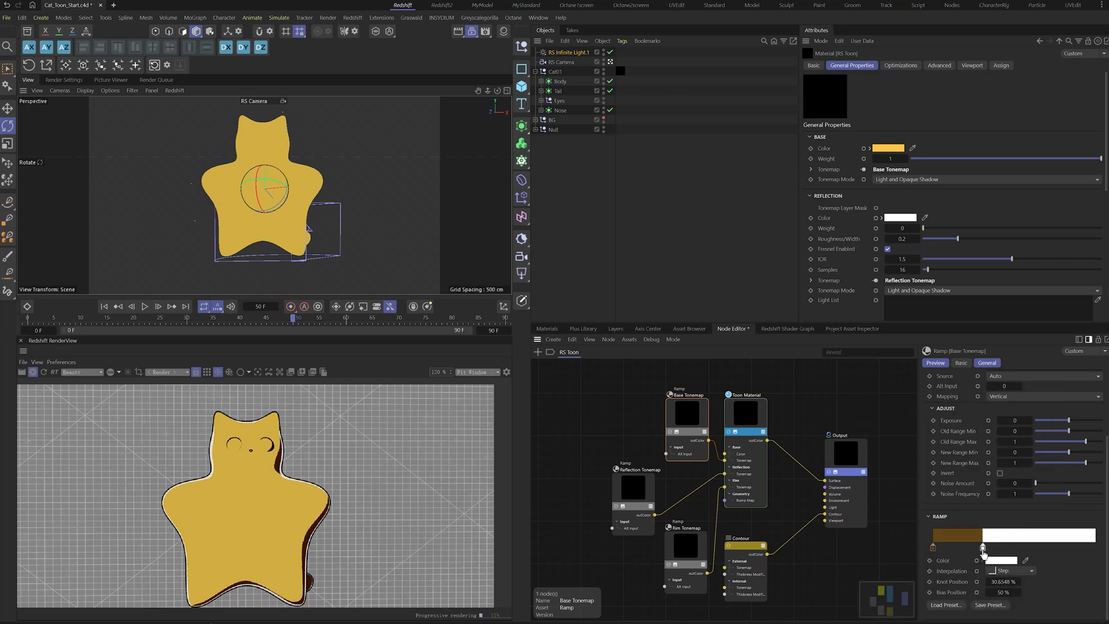
- Shift the Base Tonemap knot and set its interpolation to Smooth for soft brown shadows
{"action": "left_click_drag", "start_coordinate": [982, 547], "coordinate": [1019, 547]}
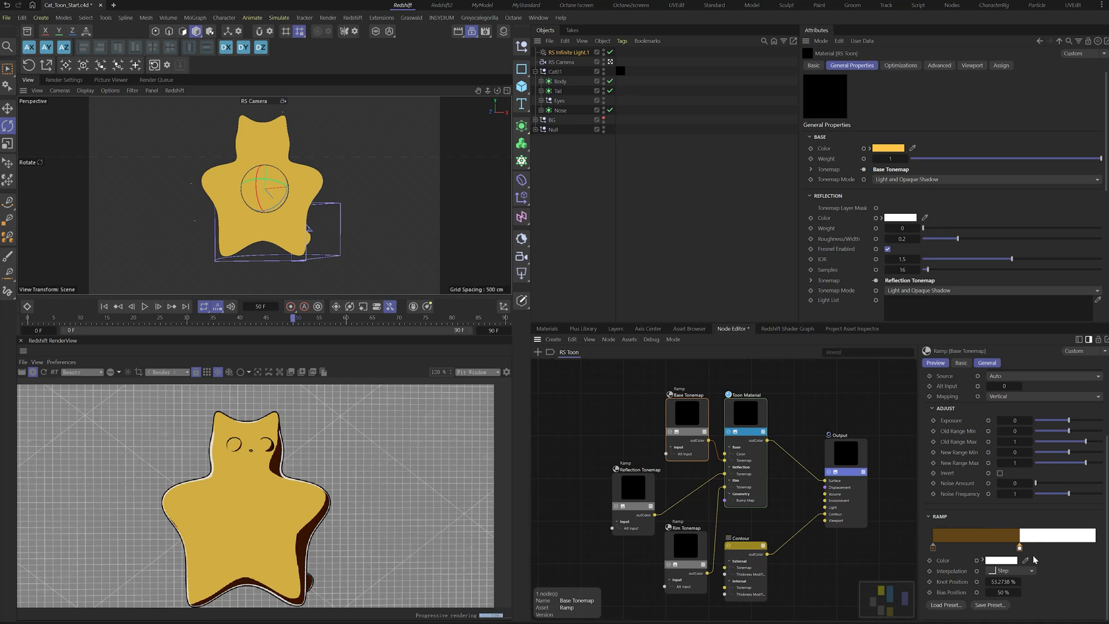
{"action": "left_click", "coordinate": [1012, 571]}
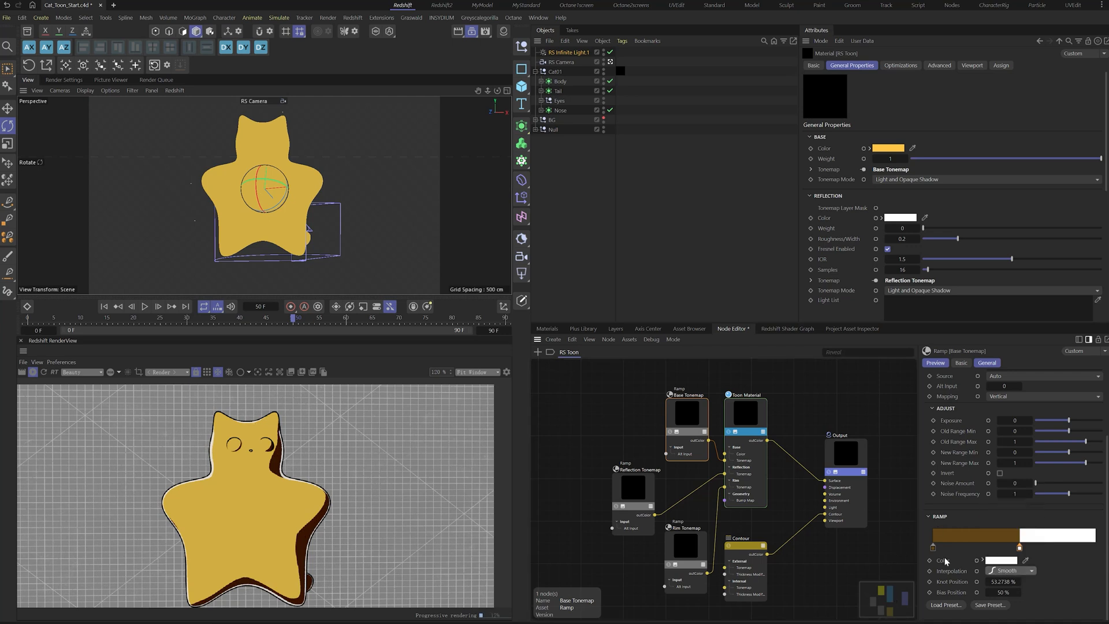
{"action": "left_click", "coordinate": [1010, 570]}
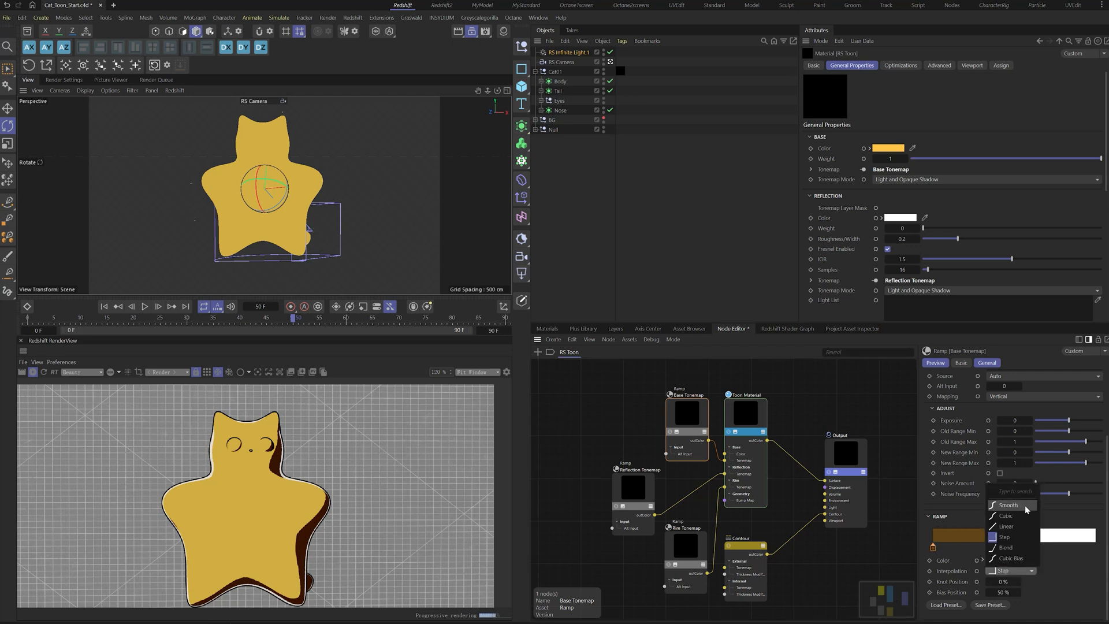
{"action": "left_click", "coordinate": [1004, 505]}
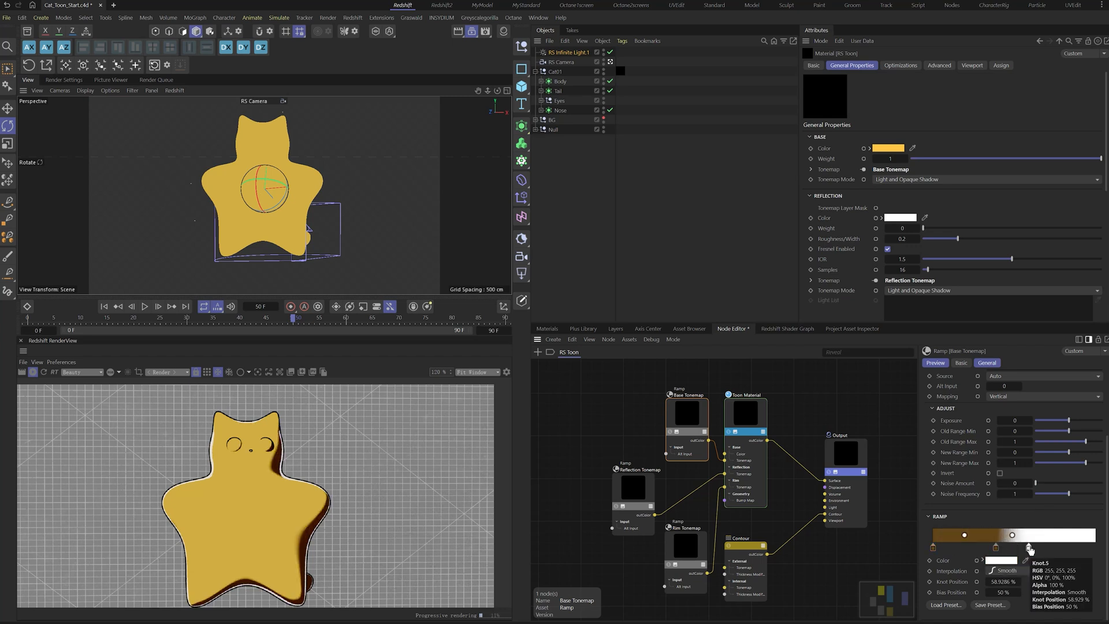
{"action": "left_click", "coordinate": [561, 81]}
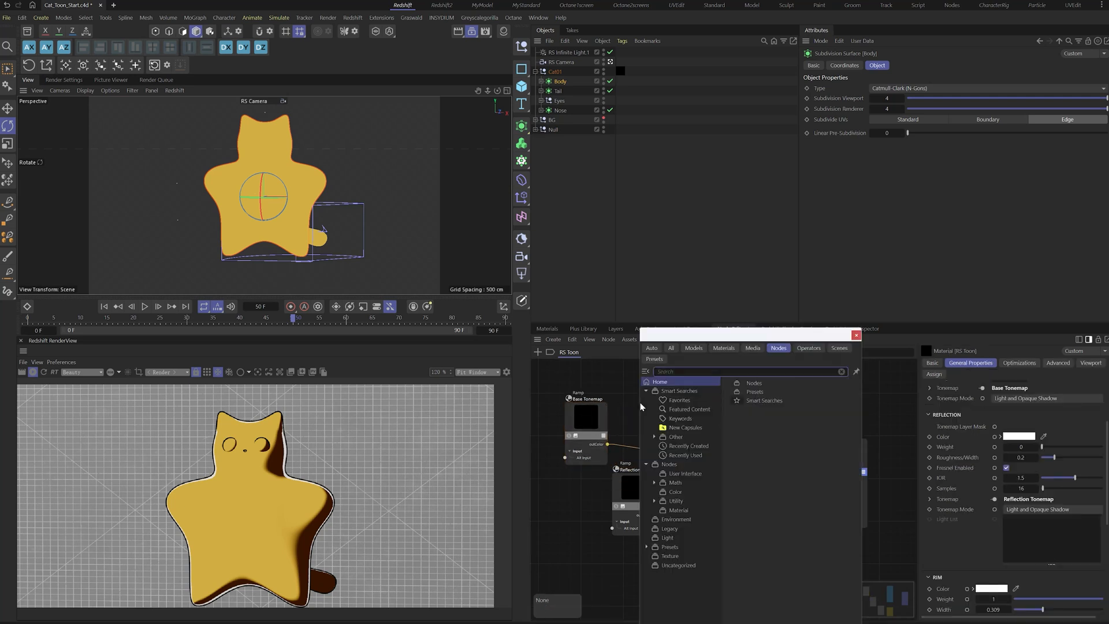
- Add a Tonemap Pattern halftone node with dark brown dots and a 30 degree rotation
{"action": "type", "text": "tonemap"}
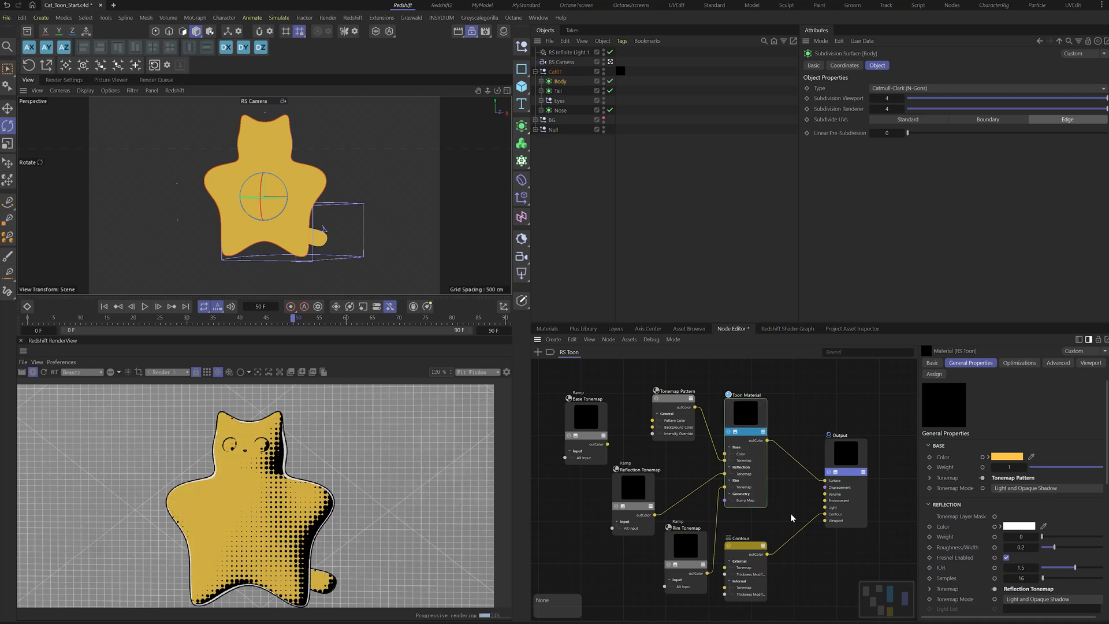
{"action": "left_click", "coordinate": [676, 392]}
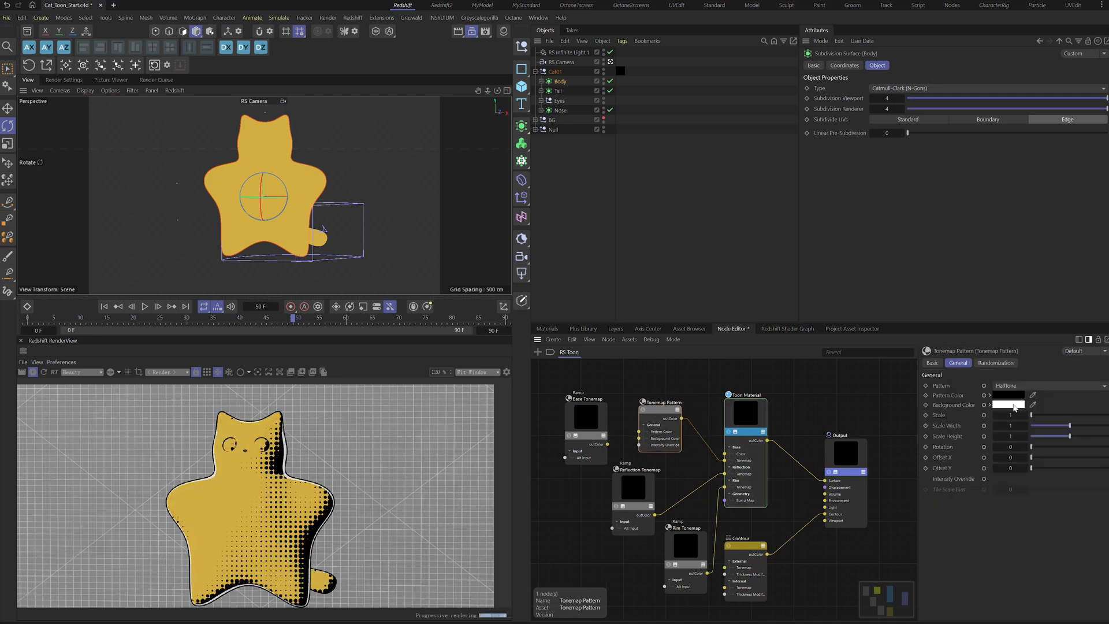
{"action": "left_click", "coordinate": [1007, 404]}
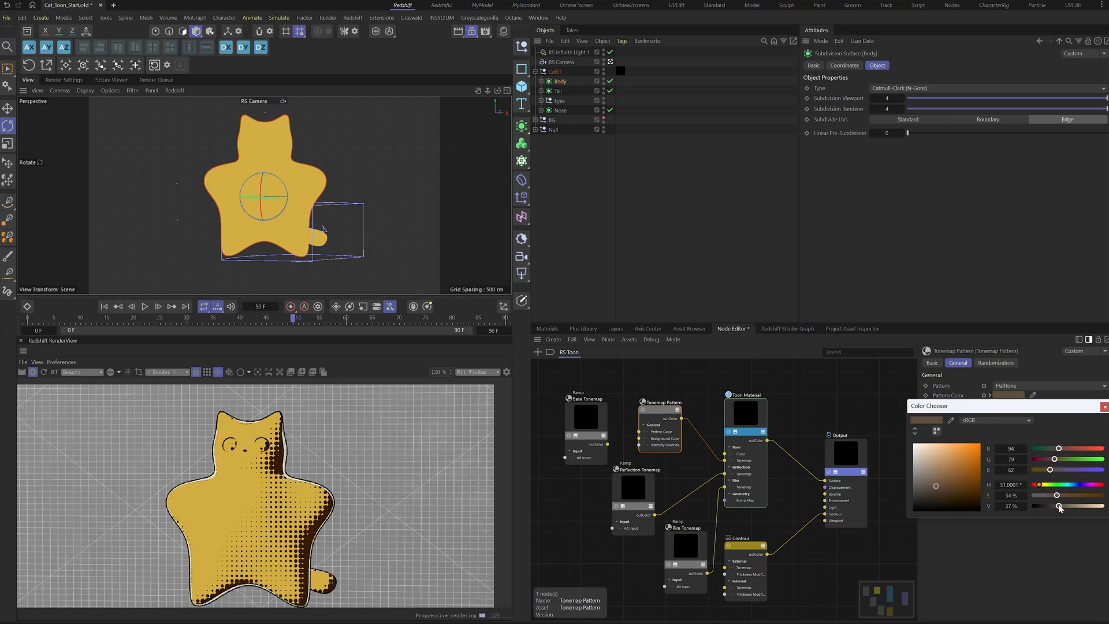
{"action": "left_click", "coordinate": [1105, 407]}
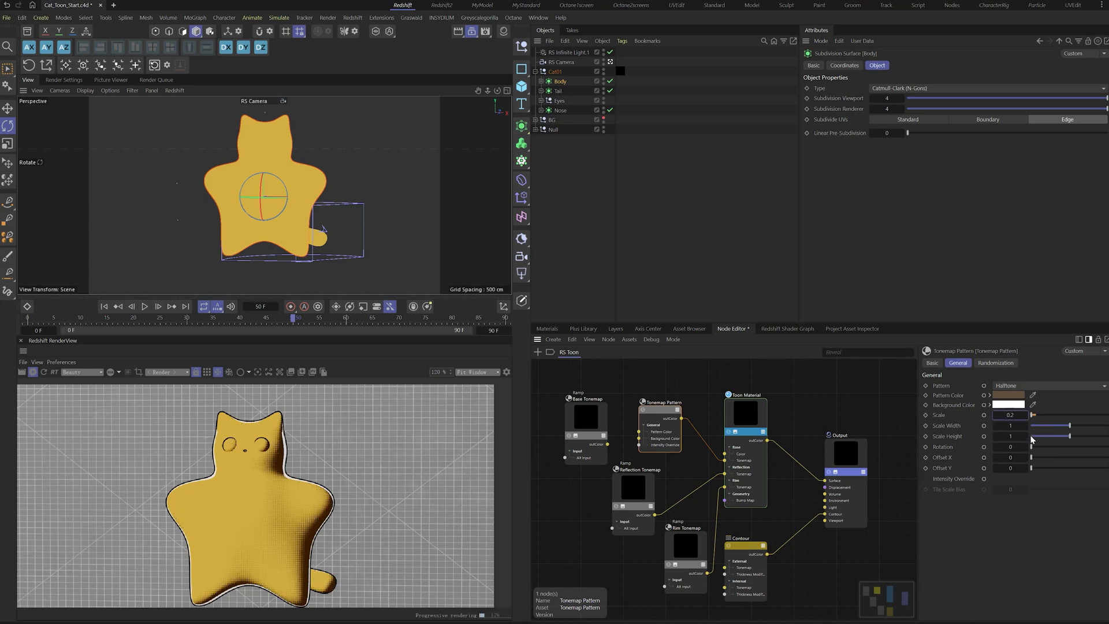
{"action": "type", "text": "30"}
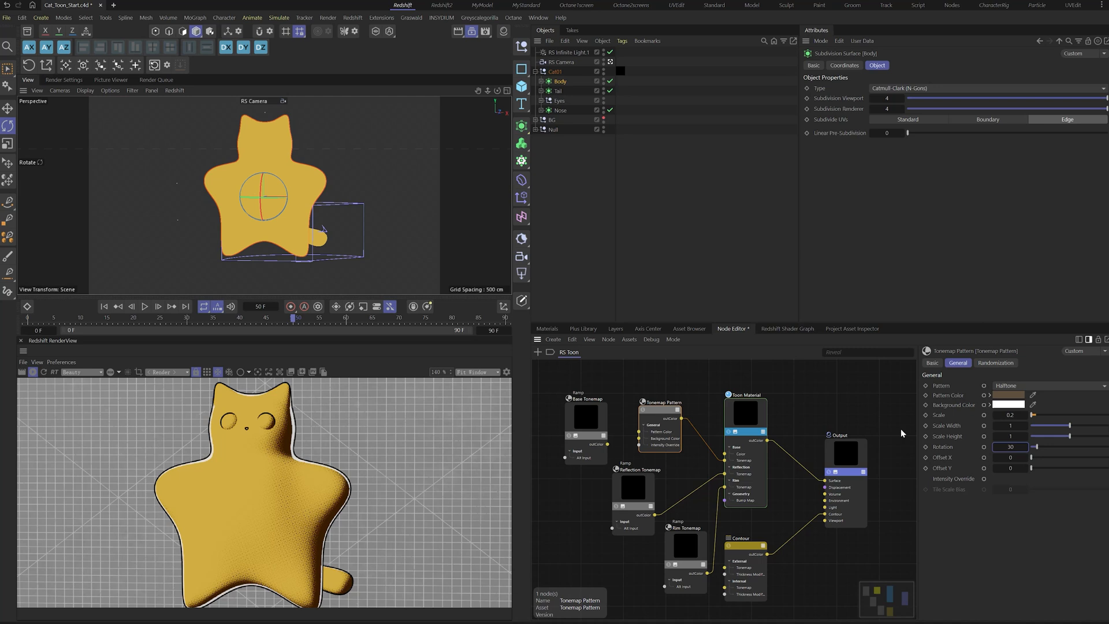
{"action": "left_click", "coordinate": [1009, 395]}
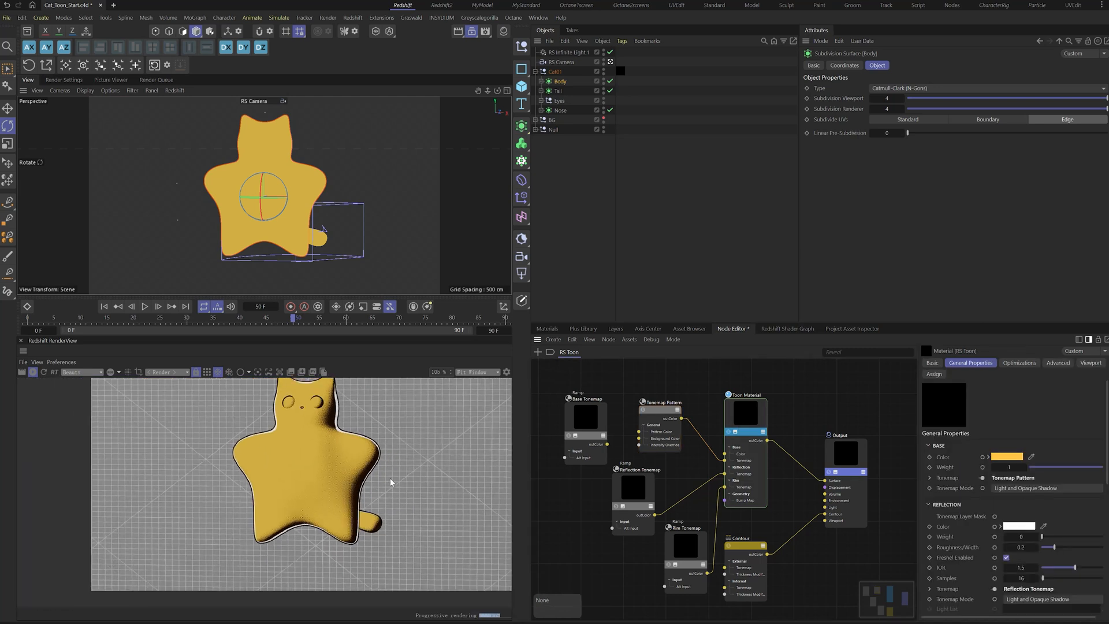
- Drive the halftone pattern's intensity override from the Base Tonemap ramp
{"action": "left_click", "coordinate": [661, 417]}
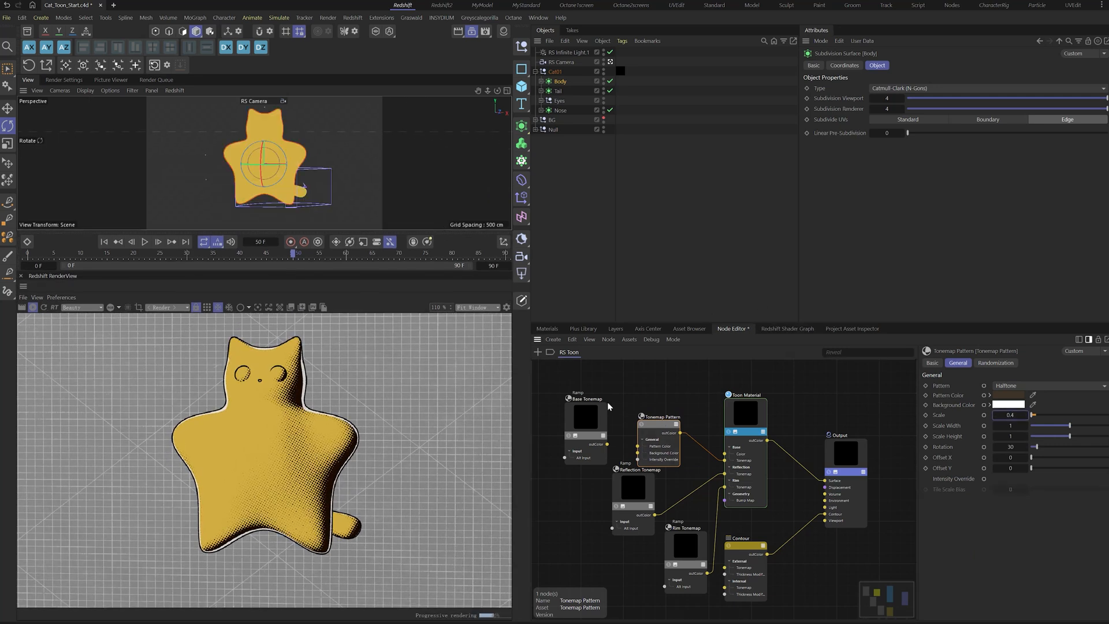
{"action": "left_click", "coordinate": [583, 417]}
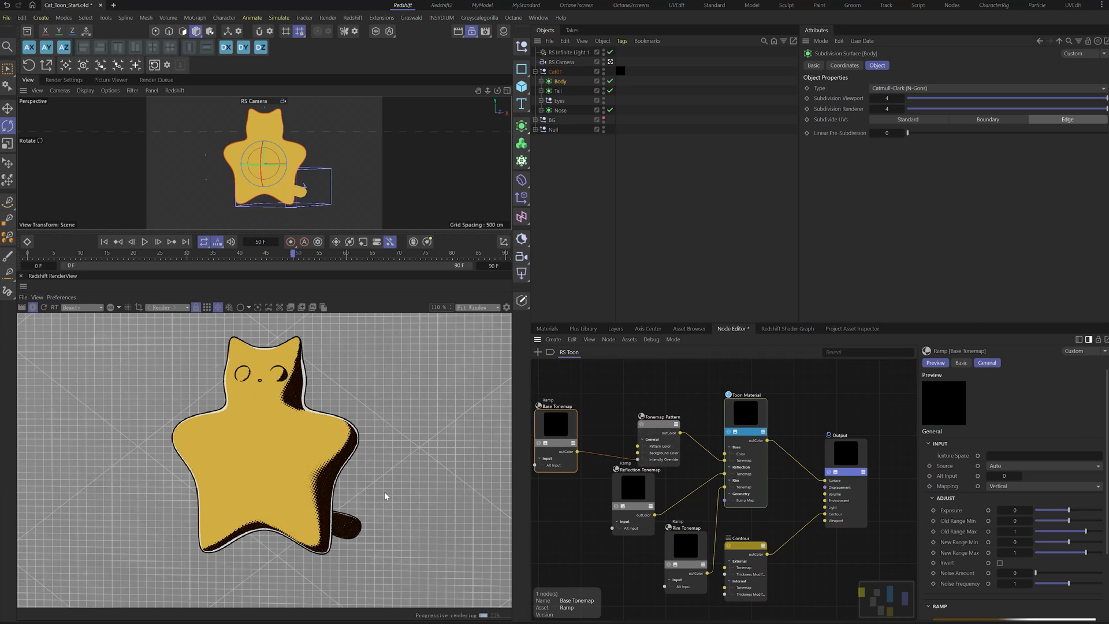
{"action": "left_click", "coordinate": [660, 417]}
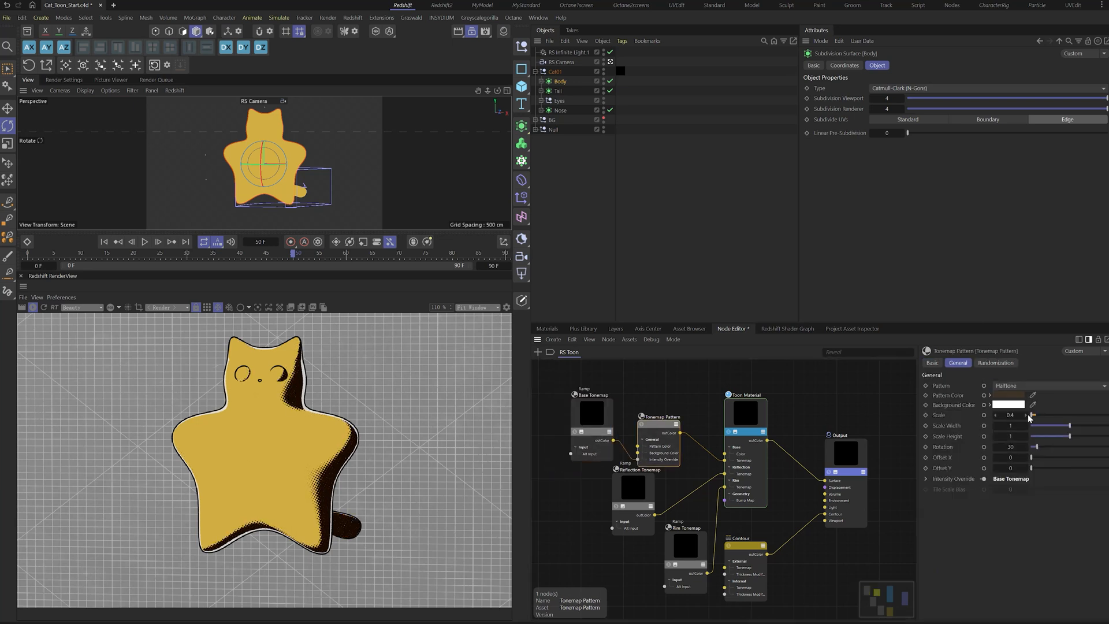
{"action": "left_click", "coordinate": [1013, 404]}
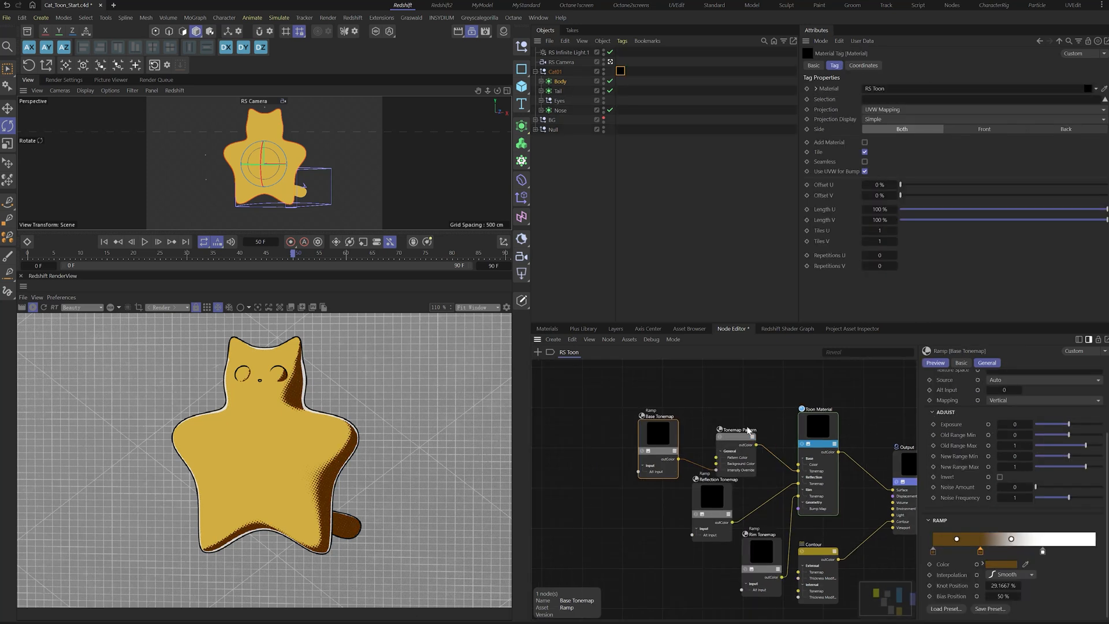
- Feed a Maxon Noise node with Overall Scale 10 into the Base Tonemap ramp input
{"action": "left_click", "coordinate": [741, 417]}
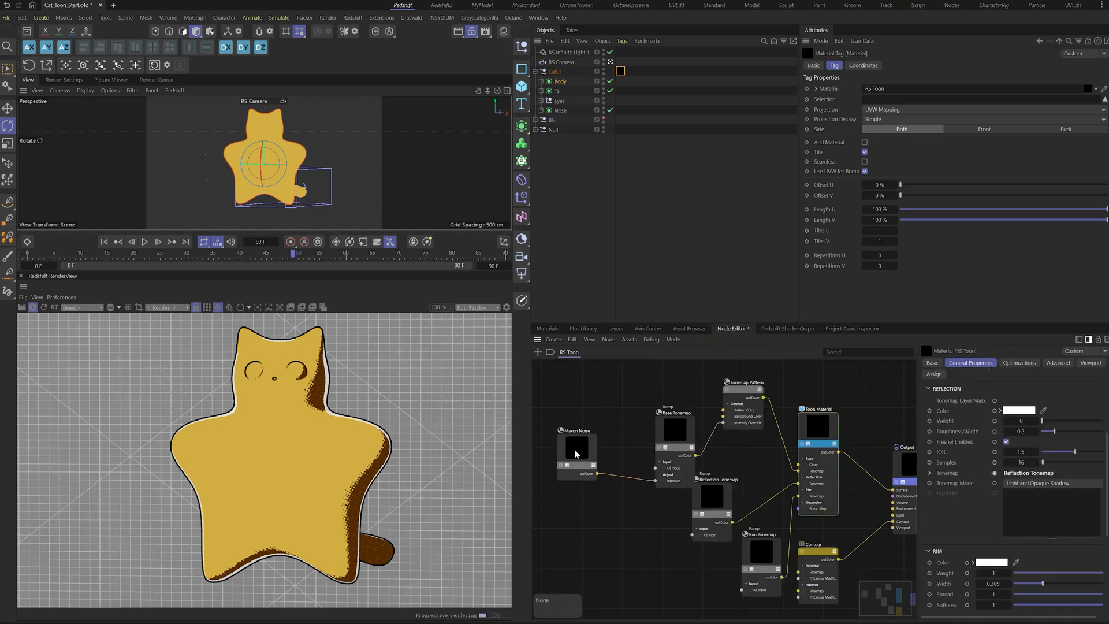
{"action": "left_click", "coordinate": [577, 453]}
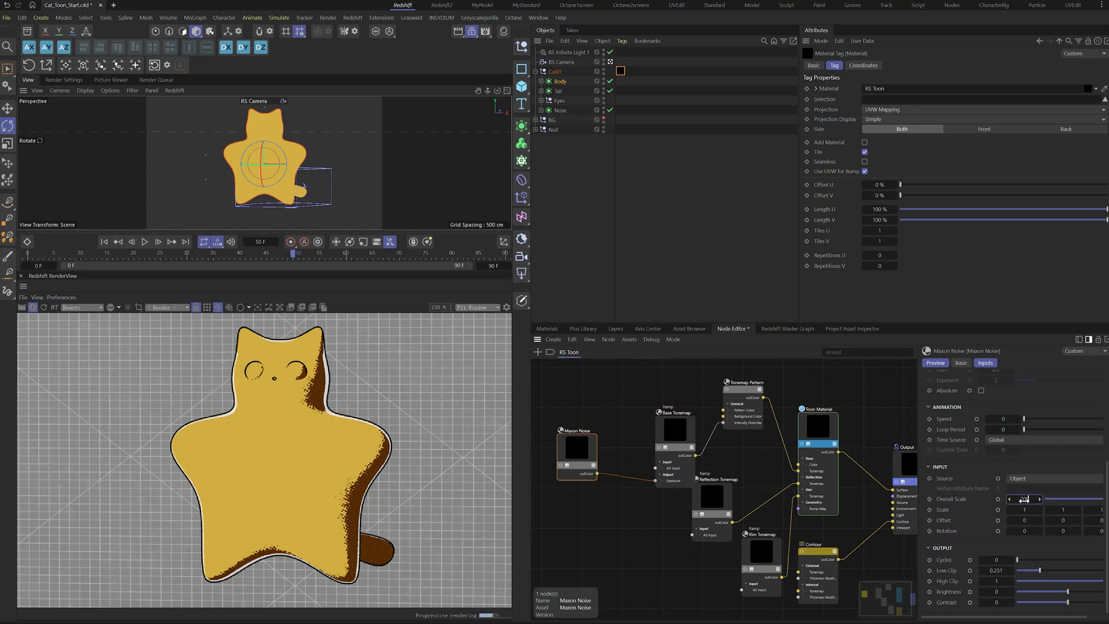
{"action": "type", "text": "10"}
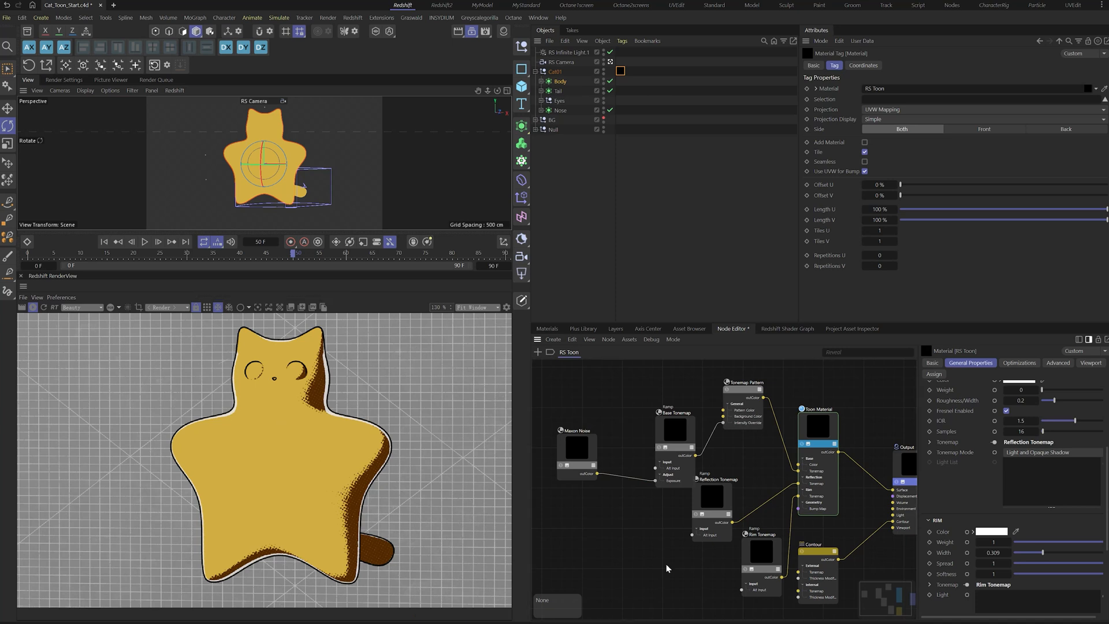
{"action": "mouse_move", "coordinate": [495, 460]}
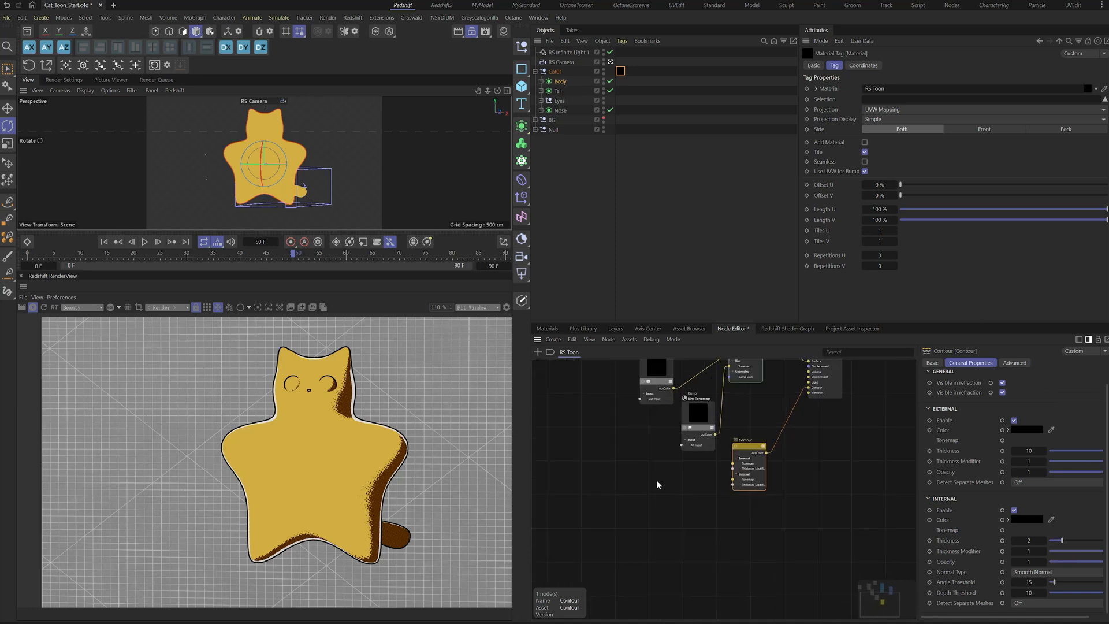
- Retune the Contour node's external and internal thickness for bolder outlines
{"action": "left_click", "coordinate": [1028, 450]}
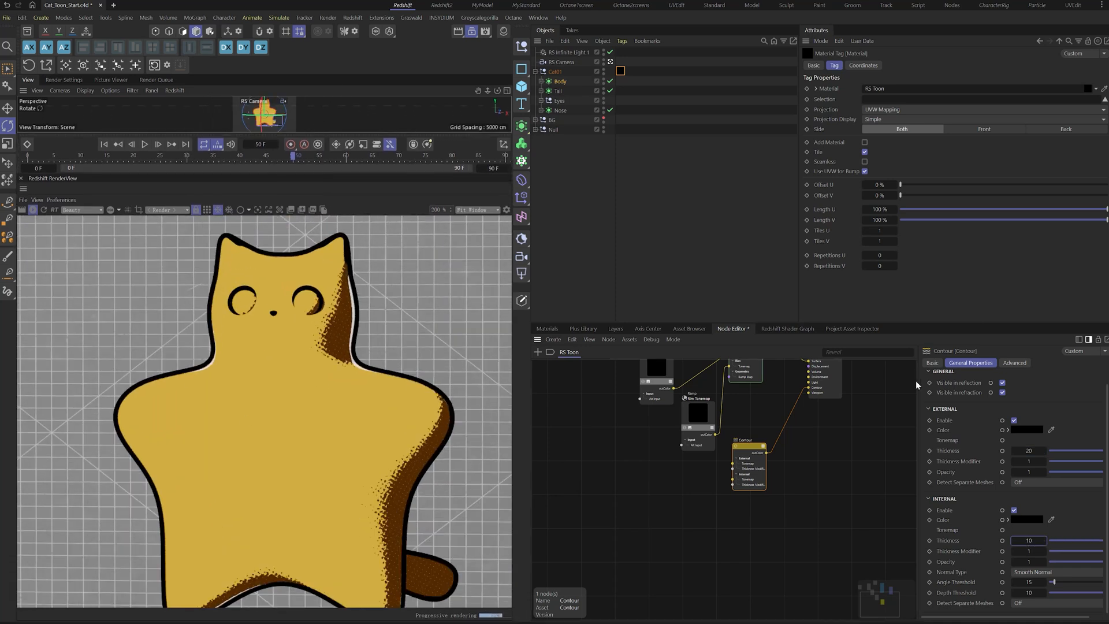
{"action": "left_click", "coordinate": [1025, 520]}
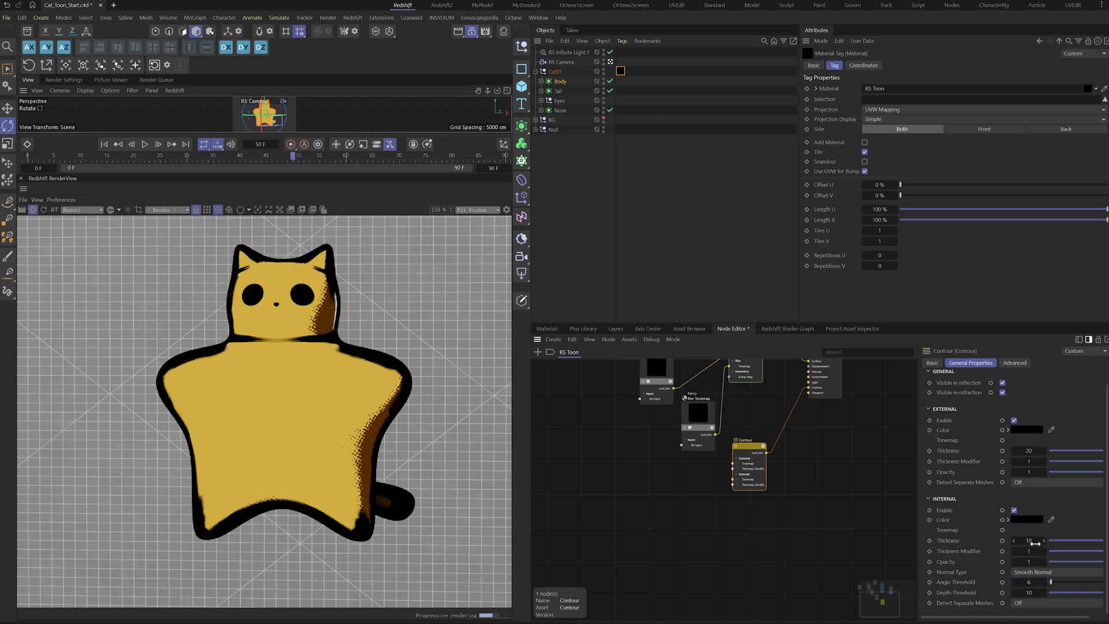
{"action": "left_click_drag", "start_coordinate": [1029, 543], "coordinate": [1024, 543]}
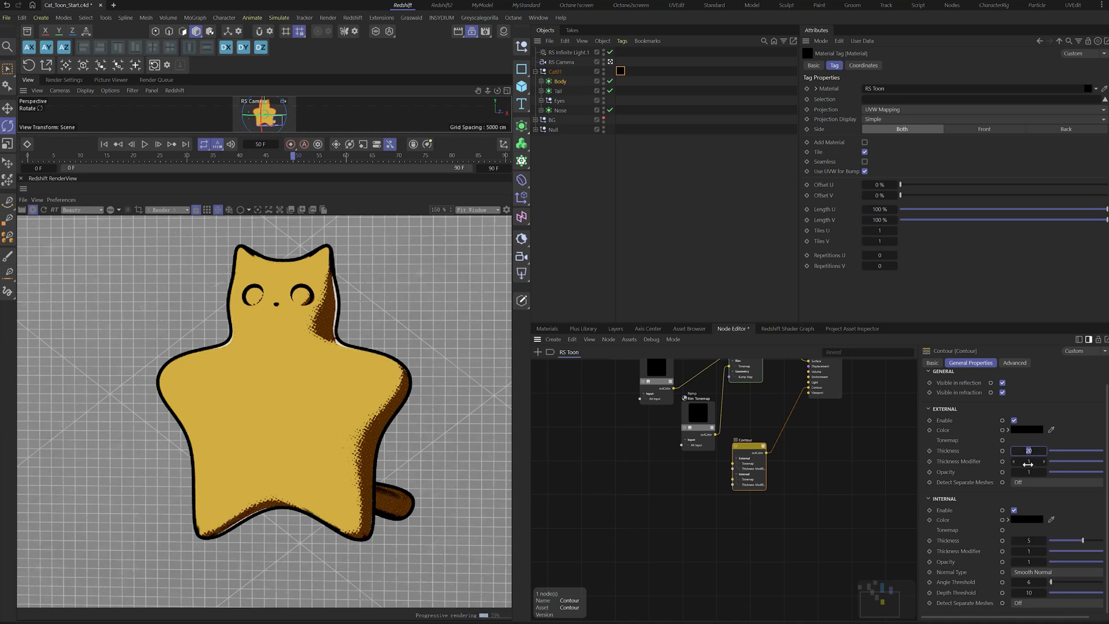
{"action": "left_click_drag", "start_coordinate": [1032, 451], "coordinate": [1026, 451]}
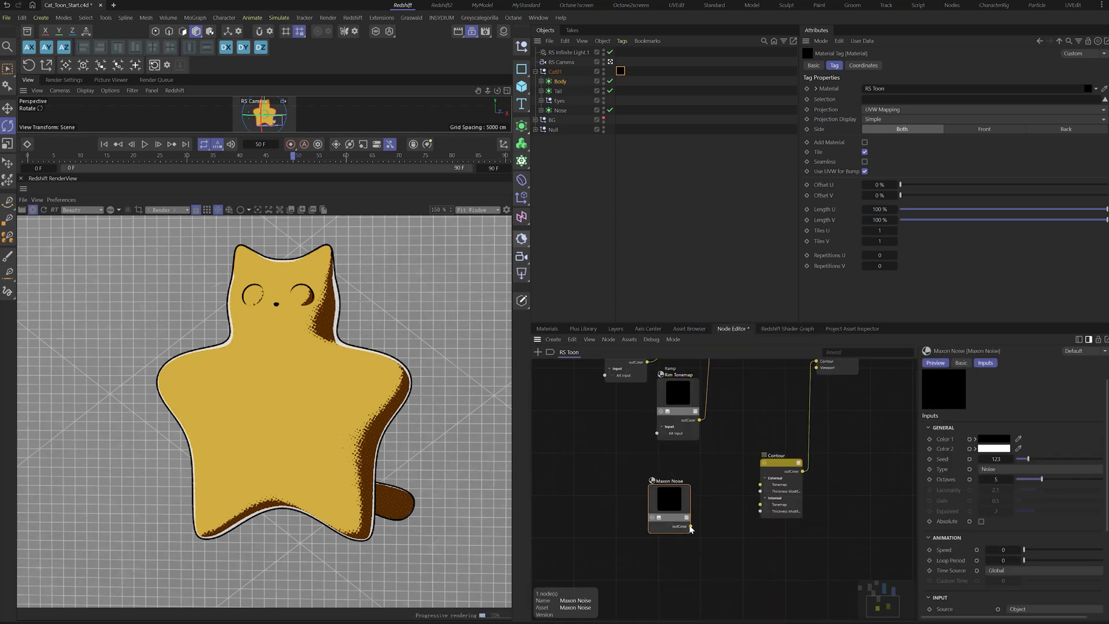
- Wire two Maxon Noise nodes into the Contour thickness inputs, tuning low clip, brightness and scale
{"action": "left_click_drag", "start_coordinate": [689, 526], "coordinate": [762, 484]}
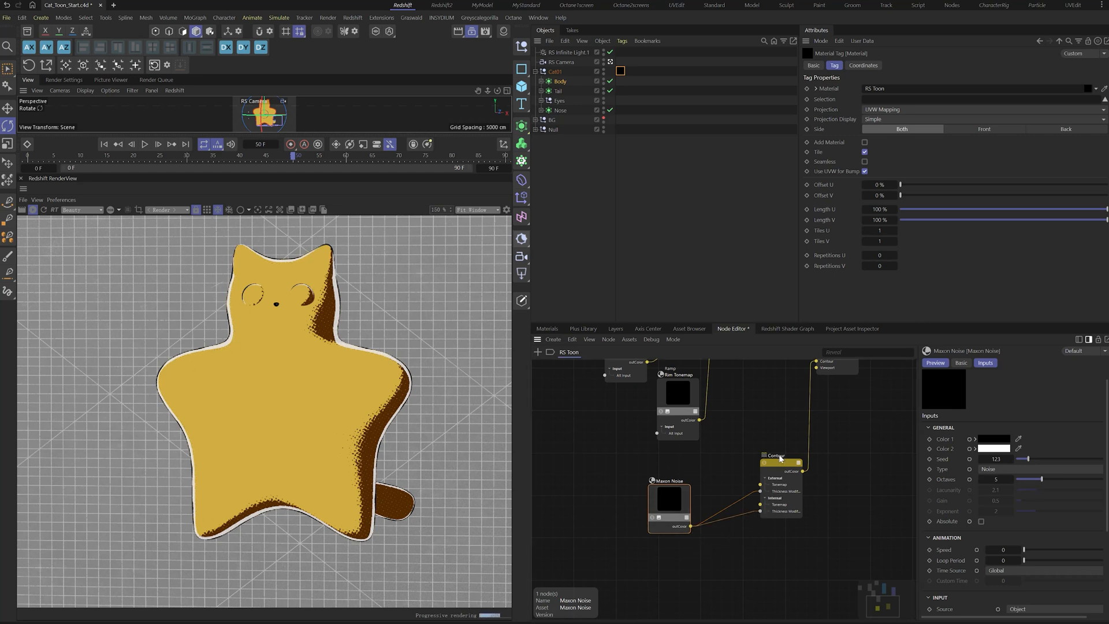
{"action": "left_click", "coordinate": [776, 455]}
{"action": "type", "text": "200"}
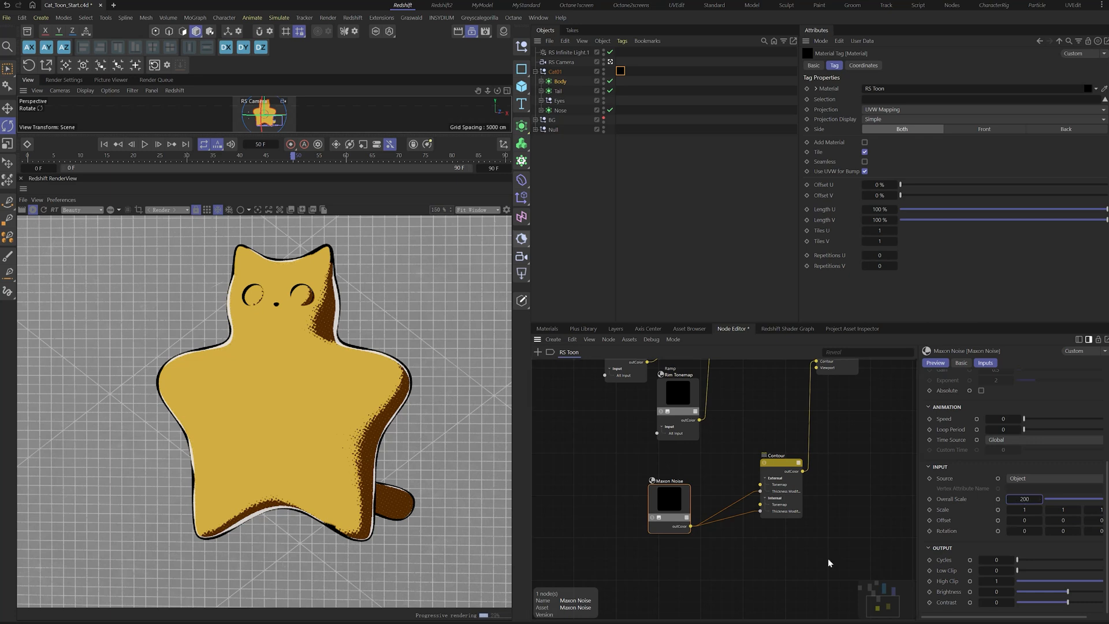
{"action": "left_click_drag", "start_coordinate": [669, 492], "coordinate": [624, 484]}
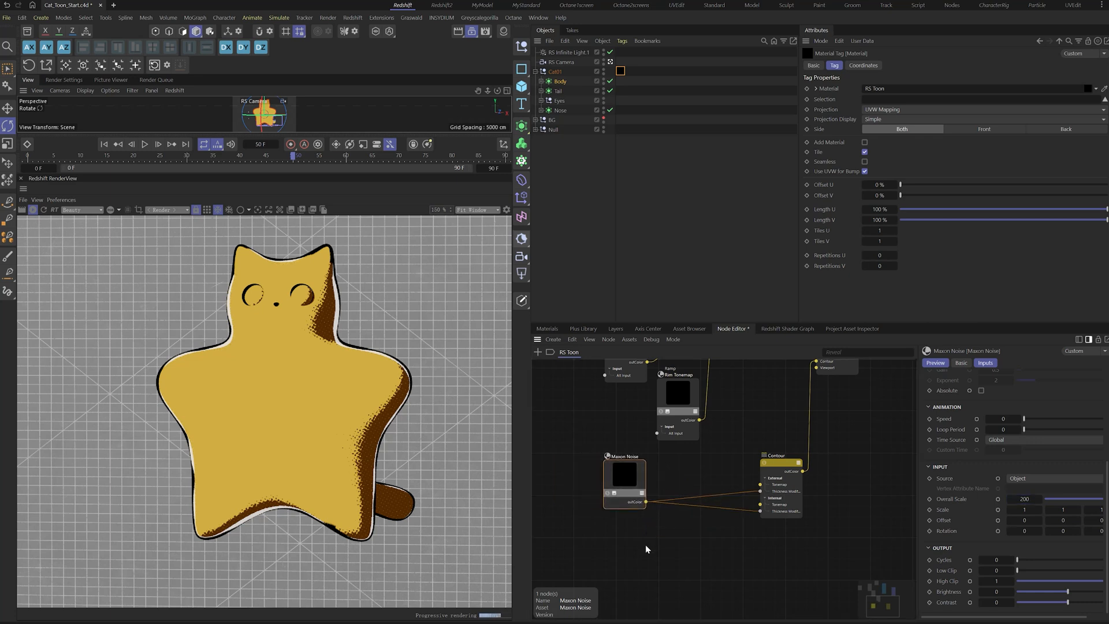
{"action": "mouse_move", "coordinate": [860, 605]}
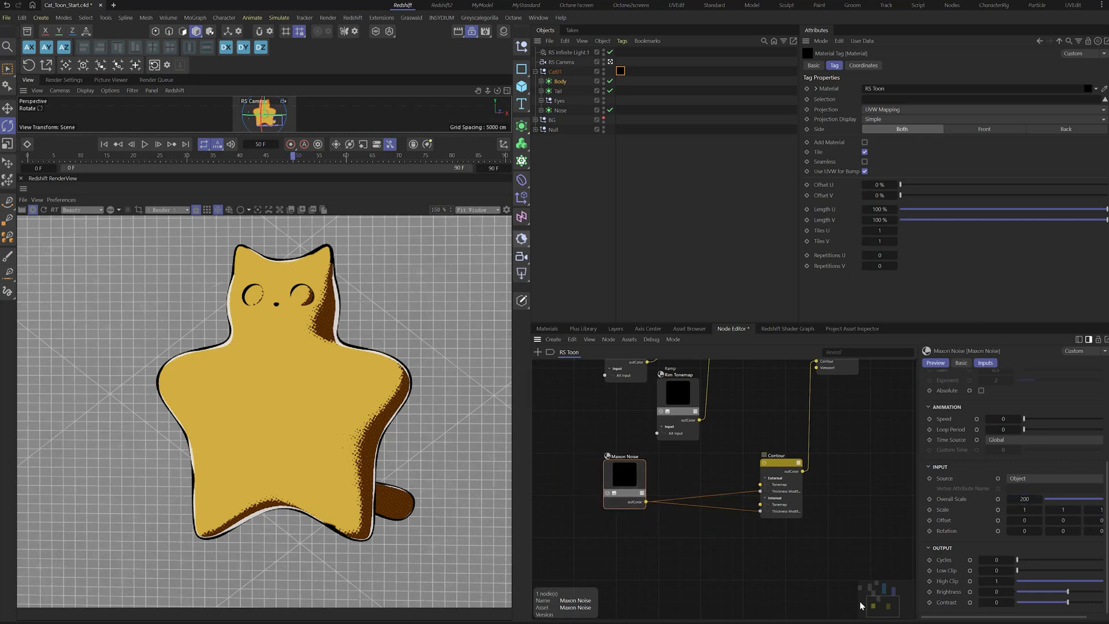
{"action": "left_click_drag", "start_coordinate": [1019, 570], "coordinate": [1062, 570]}
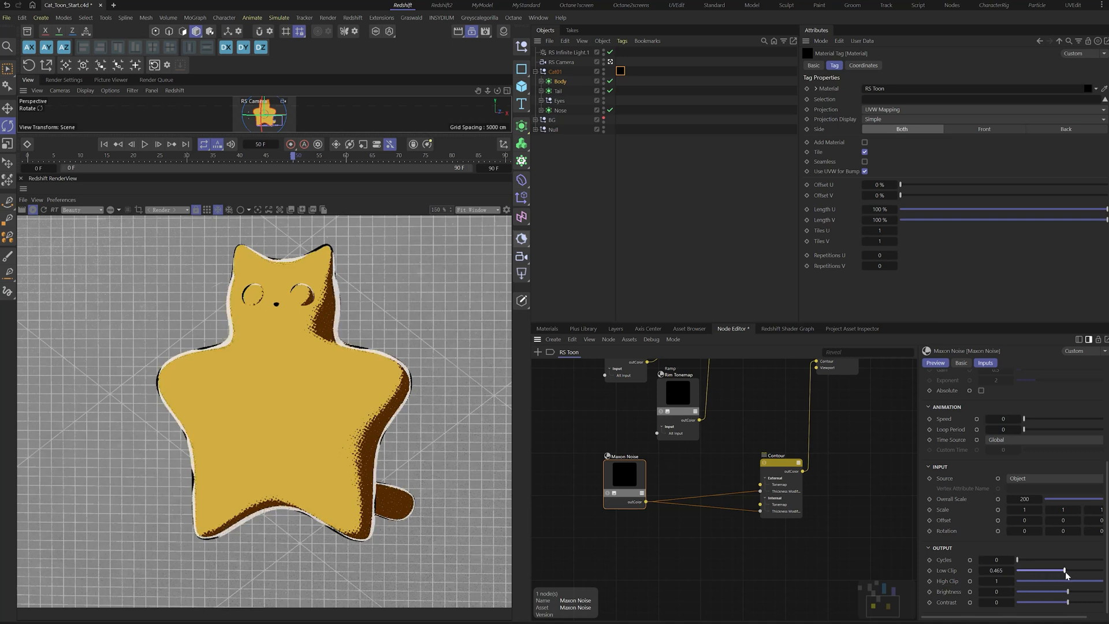
{"action": "left_click_drag", "start_coordinate": [1064, 570], "coordinate": [1036, 570]}
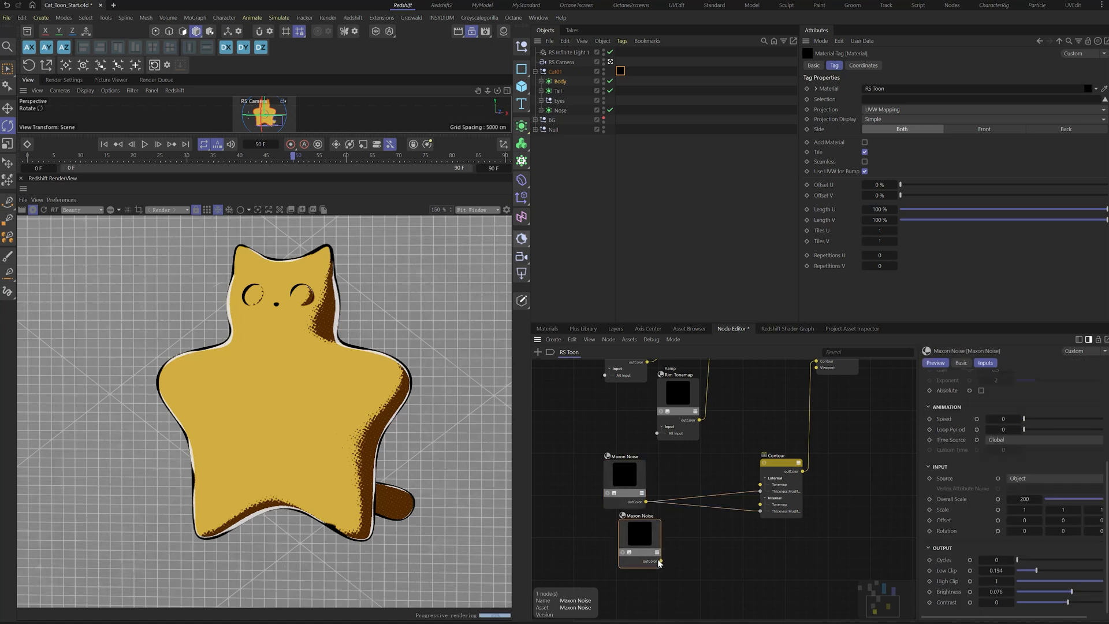
{"action": "left_click_drag", "start_coordinate": [657, 562], "coordinate": [766, 499]}
{"action": "type", "text": "6"}
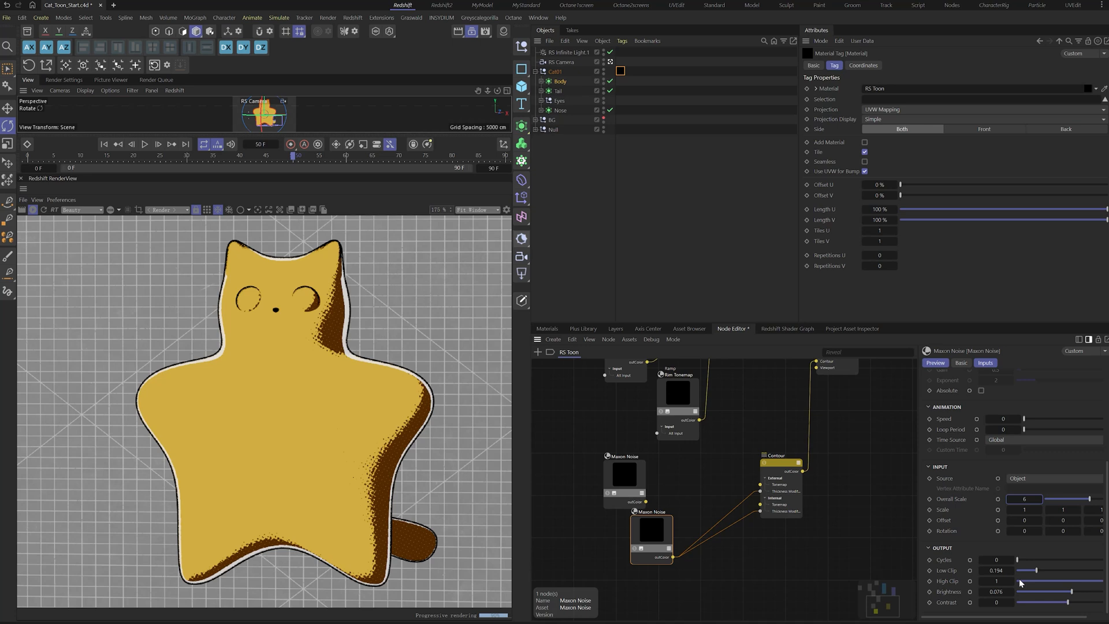
{"action": "left_click_drag", "start_coordinate": [1031, 570], "coordinate": [1020, 571]}
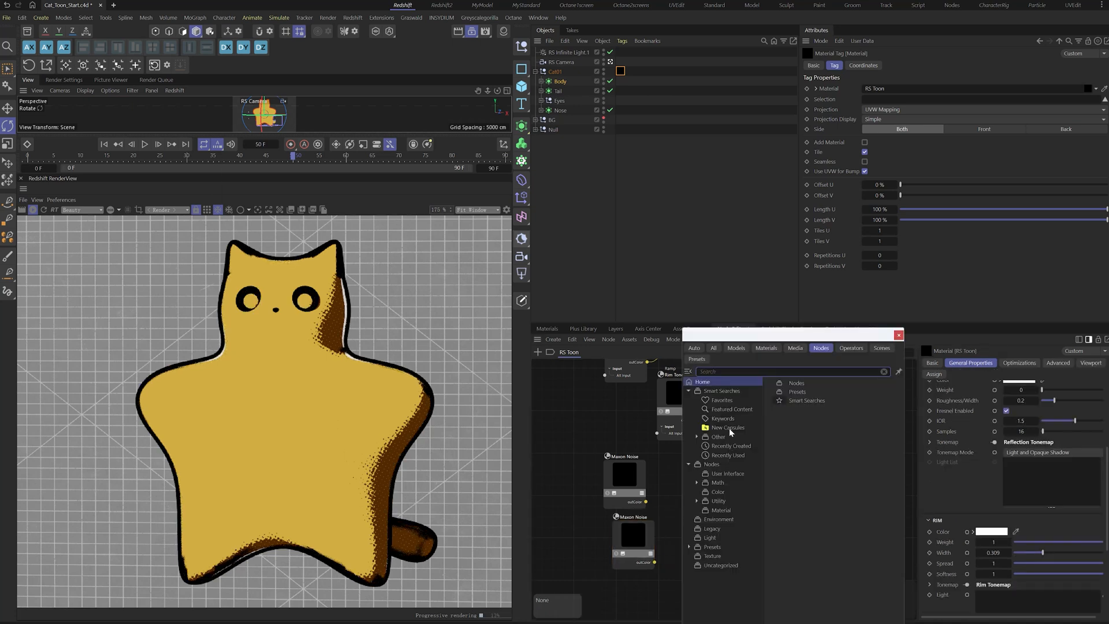
- Blend both outline noises through a Color Layer node, then switch to the eye material's graph
{"action": "type", "text": "color"}
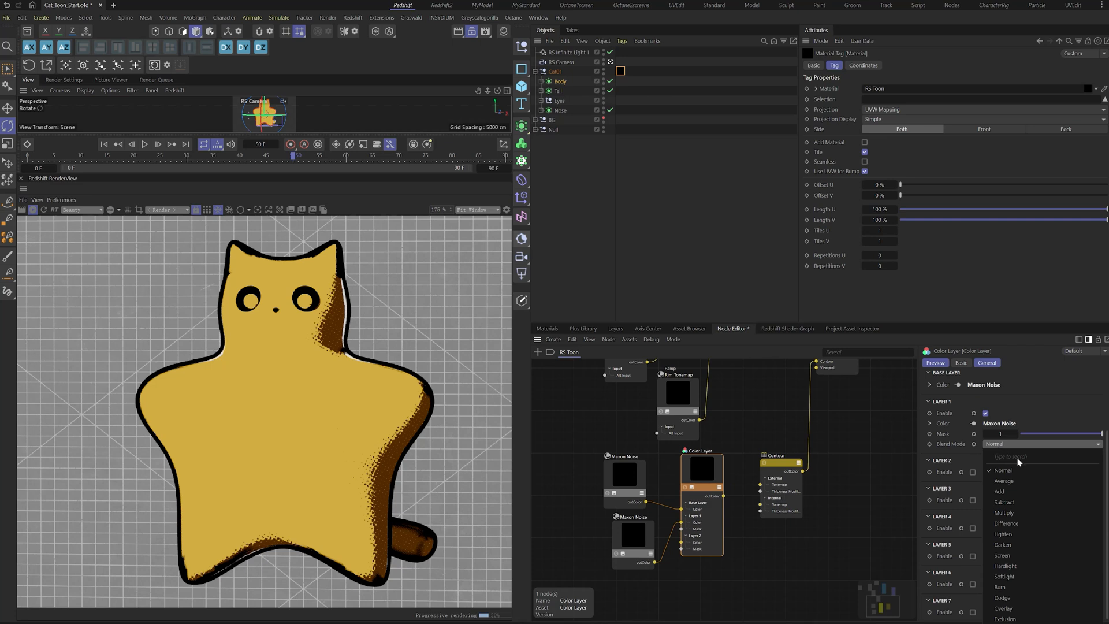
{"action": "left_click", "coordinate": [1003, 513]}
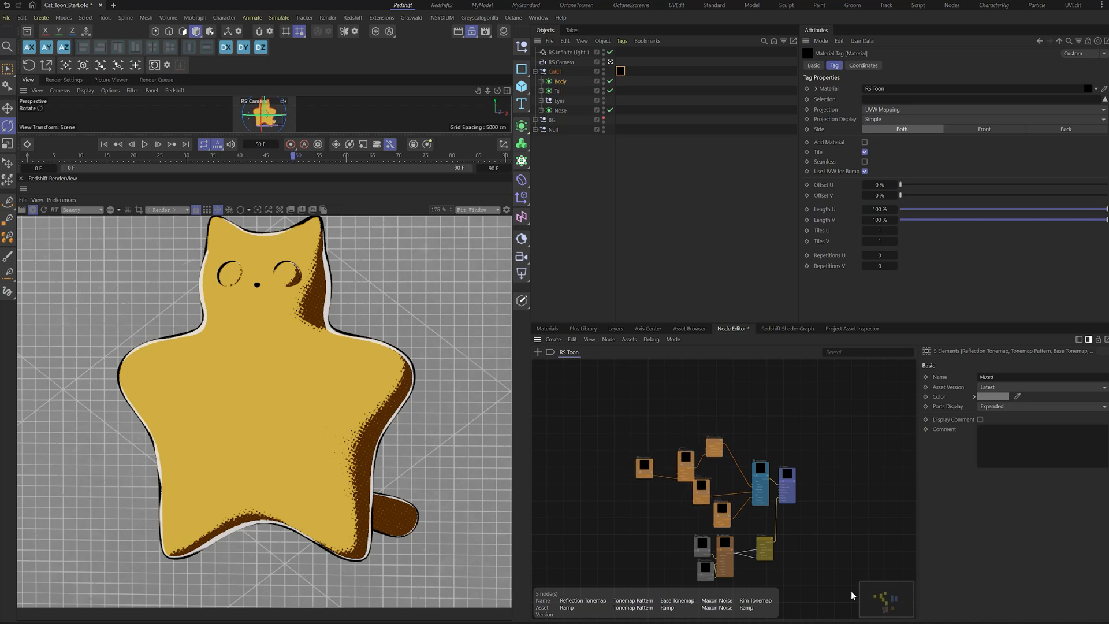
{"action": "left_click", "coordinate": [546, 328]}
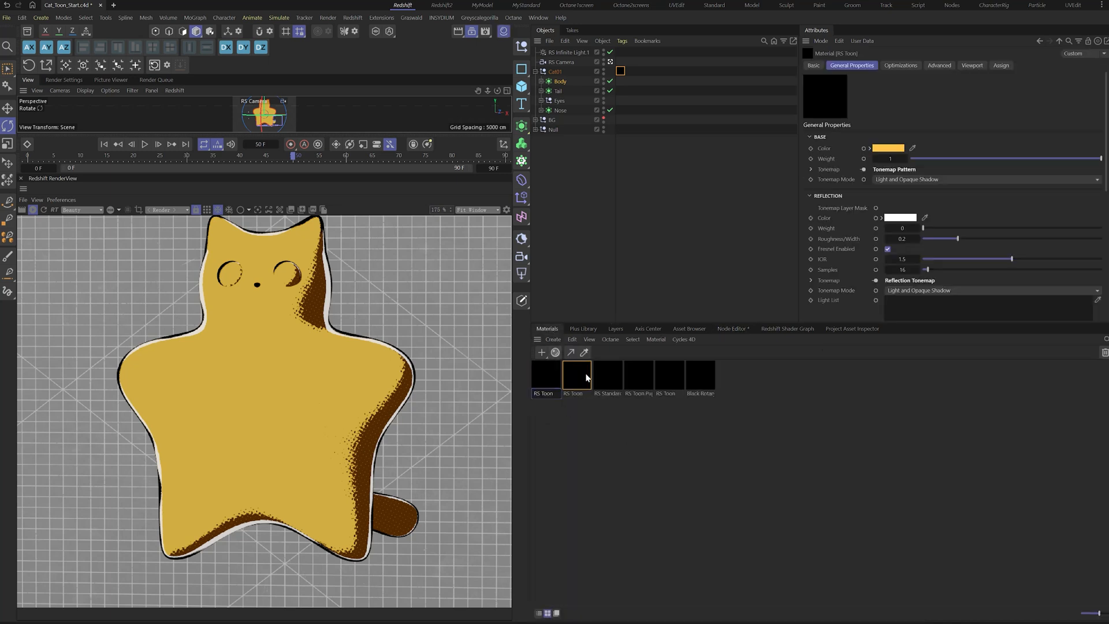
{"action": "double_click", "coordinate": [576, 373]}
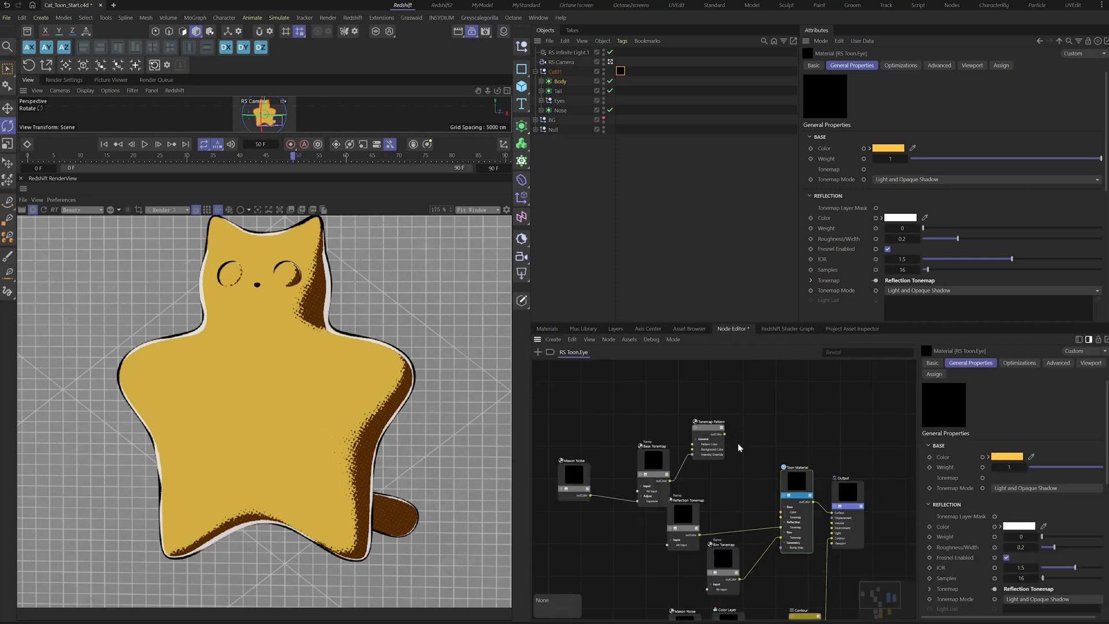
- Make the eye base colour near-black, raise reflection roughness and set IOR to 5
{"action": "left_click", "coordinate": [1007, 456]}
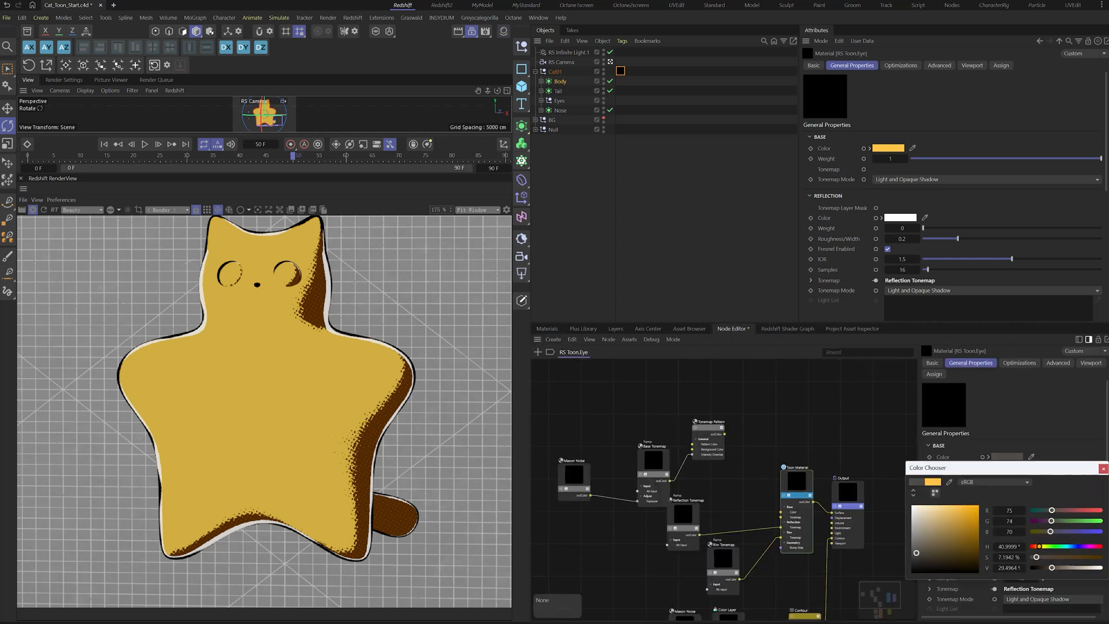
{"action": "left_click", "coordinate": [546, 328]}
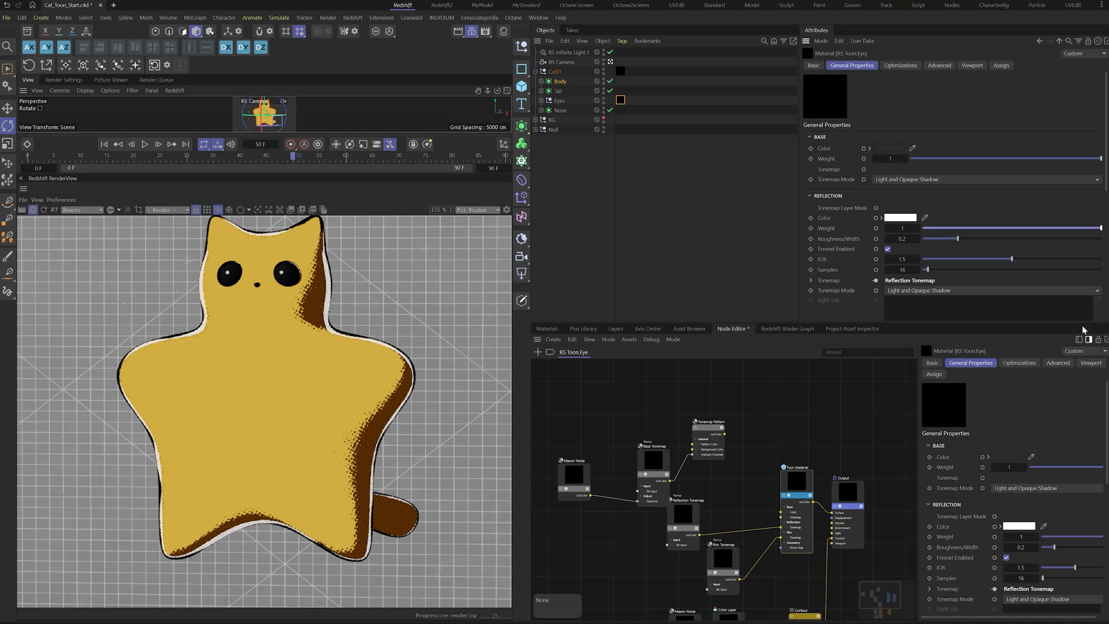
{"action": "left_click_drag", "start_coordinate": [955, 238], "coordinate": [976, 238]}
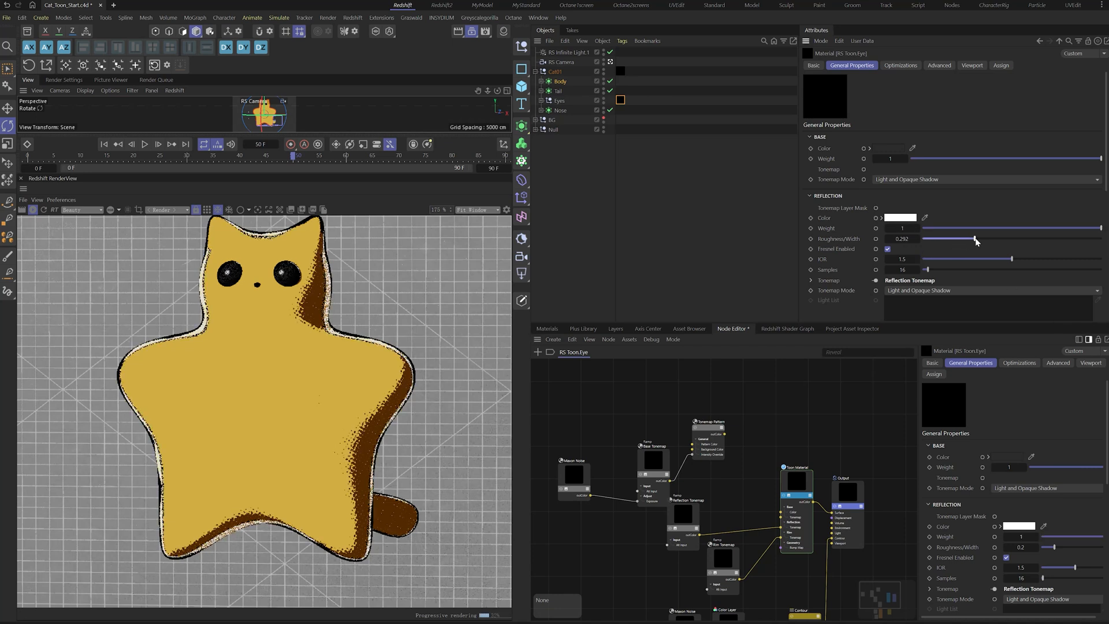
{"action": "left_click_drag", "start_coordinate": [972, 238], "coordinate": [979, 238]}
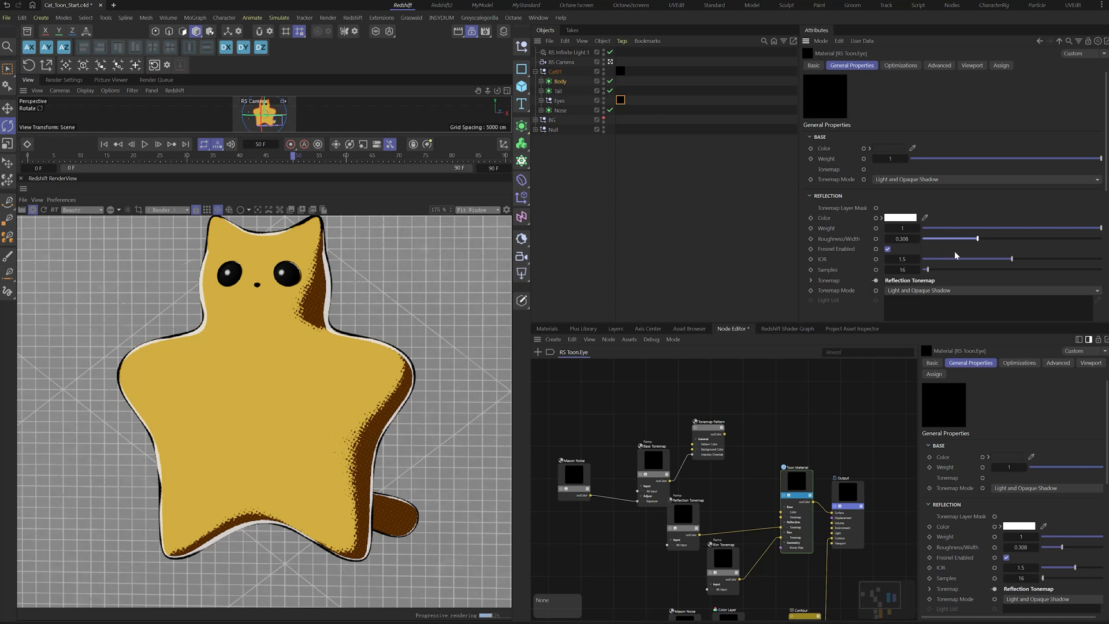
{"action": "left_click", "coordinate": [902, 257]}
{"action": "type", "text": "5"}
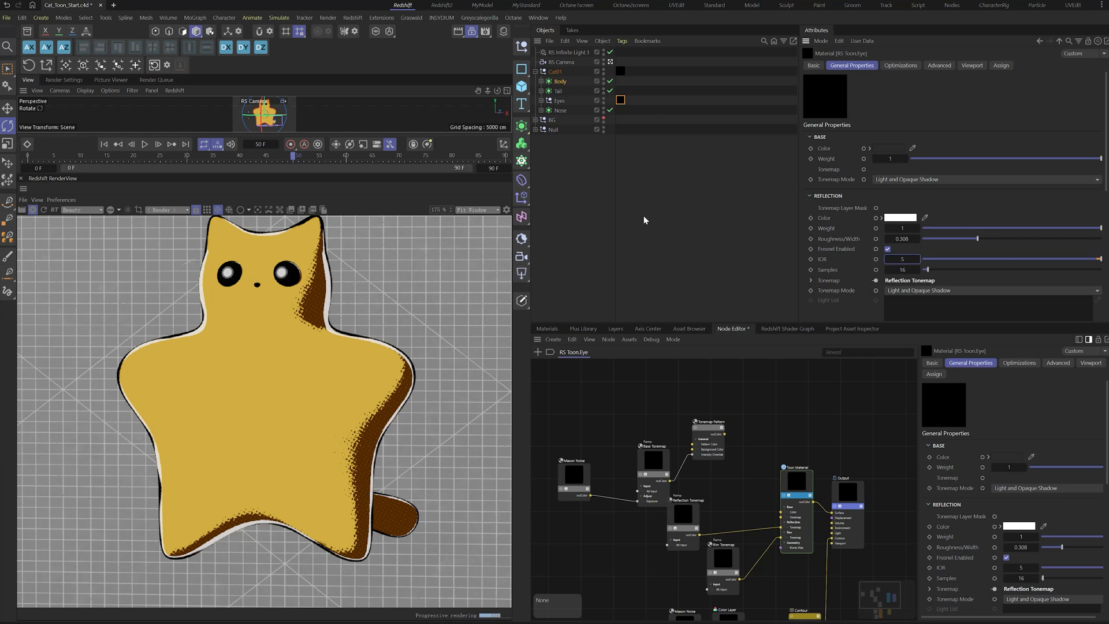
{"action": "left_click", "coordinate": [521, 273]}
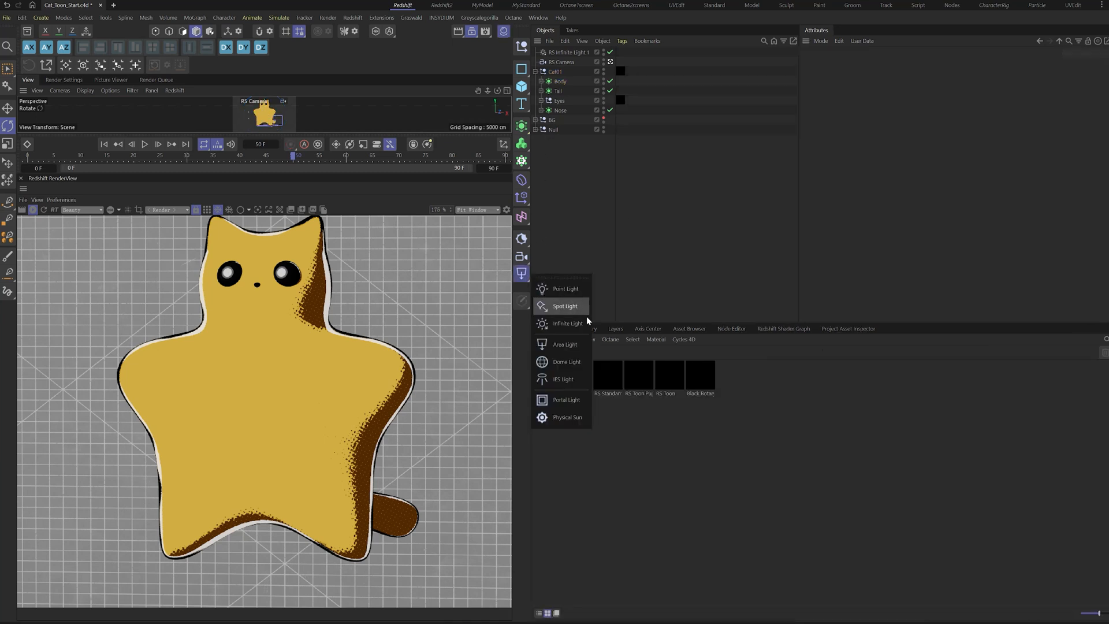
- Create a Redshift point light and rename it RS Point Light.Eye above the cat's head
{"action": "left_click", "coordinate": [564, 289]}
{"action": "type", "text": "8"}
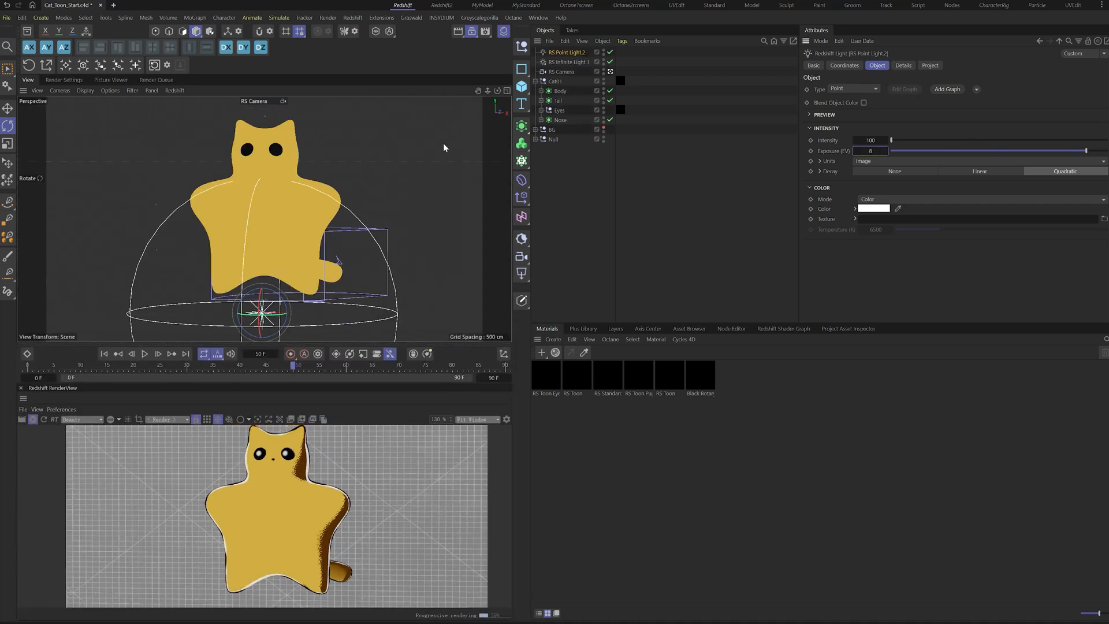
{"action": "left_click", "coordinate": [569, 62]}
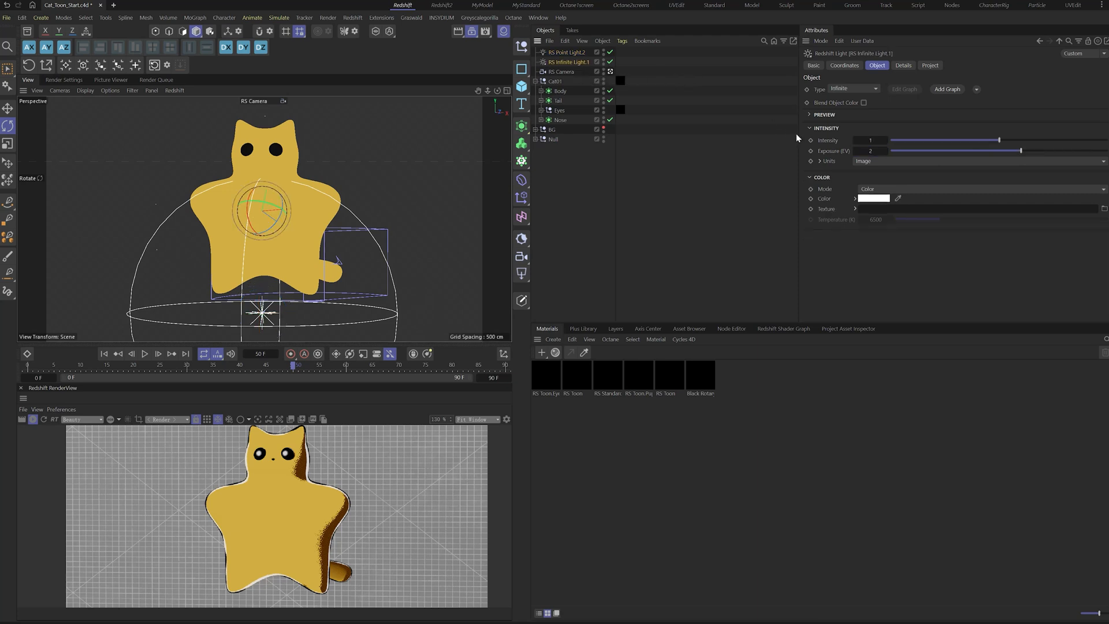
{"action": "left_click", "coordinate": [929, 64]}
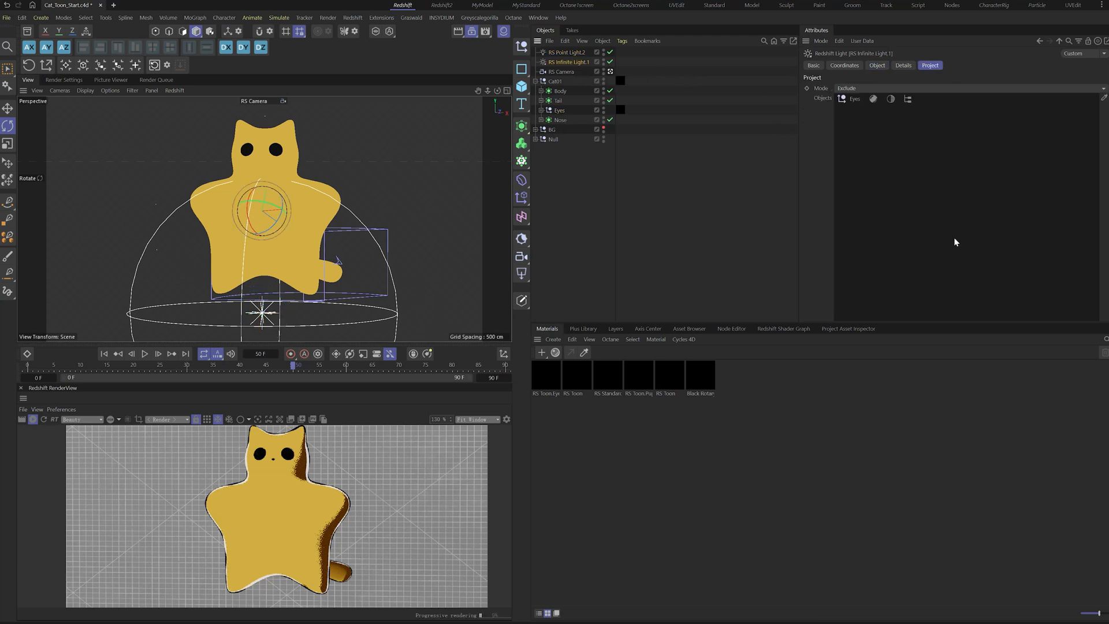
{"action": "left_click", "coordinate": [566, 52]}
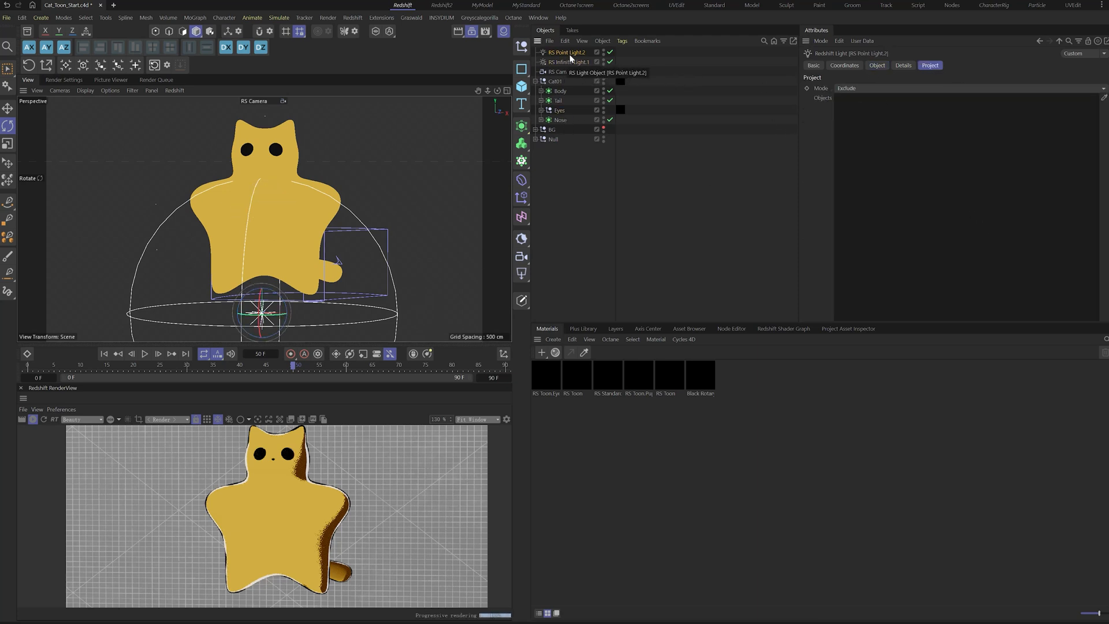
{"action": "double_click", "coordinate": [566, 52]}
{"action": "type", "text": "Eye"}
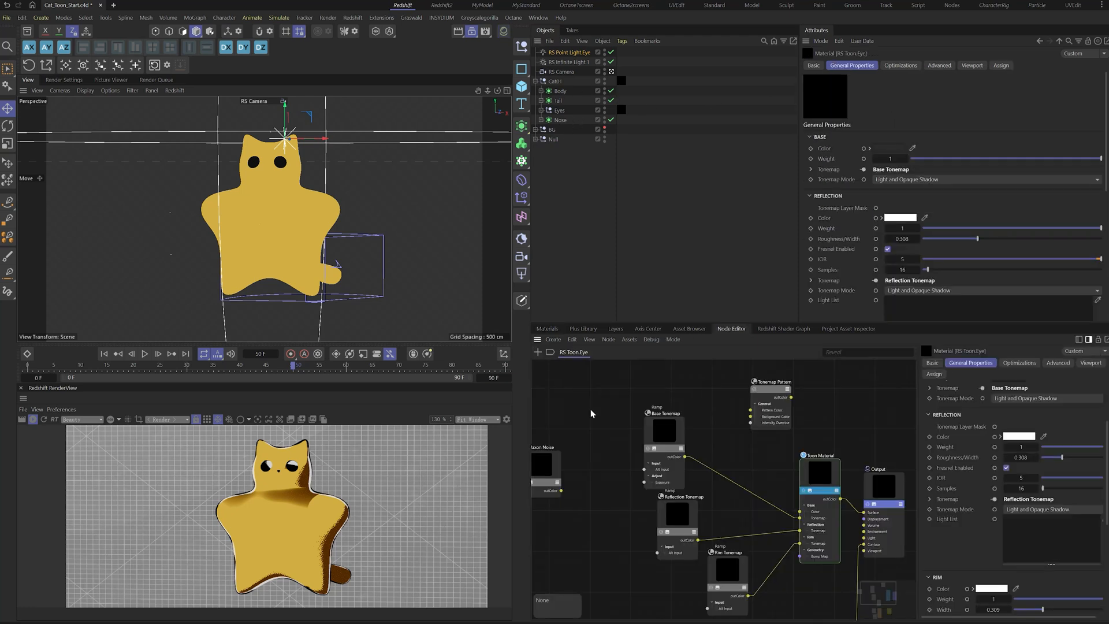
- Set the eye light's Project mode to Include only the Eyes and place a duplicate light aside
{"action": "left_click", "coordinate": [903, 64]}
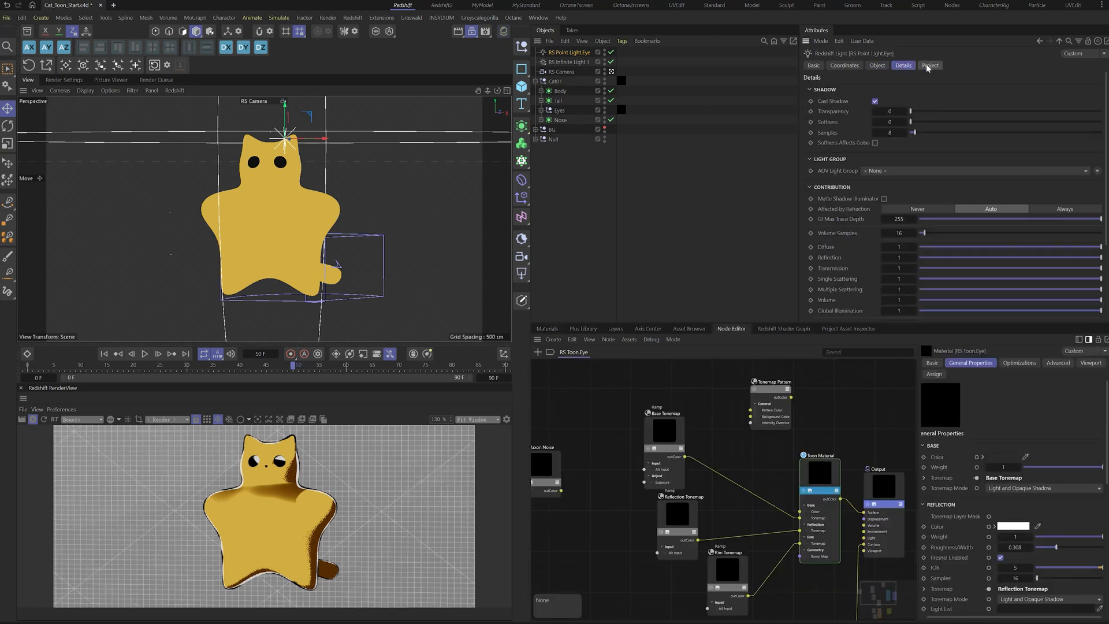
{"action": "left_click", "coordinate": [928, 65]}
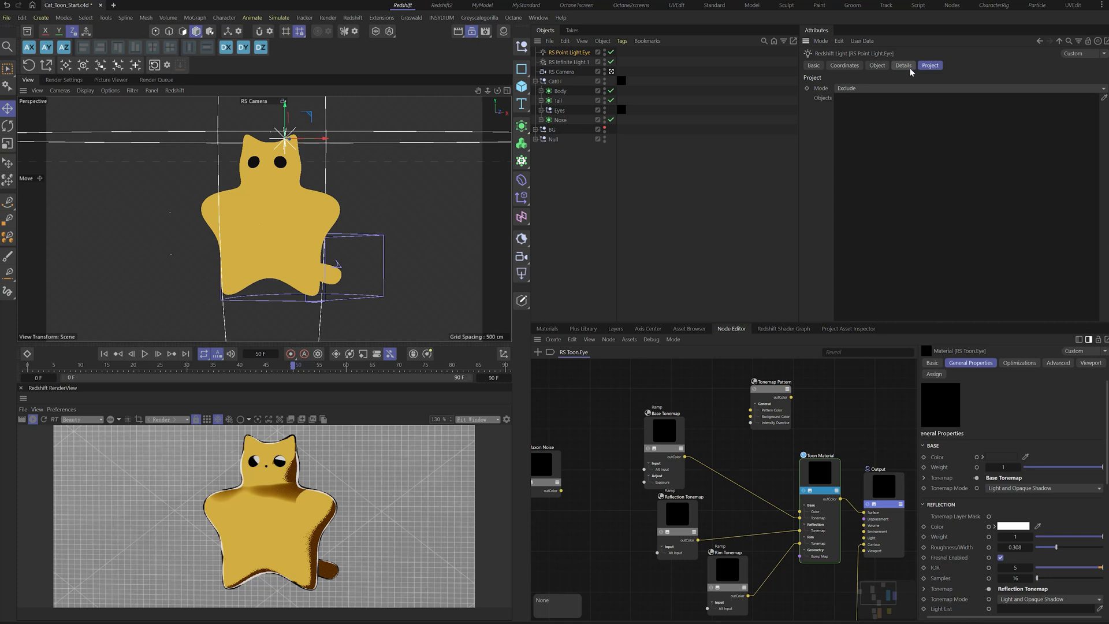
{"action": "left_click", "coordinate": [845, 88]}
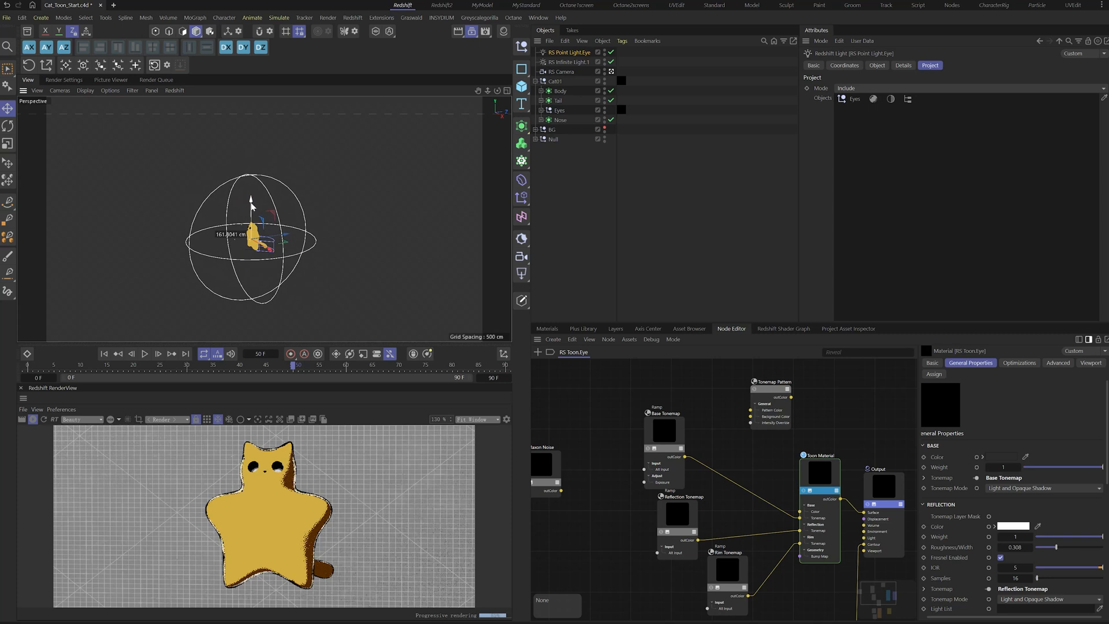
{"action": "left_click_drag", "start_coordinate": [251, 206], "coordinate": [346, 266]}
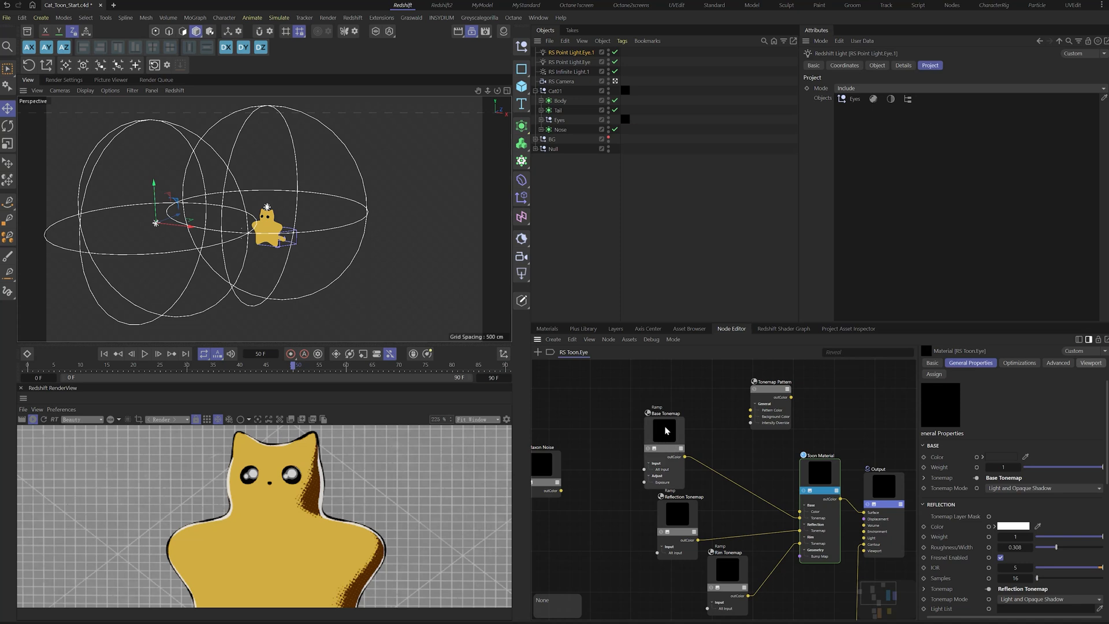
{"action": "left_click", "coordinate": [664, 430]}
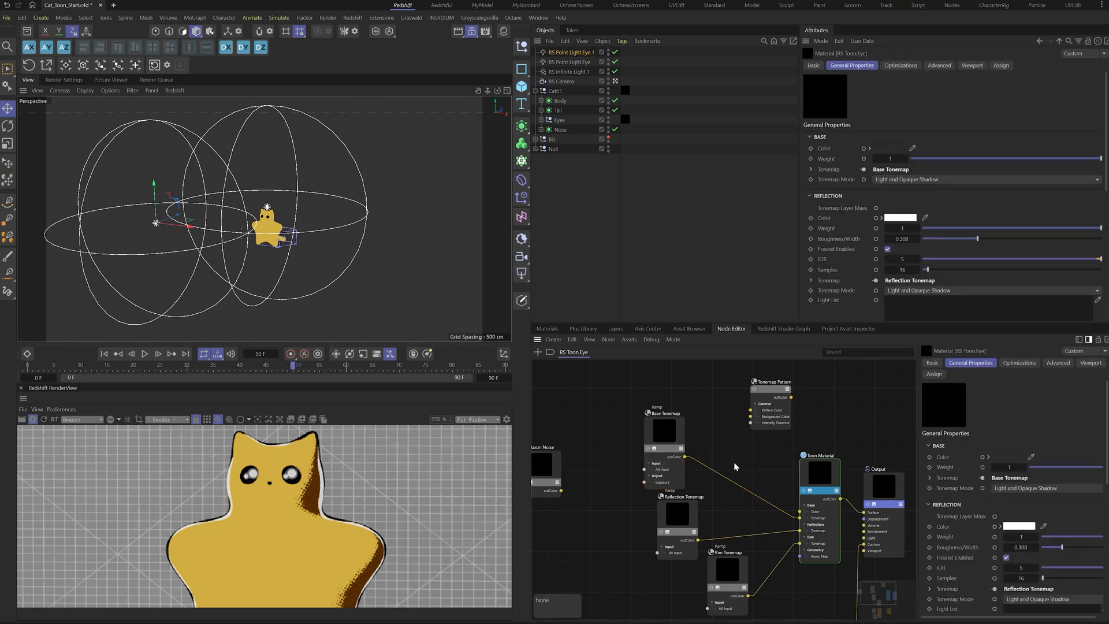
- Select the Reflection Tonemap ramp and maximize the Redshift RenderView panel
{"action": "left_click", "coordinate": [663, 517]}
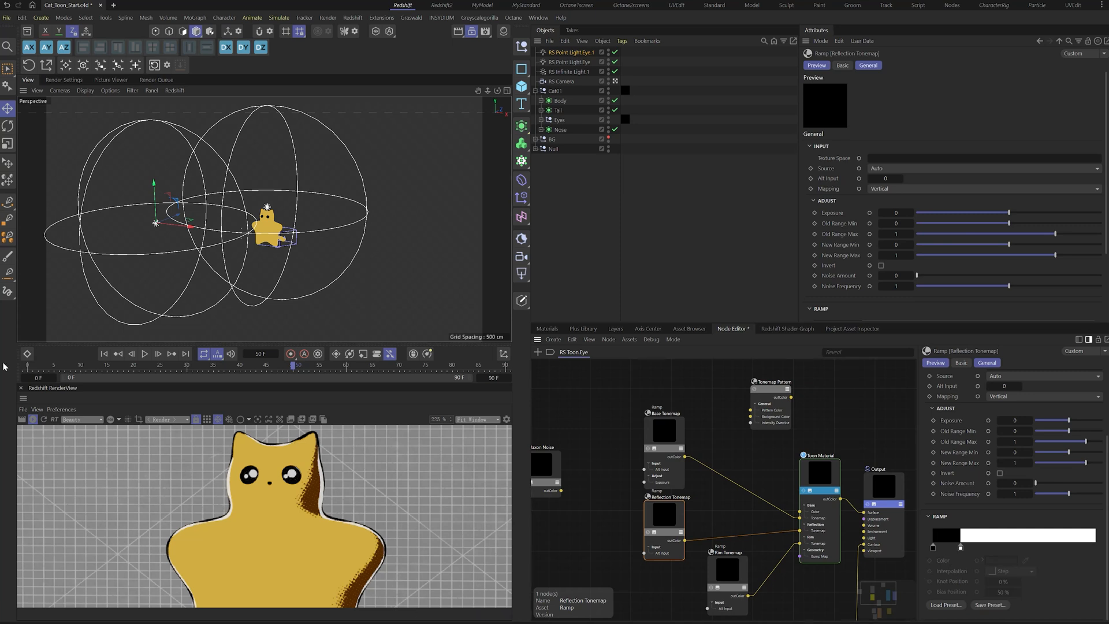
{"action": "left_click", "coordinate": [570, 62]}
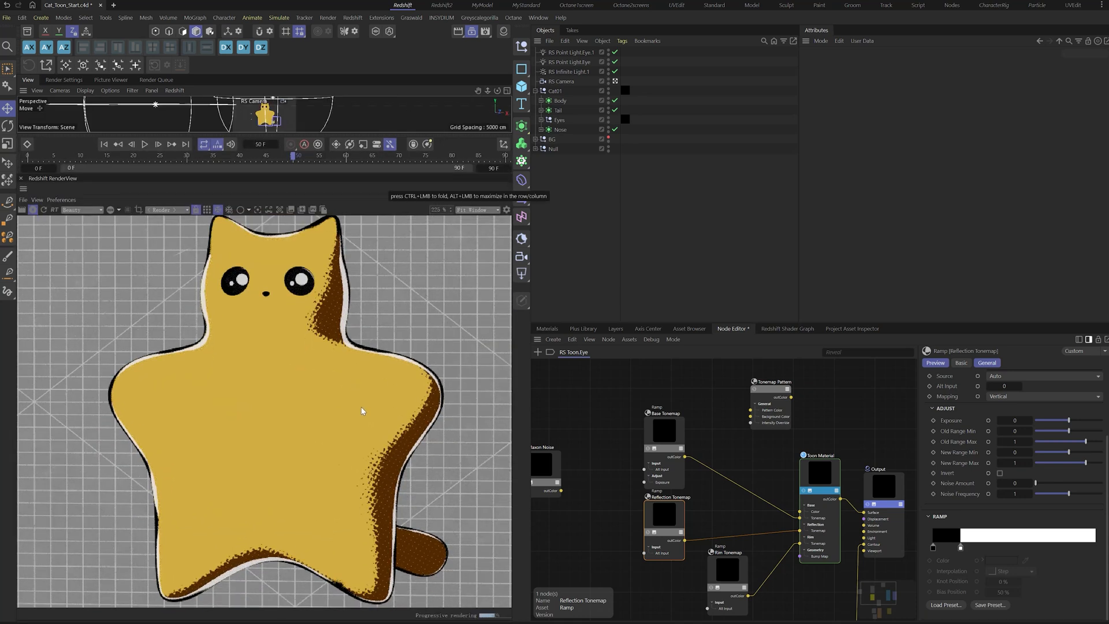
- Widen the toon material's rim to about 0.611 and make the Rim Tonemap ramp Step interpolation
{"action": "left_click", "coordinate": [820, 455]}
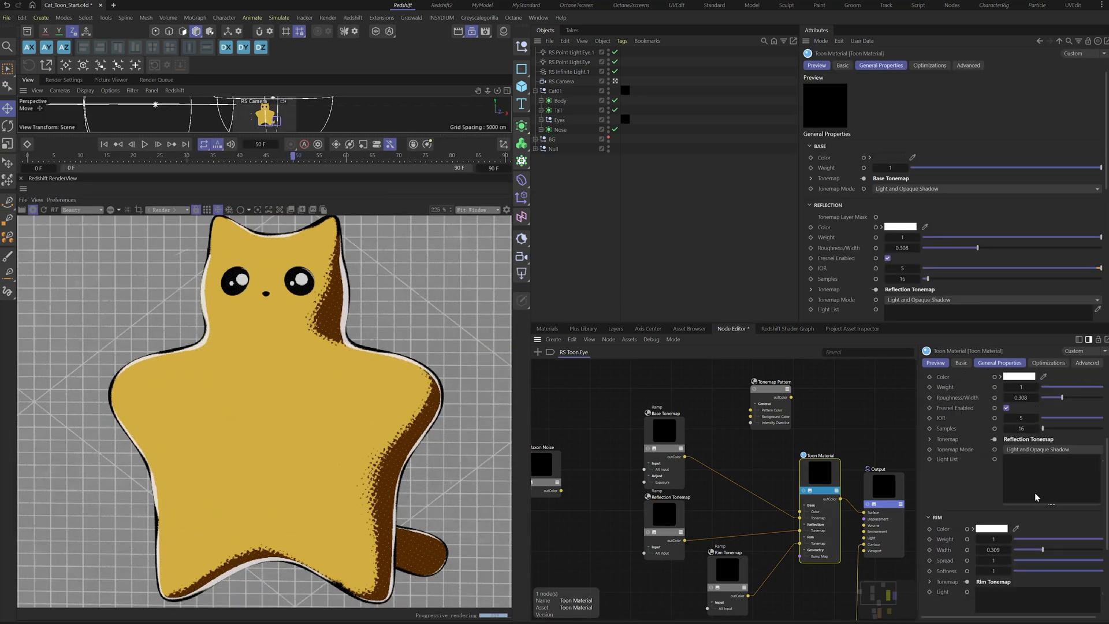
{"action": "left_click_drag", "start_coordinate": [1029, 550], "coordinate": [1047, 550]}
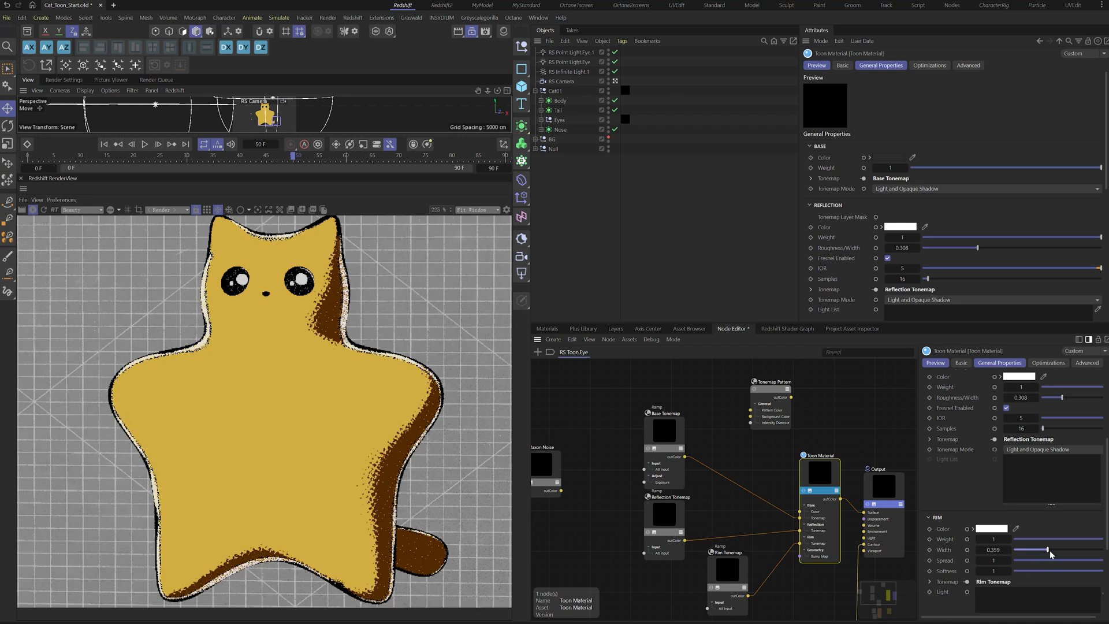
{"action": "left_click_drag", "start_coordinate": [1047, 550], "coordinate": [1070, 550]}
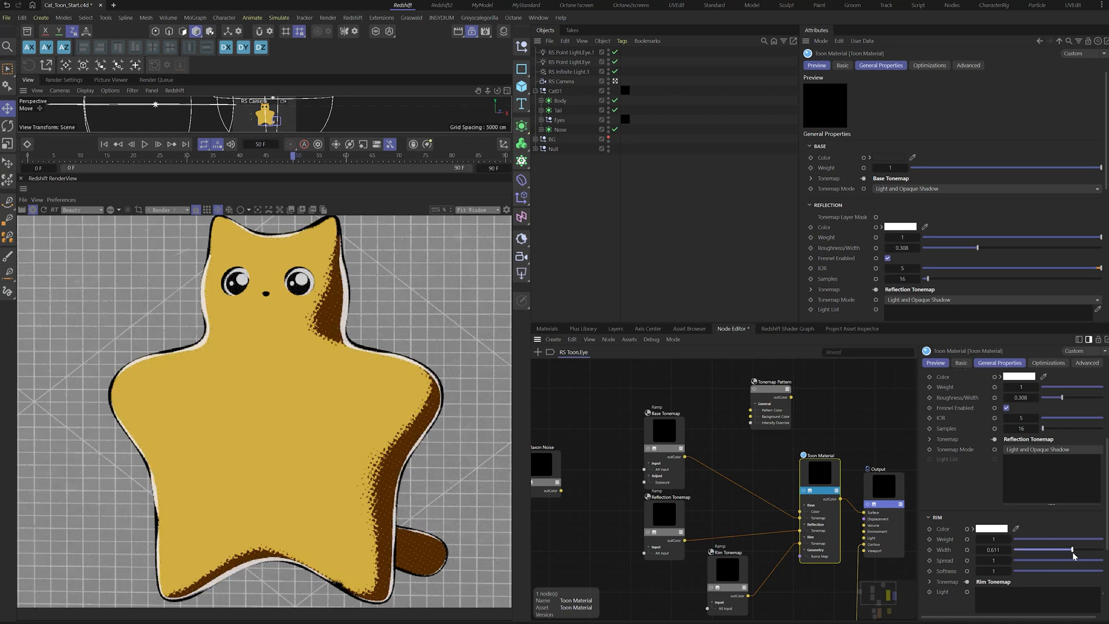
{"action": "left_click_drag", "start_coordinate": [1067, 549], "coordinate": [1072, 550]}
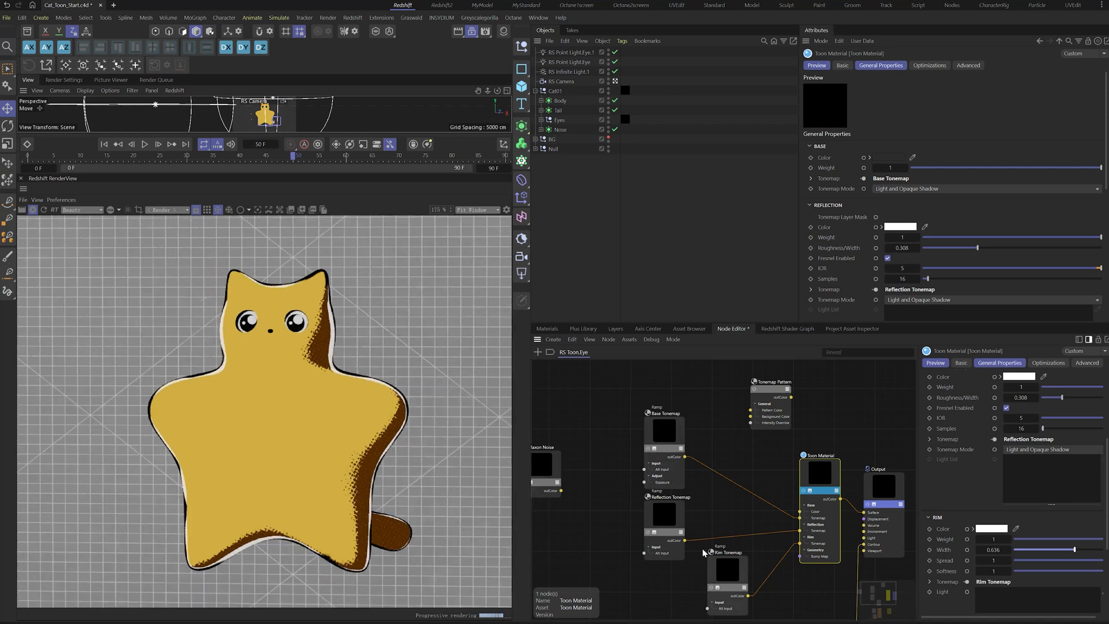
{"action": "left_click", "coordinate": [733, 573]}
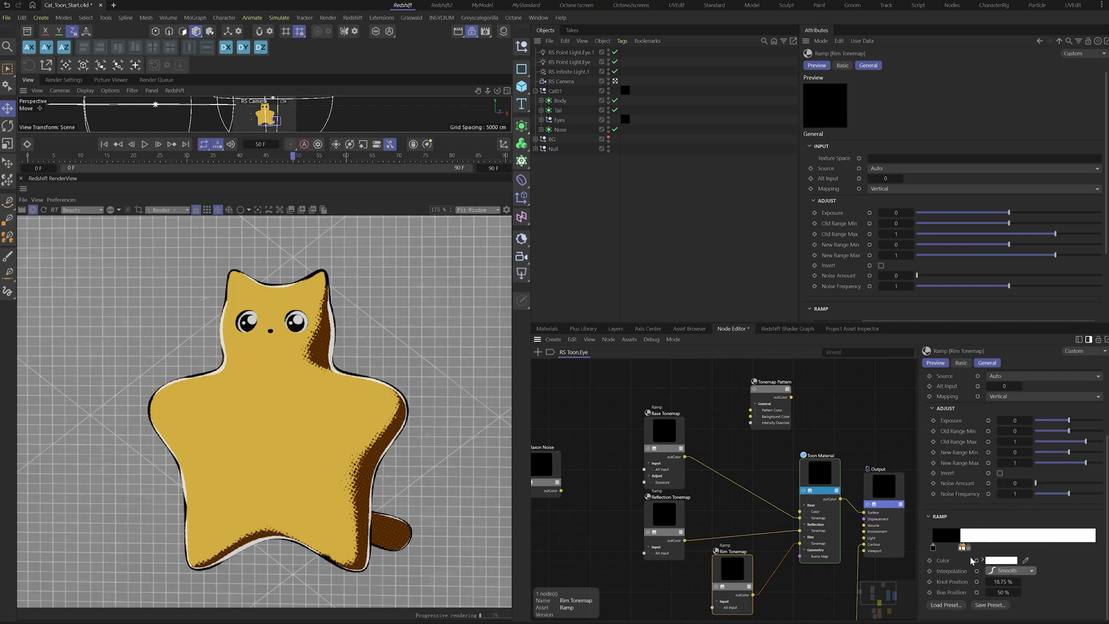
{"action": "left_click", "coordinate": [1011, 571]}
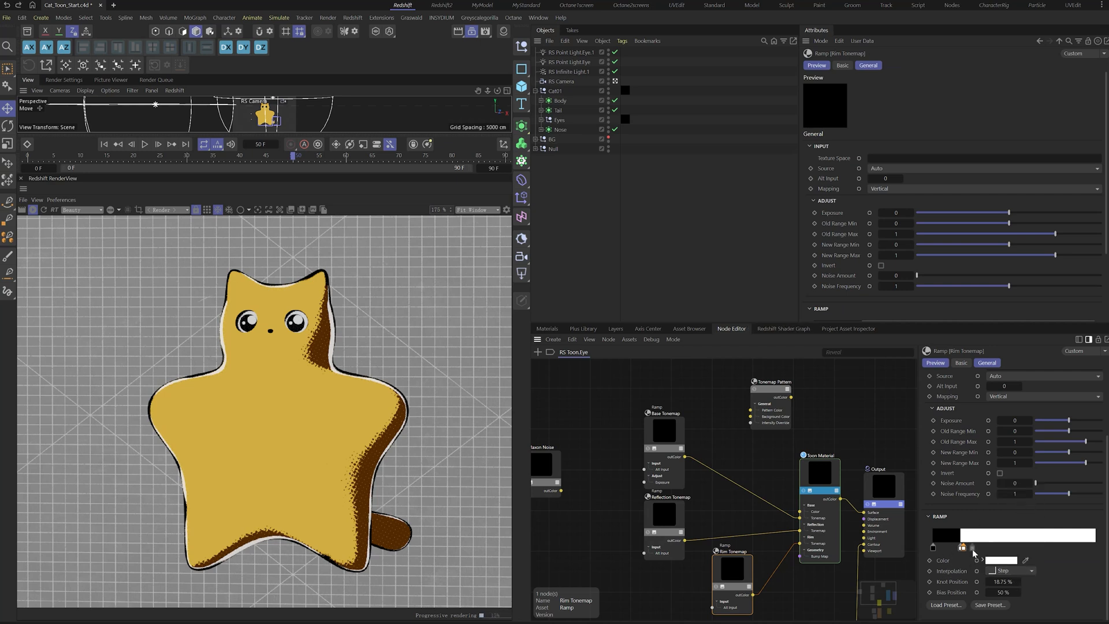
{"action": "left_click", "coordinate": [1012, 570]}
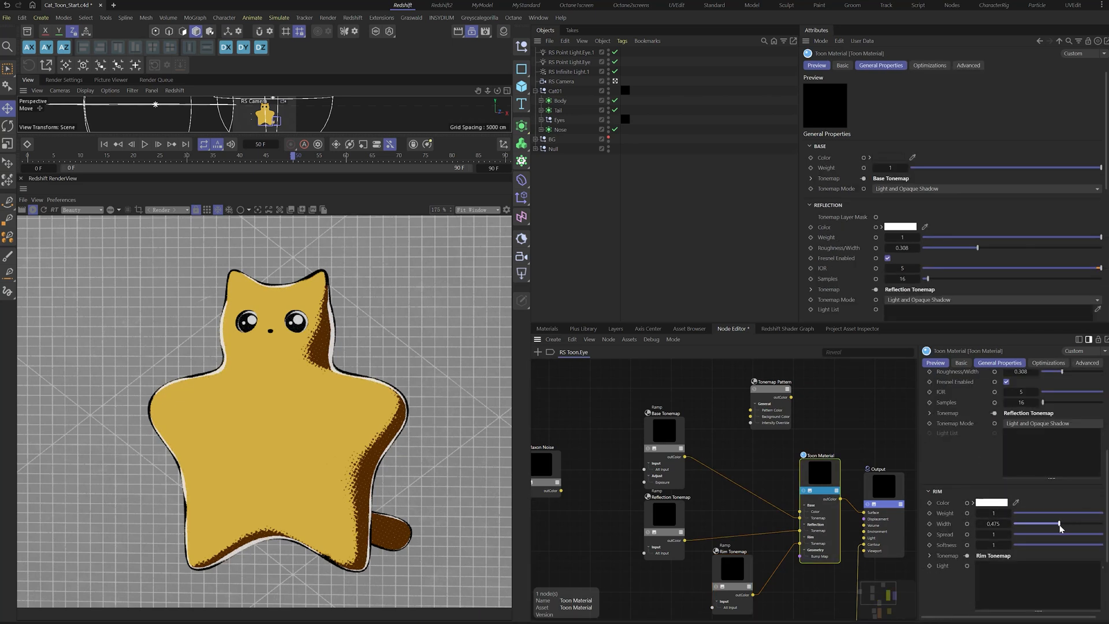
- Tune the rim highlight to weight about 0.751 and width 0.475
{"action": "left_click_drag", "start_coordinate": [1055, 523], "coordinate": [1075, 523]}
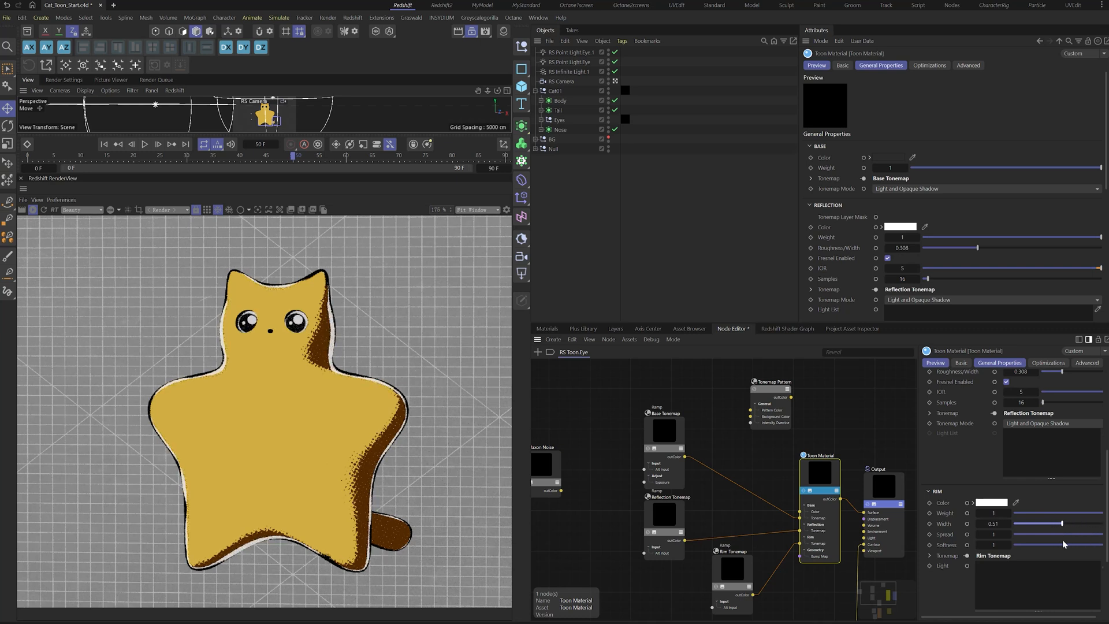
{"action": "left_click_drag", "start_coordinate": [1089, 513], "coordinate": [1057, 513]}
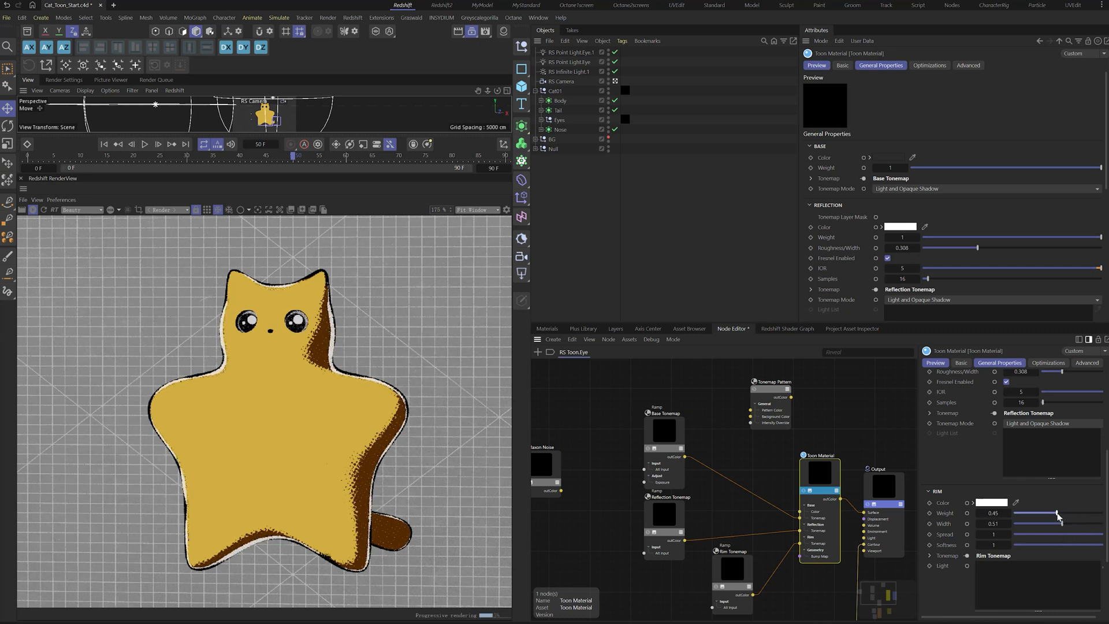
{"action": "left_click_drag", "start_coordinate": [1053, 513], "coordinate": [1075, 513]}
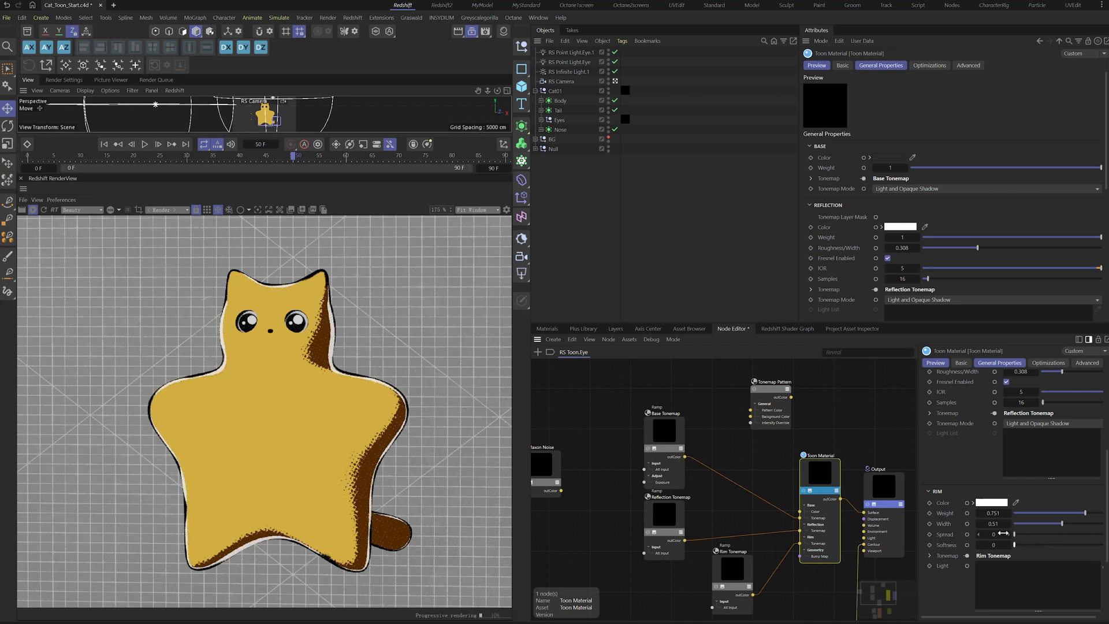
{"action": "left_click_drag", "start_coordinate": [997, 534], "coordinate": [1054, 533]}
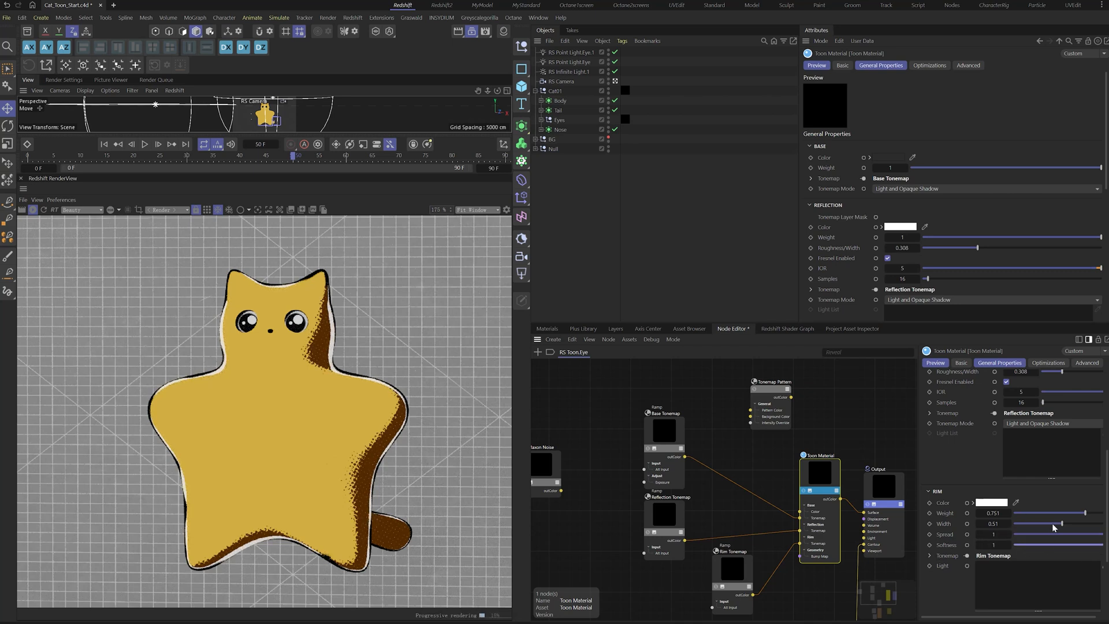
{"action": "left_click_drag", "start_coordinate": [1054, 523], "coordinate": [1061, 523]}
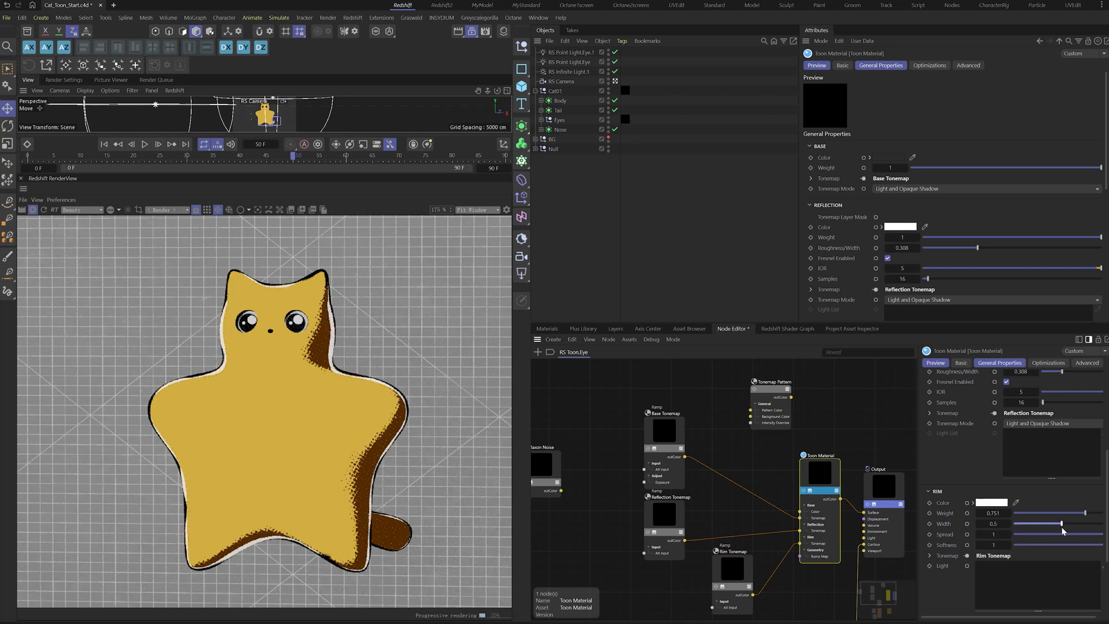
{"action": "left_click_drag", "start_coordinate": [1060, 523], "coordinate": [1035, 523]}
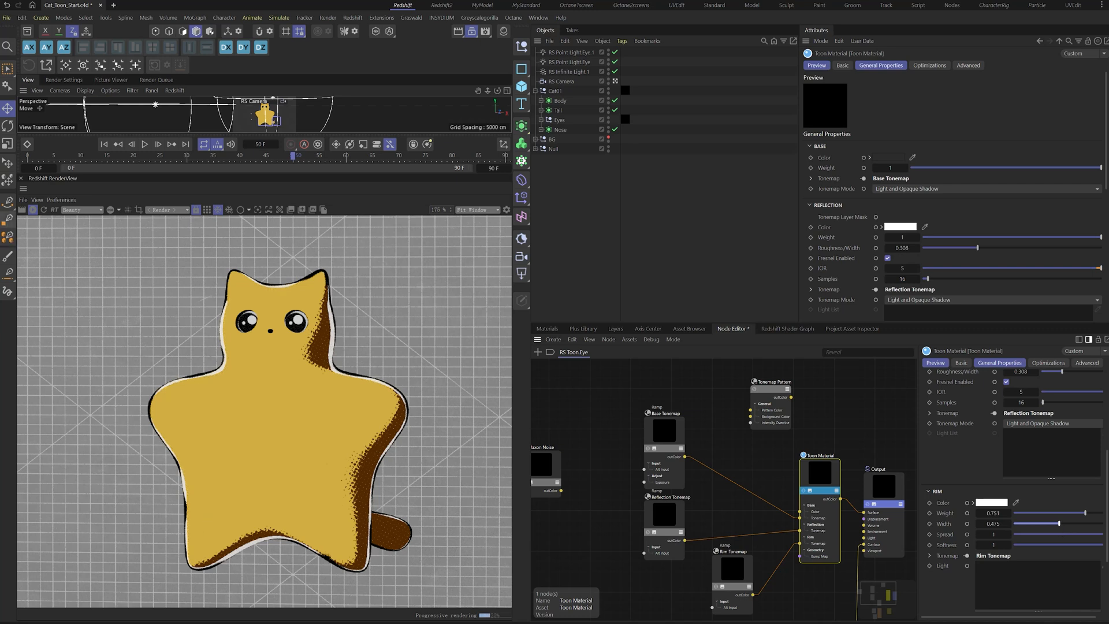
{"action": "left_click", "coordinate": [992, 503]}
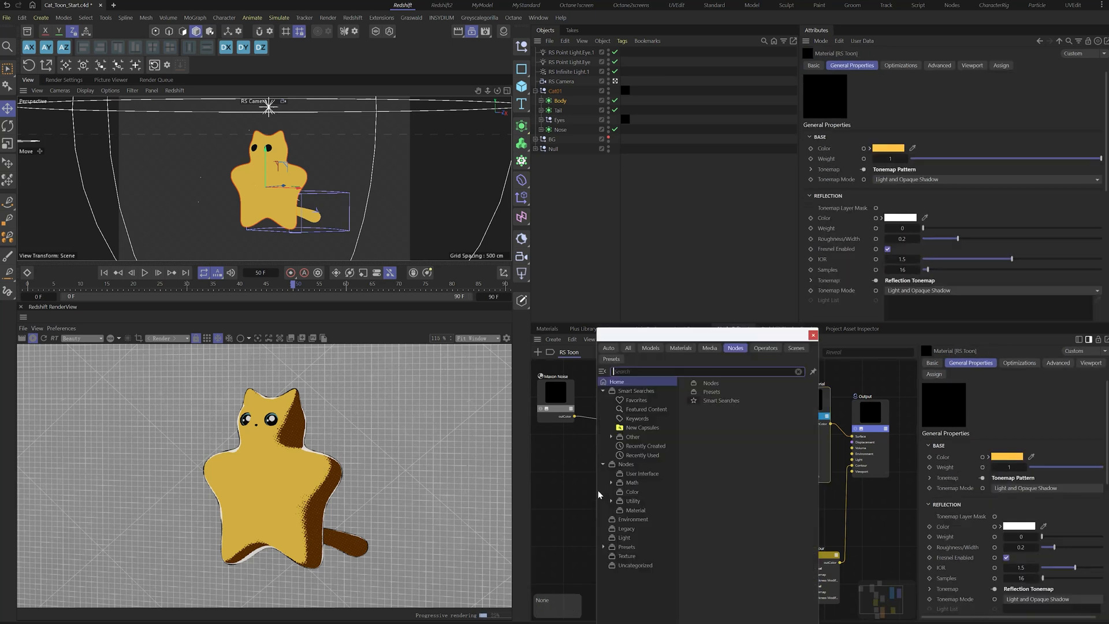
- Add a Maxon Noise feeding a Bump Map node with Height Scale 0.09, then list the scene materials
{"action": "type", "text": "maxon"}
{"action": "type", "text": "6"}
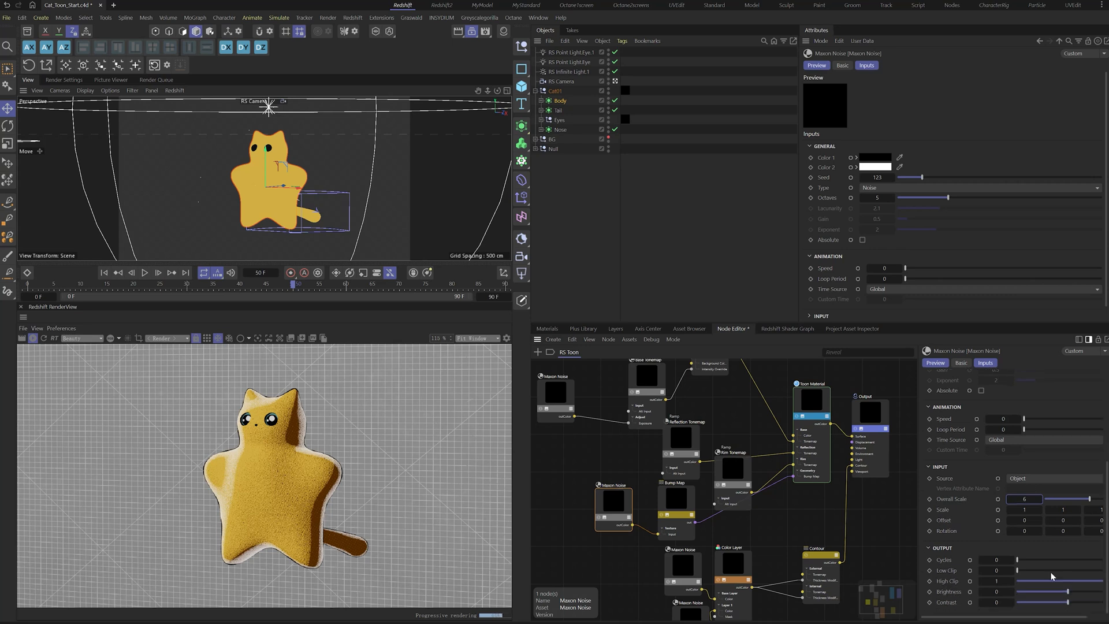
{"action": "left_click", "coordinate": [672, 483]}
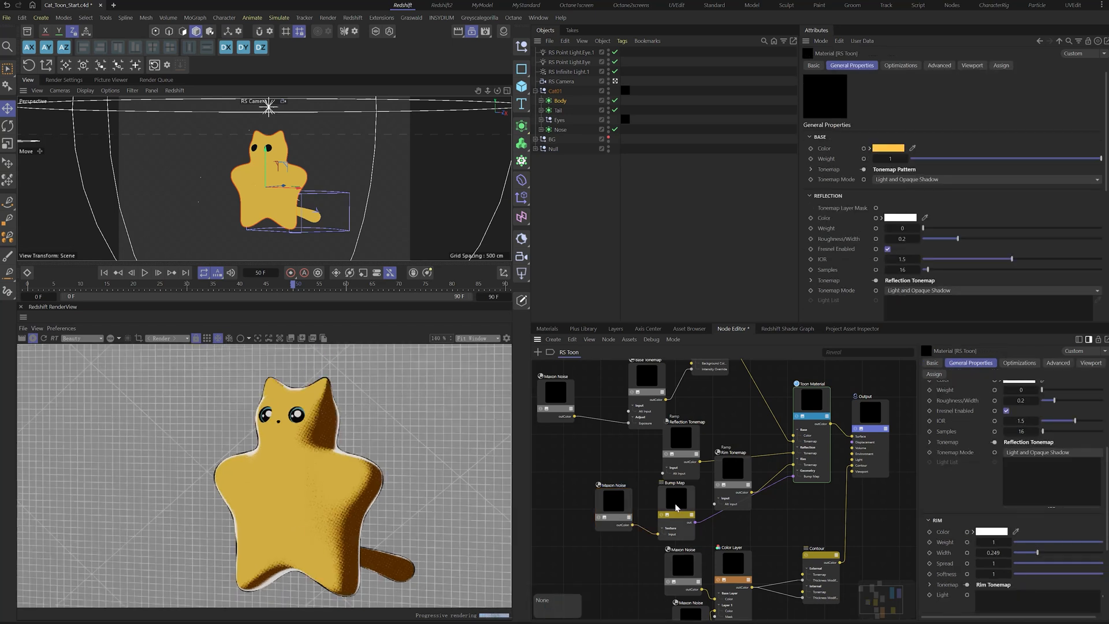
{"action": "left_click", "coordinate": [676, 499]}
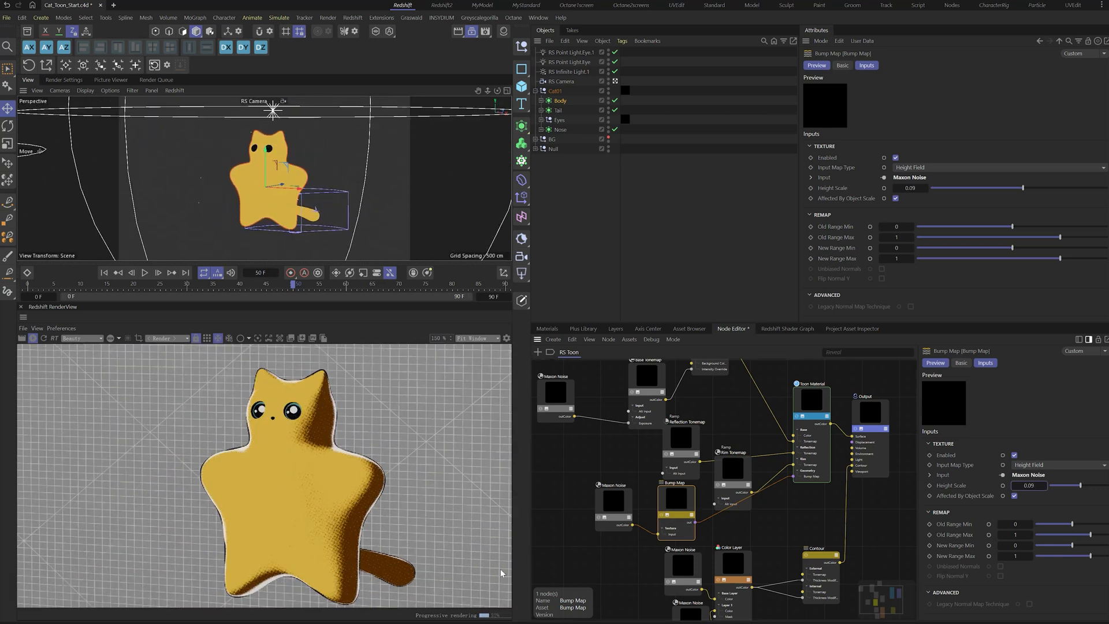
{"action": "left_click", "coordinate": [811, 382]}
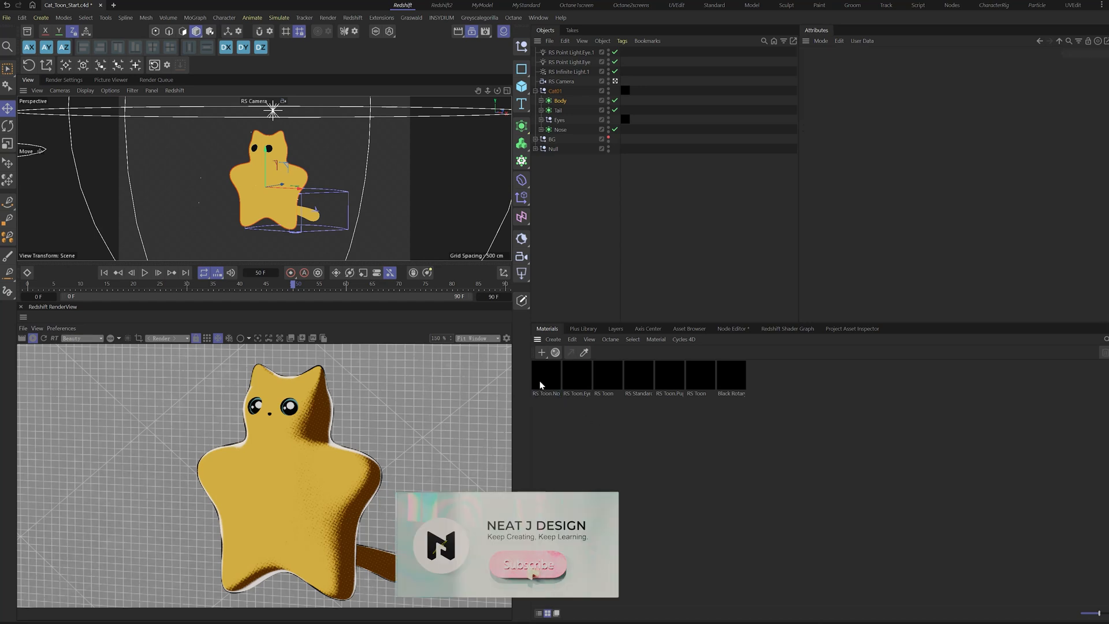
- Lower the Contour node's external and internal outline thickness on RS Toon.Nose
{"action": "left_click", "coordinate": [545, 374]}
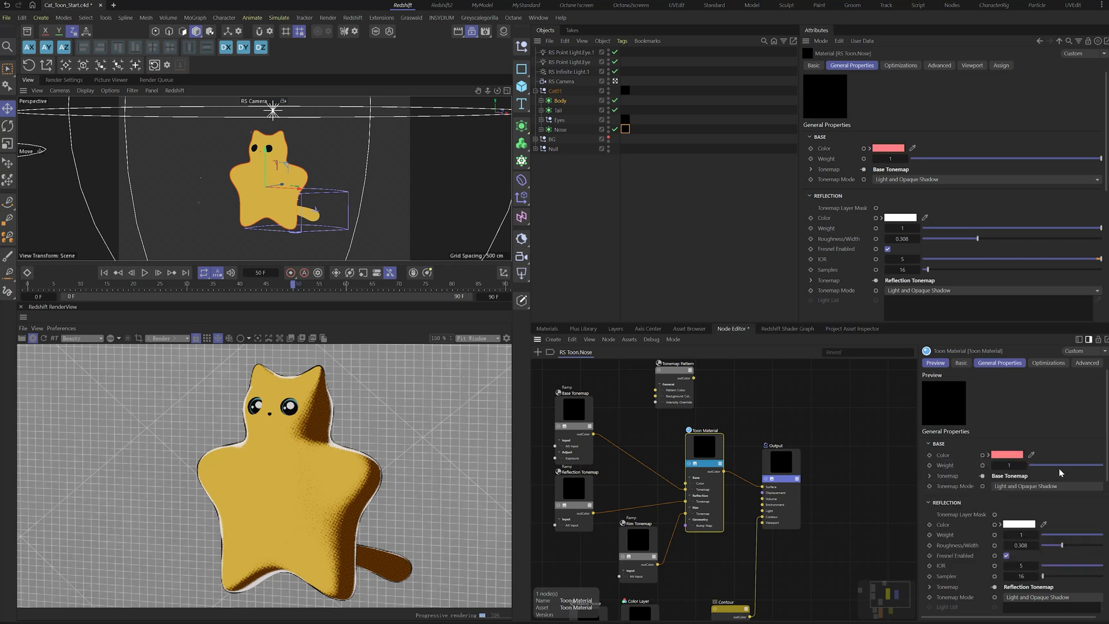
{"action": "left_click", "coordinate": [733, 579]}
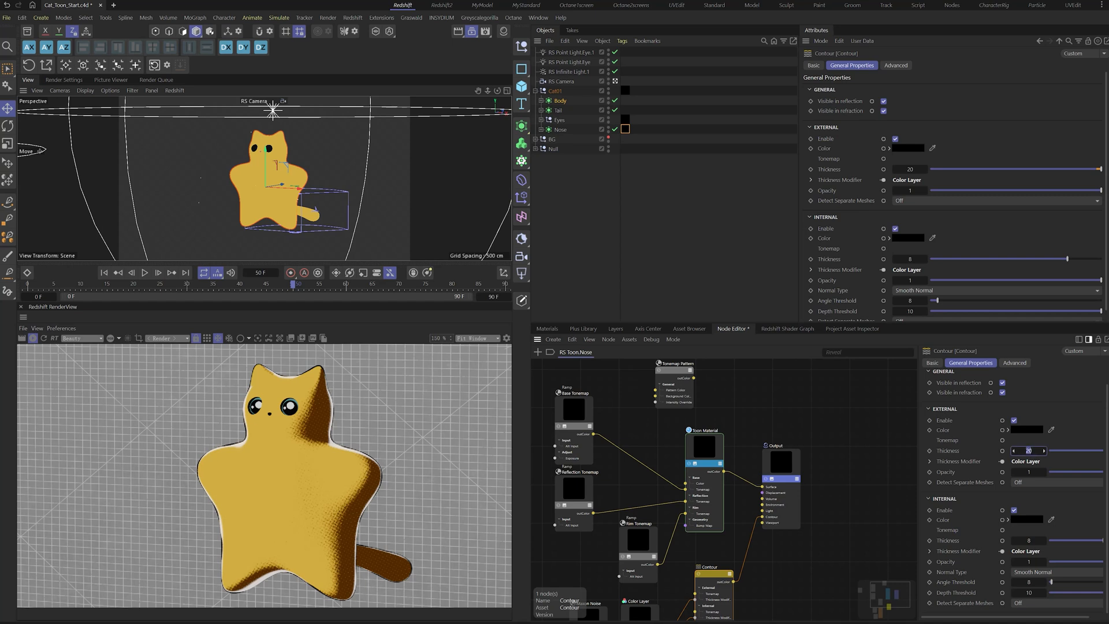
{"action": "left_click_drag", "start_coordinate": [1083, 169], "coordinate": [1026, 168]}
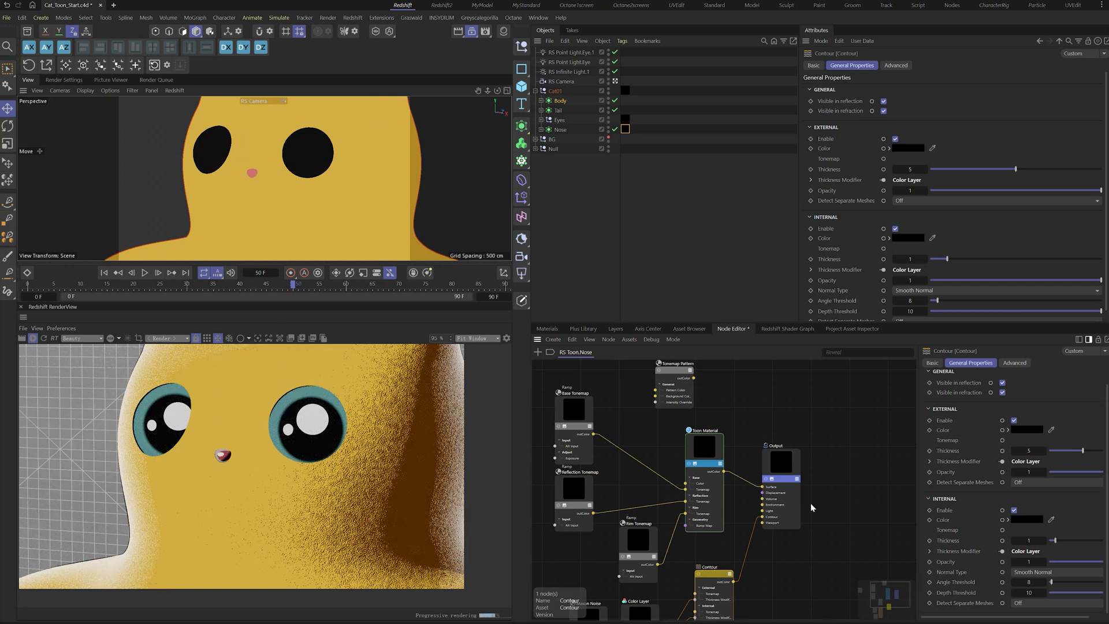
- Reduce the nose toon material's teal rim width
{"action": "left_click", "coordinate": [704, 446]}
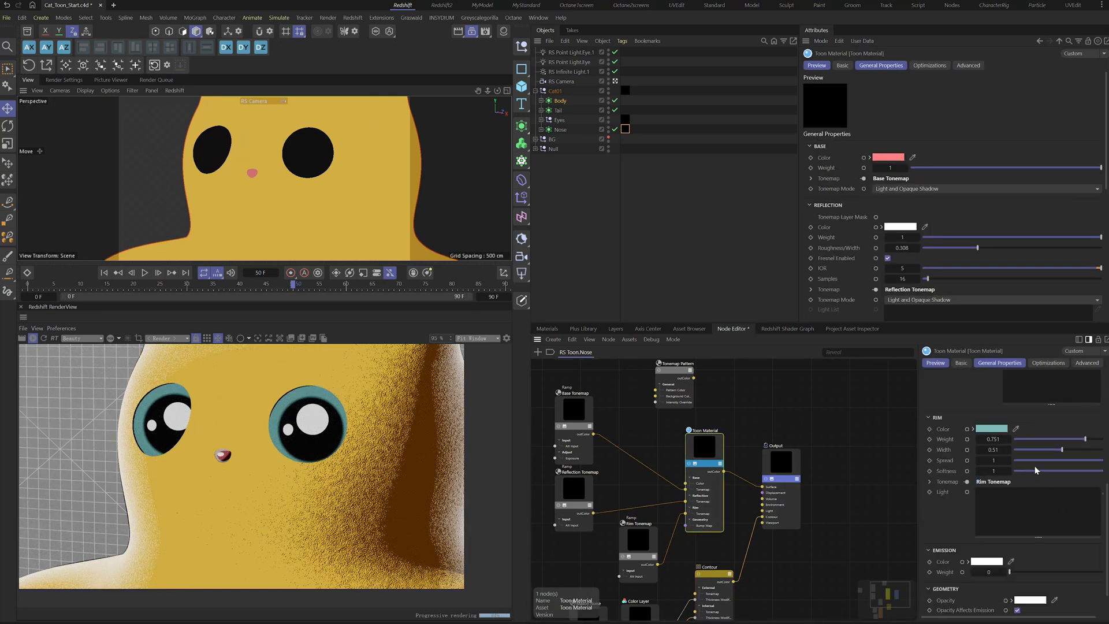
{"action": "left_click_drag", "start_coordinate": [1060, 450], "coordinate": [1044, 450]}
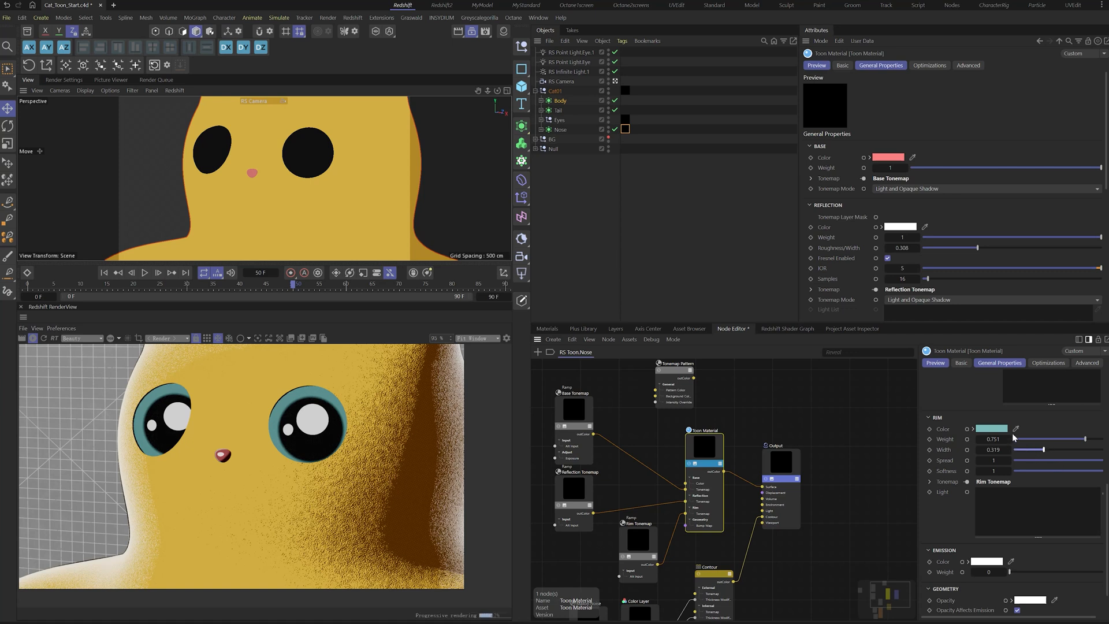
{"action": "left_click", "coordinate": [991, 428]}
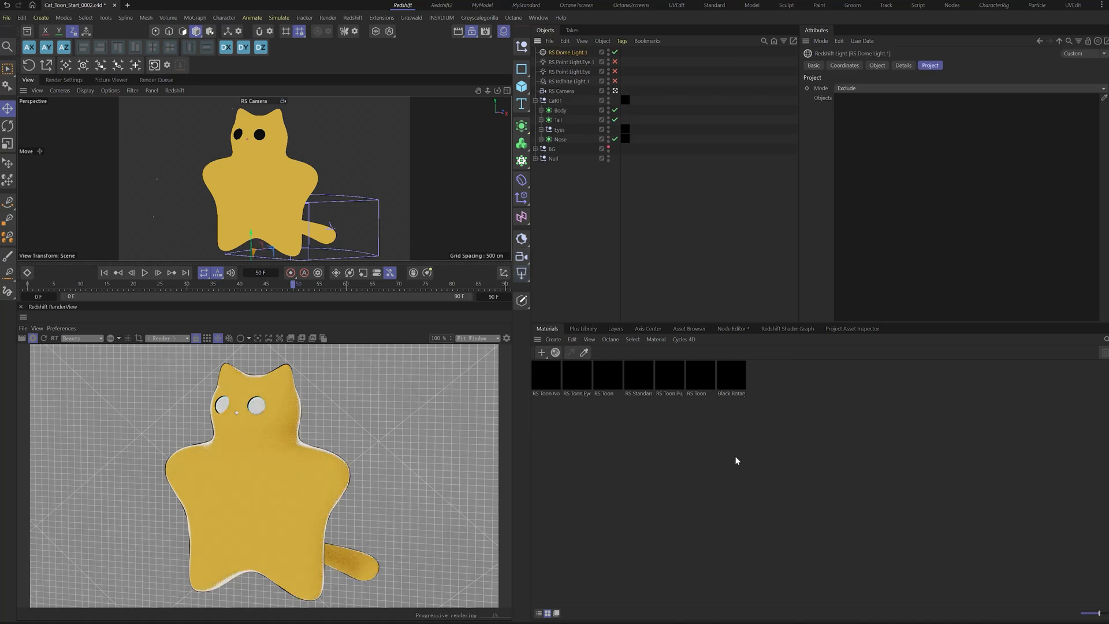
- Show the RS Dome Light's object settings and set up its texture
{"action": "left_click", "coordinate": [877, 65]}
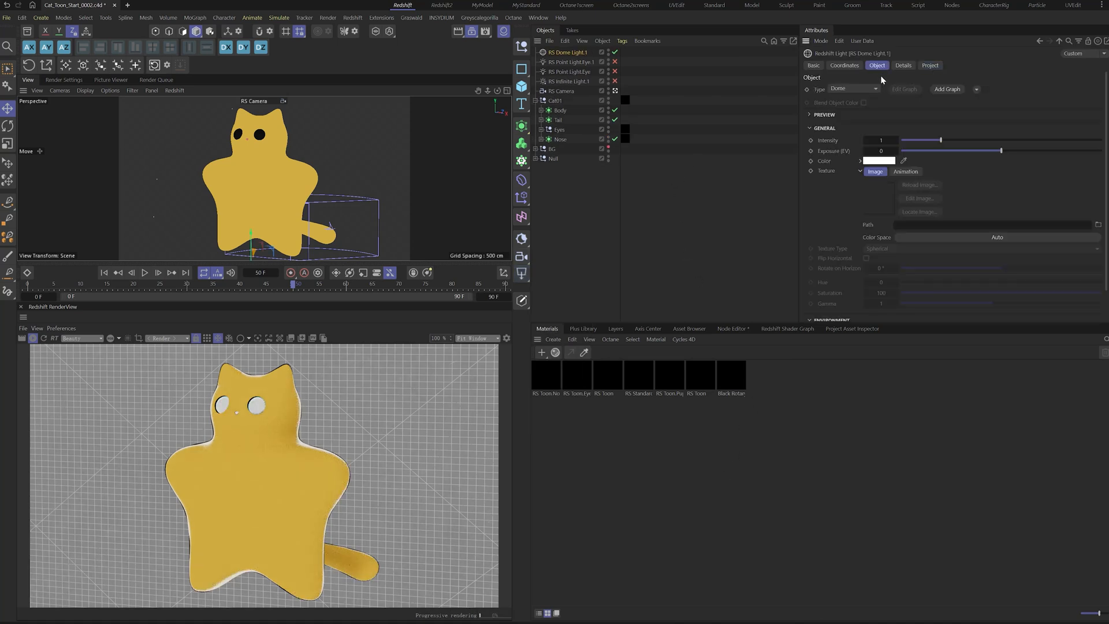
{"action": "left_click", "coordinate": [582, 328]}
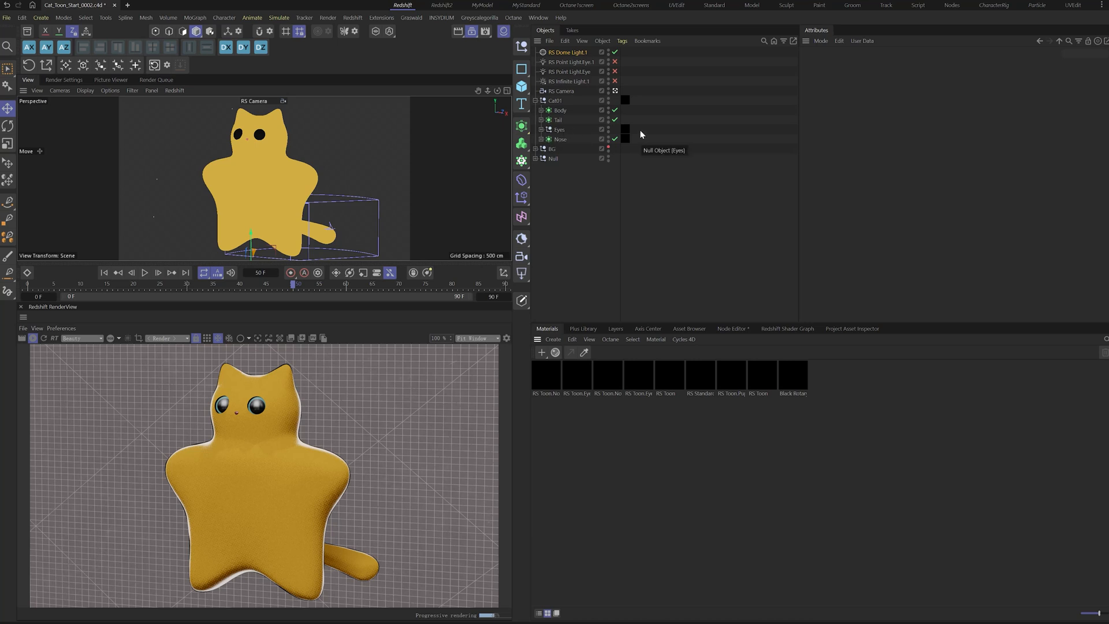
- On RS Toon.Eye, tweak reflection roughness, pick a pale rim colour and narrow rim width to about 0.3
{"action": "left_click", "coordinate": [638, 373]}
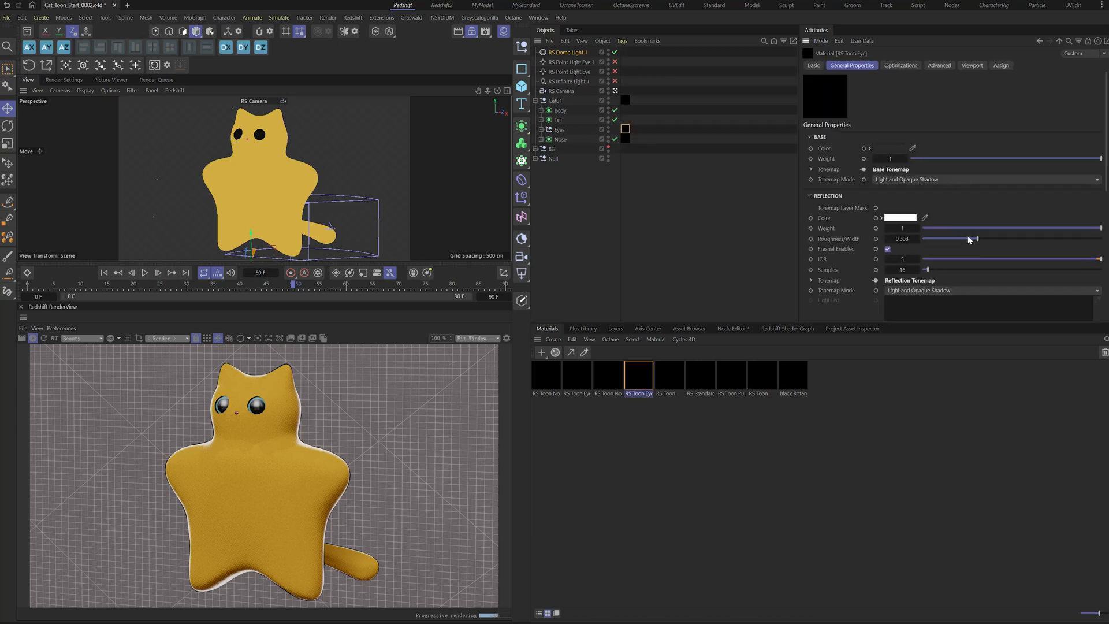
{"action": "left_click_drag", "start_coordinate": [975, 238], "coordinate": [959, 238]}
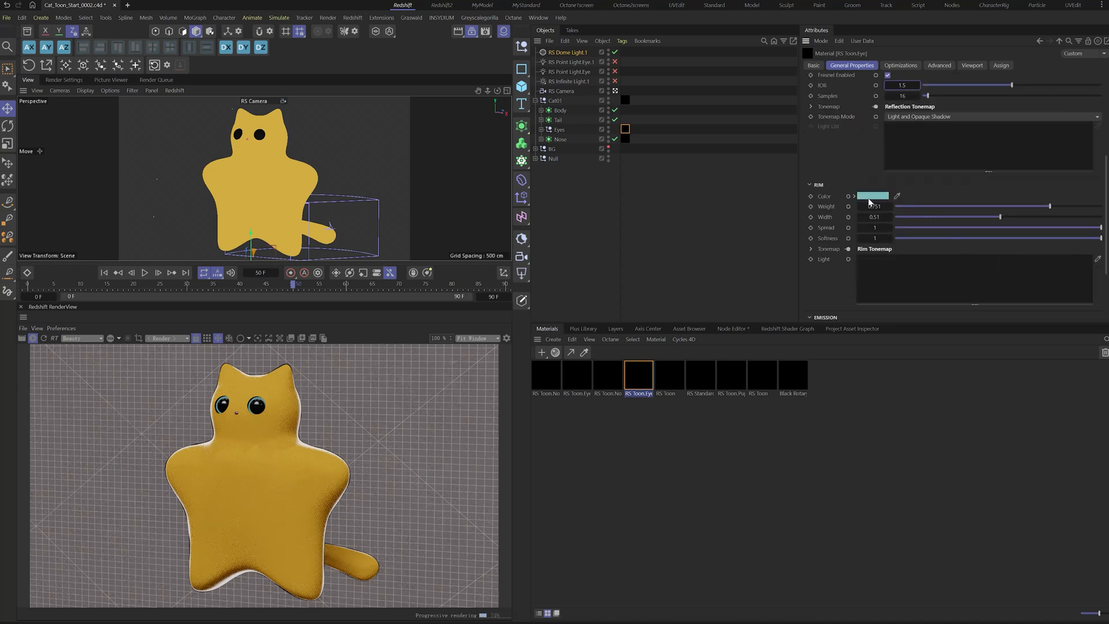
{"action": "left_click", "coordinate": [871, 197]}
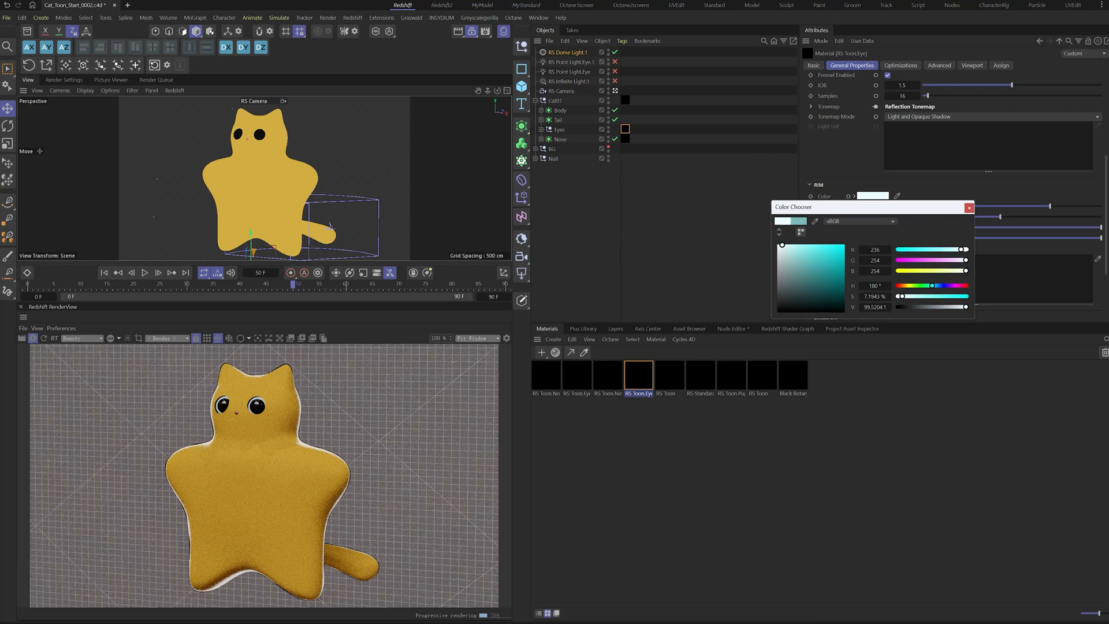
{"action": "left_click", "coordinate": [968, 207]}
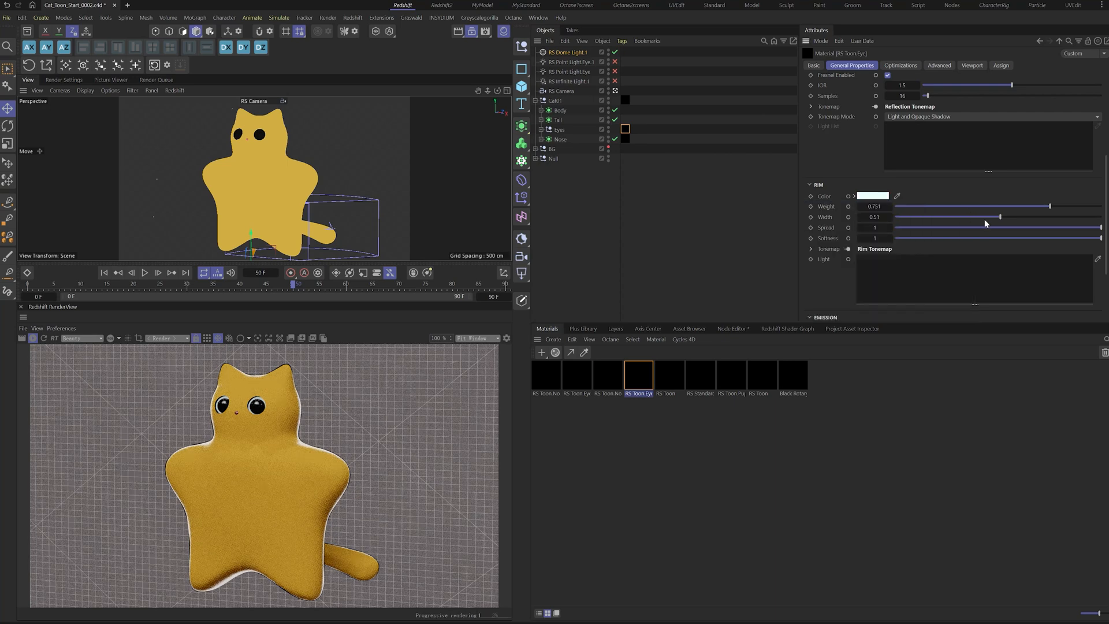
{"action": "left_click_drag", "start_coordinate": [996, 216], "coordinate": [959, 216]}
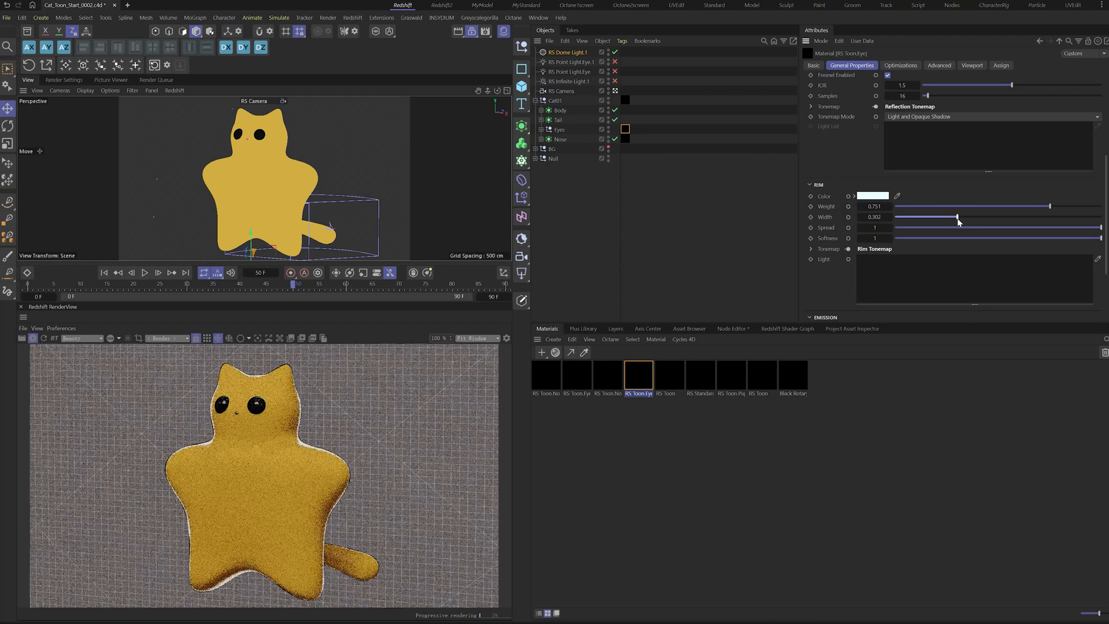
{"action": "left_click_drag", "start_coordinate": [958, 218], "coordinate": [970, 217]}
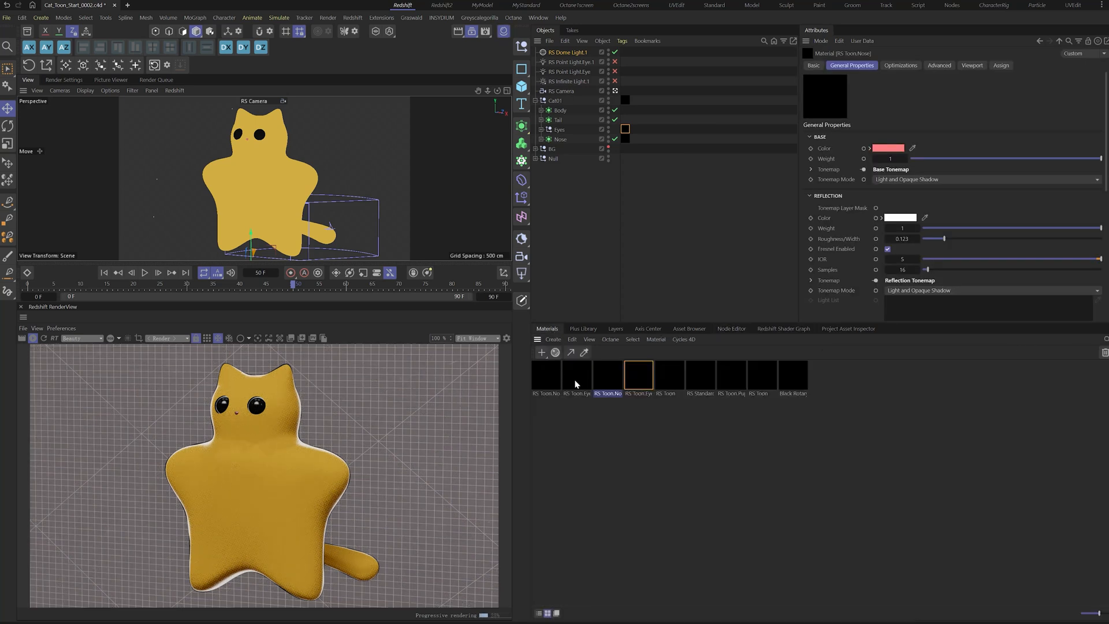
- Rename the orange body material RS Toon.Body and add a Texture node loading Cat01_Color.psd
{"action": "left_click", "coordinate": [667, 373]}
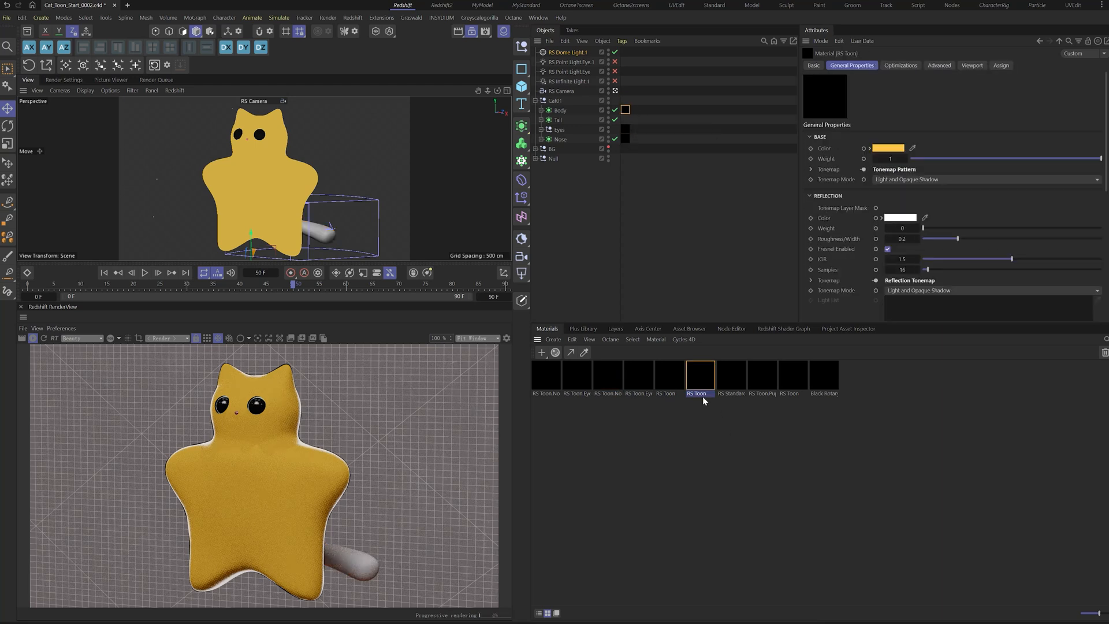
{"action": "double_click", "coordinate": [700, 393]}
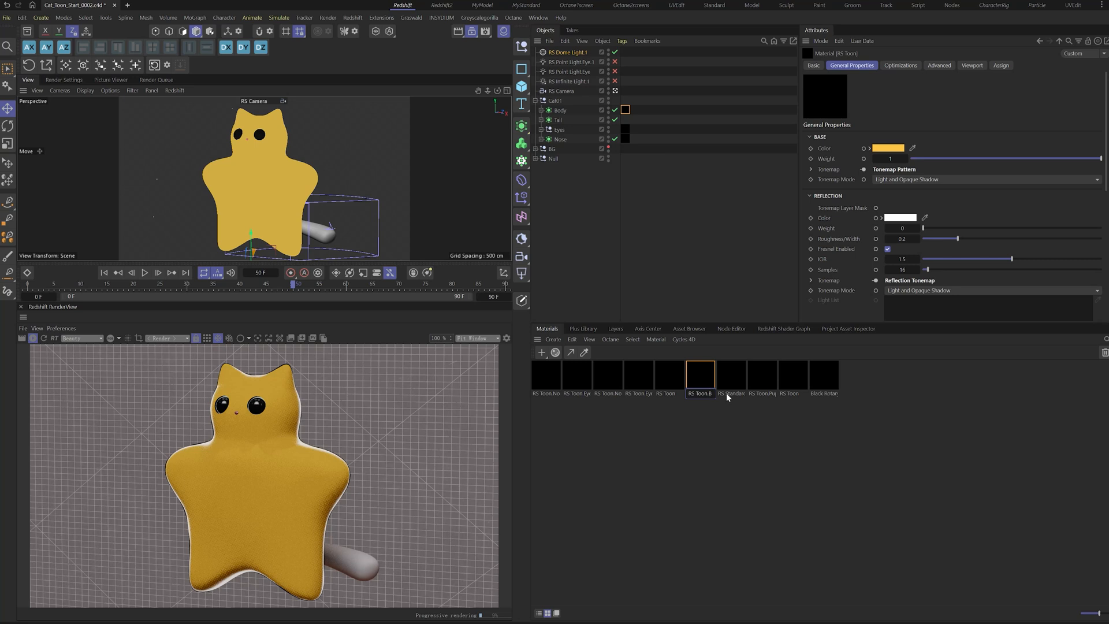
{"action": "left_click", "coordinate": [731, 328]}
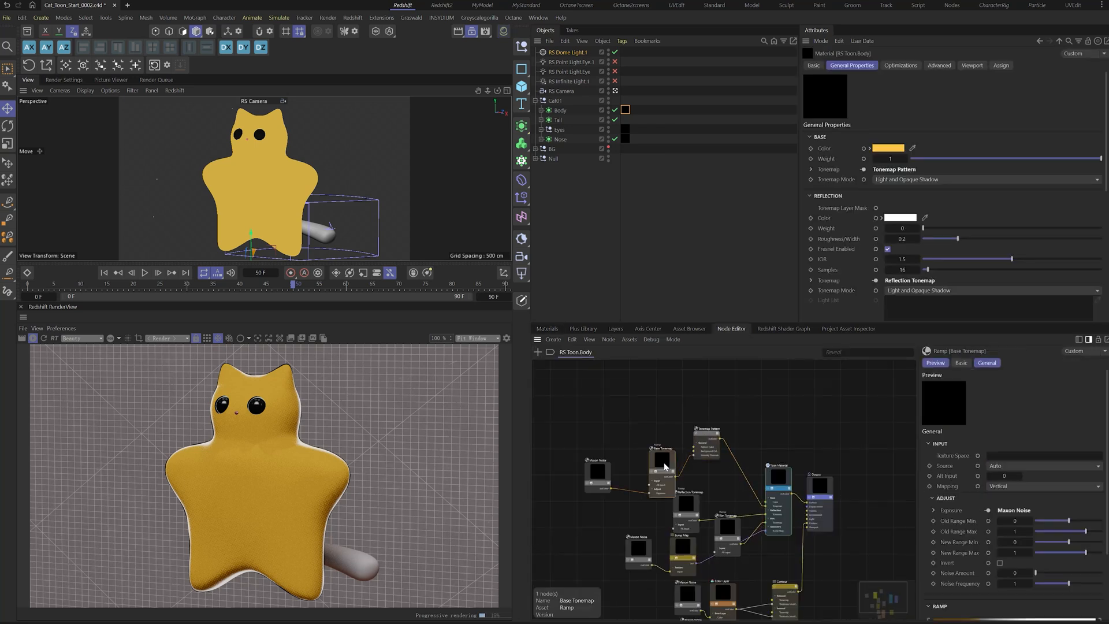
{"action": "left_click", "coordinate": [679, 468]}
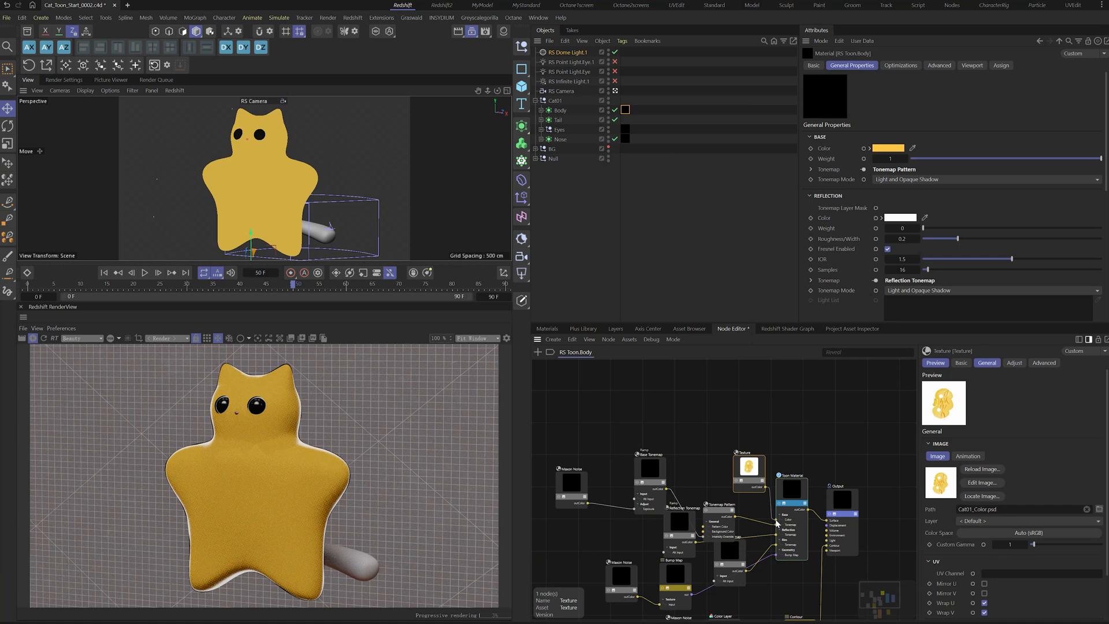
- Feed the cat texture into the body colour through a Color Correct node with raised contrast and shifted hue
{"action": "left_click", "coordinate": [790, 487]}
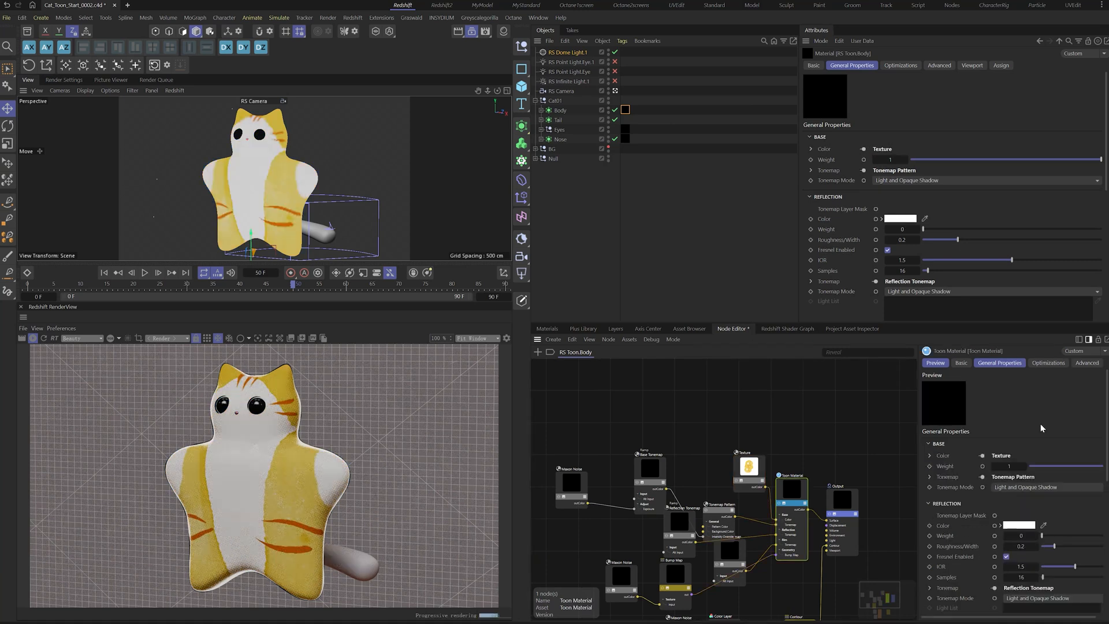
{"action": "type", "text": "color"}
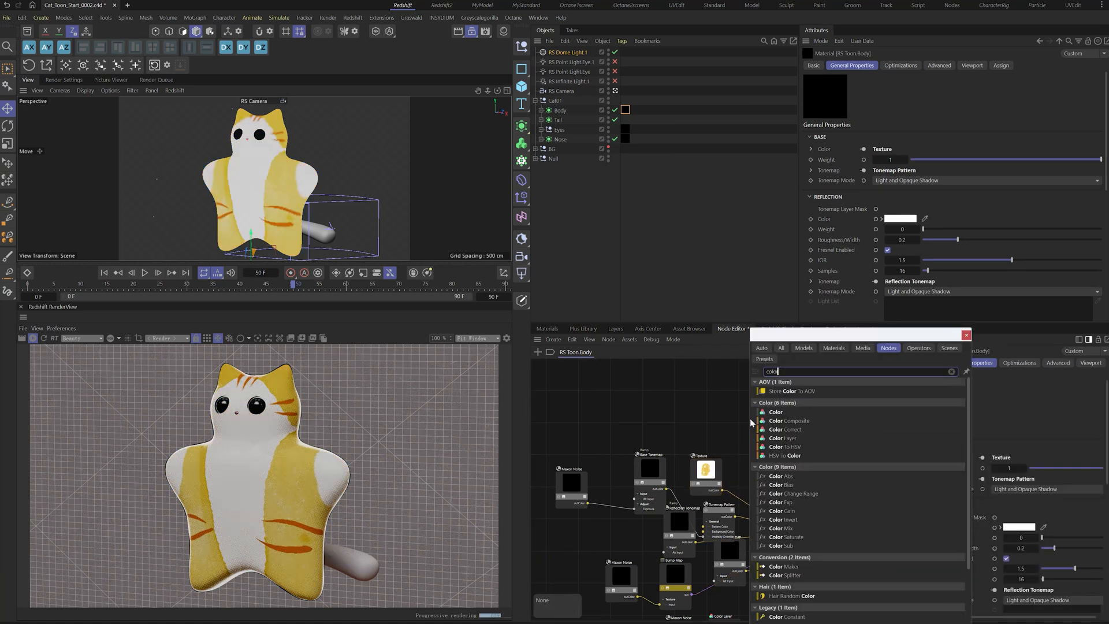
{"action": "left_click", "coordinate": [786, 430]}
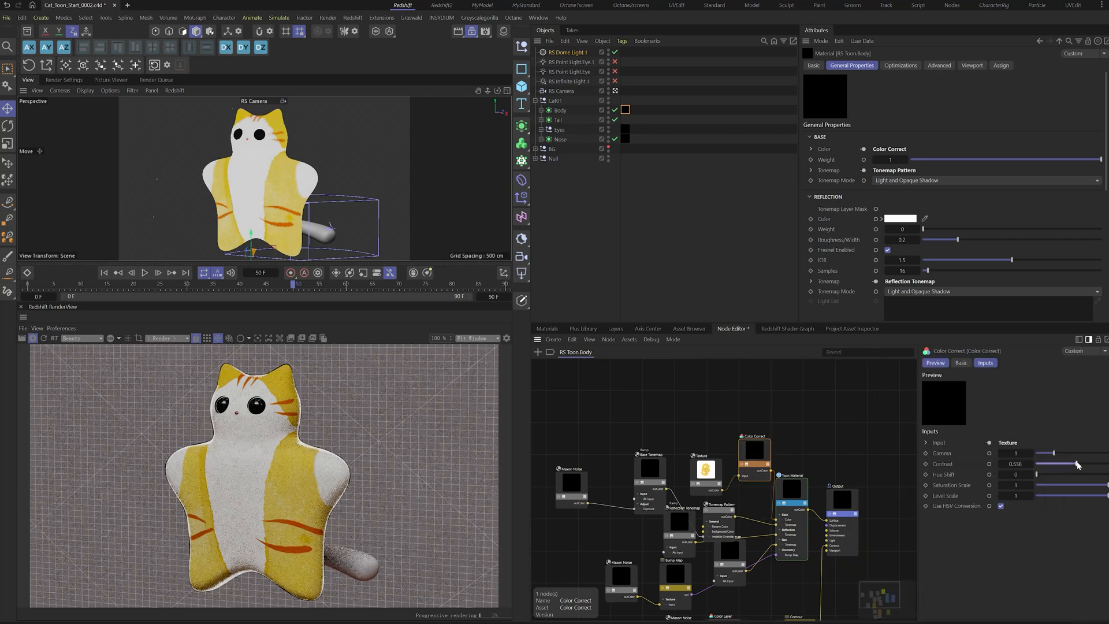
{"action": "left_click_drag", "start_coordinate": [1053, 464], "coordinate": [1076, 463]}
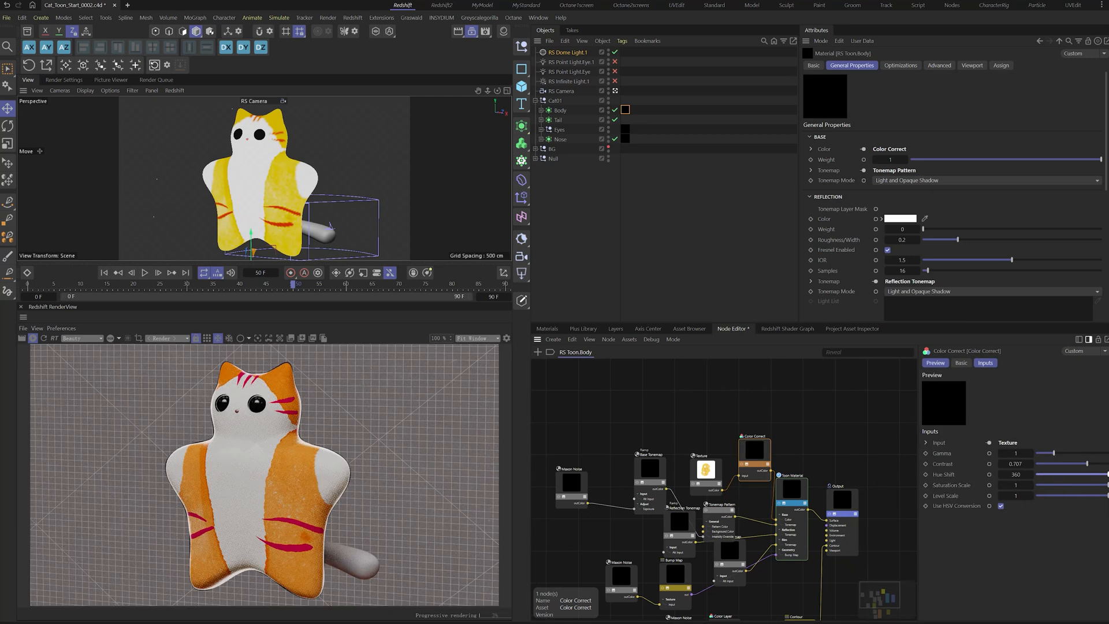
{"action": "left_click_drag", "start_coordinate": [1083, 473], "coordinate": [1061, 473]}
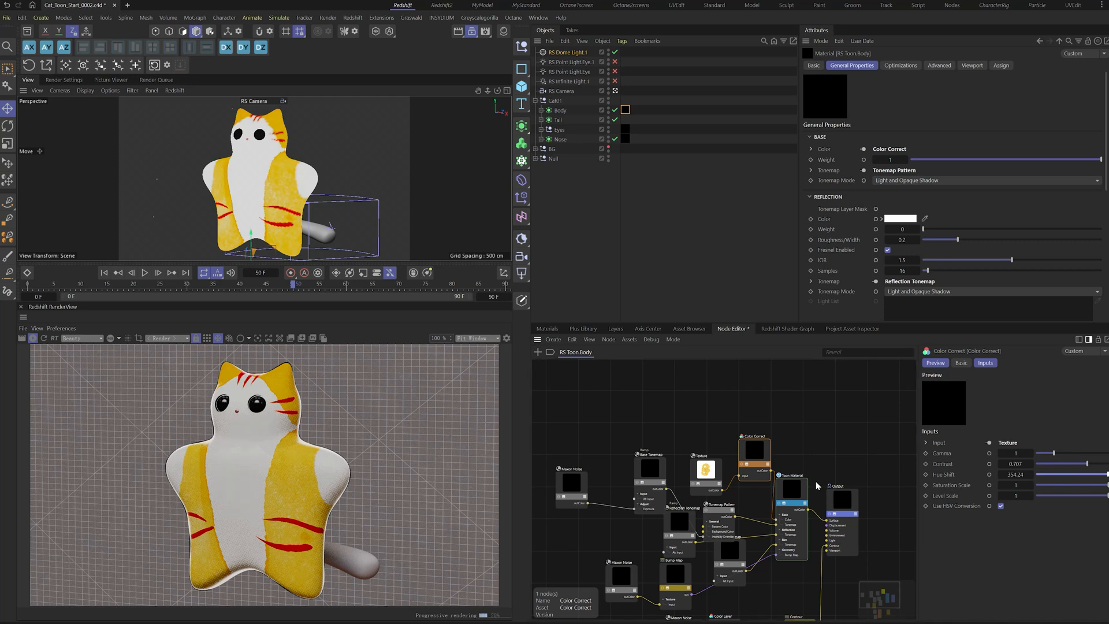
- Make the body toon material's reflection rougher and widen its rim highlight
{"action": "left_click", "coordinate": [793, 475]}
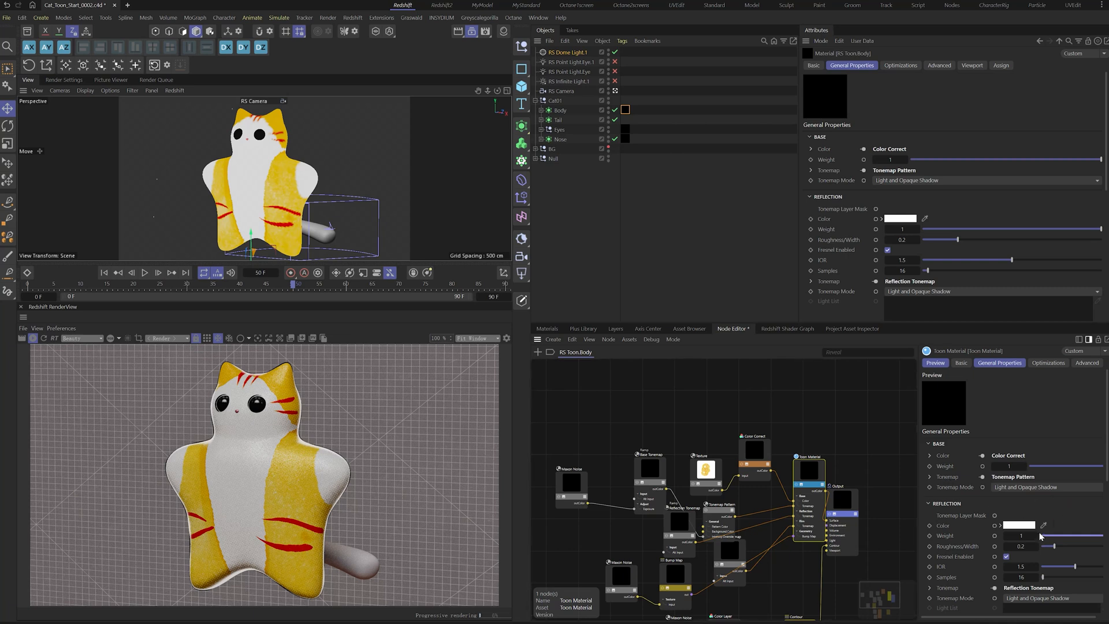
{"action": "left_click_drag", "start_coordinate": [962, 240], "coordinate": [975, 240]}
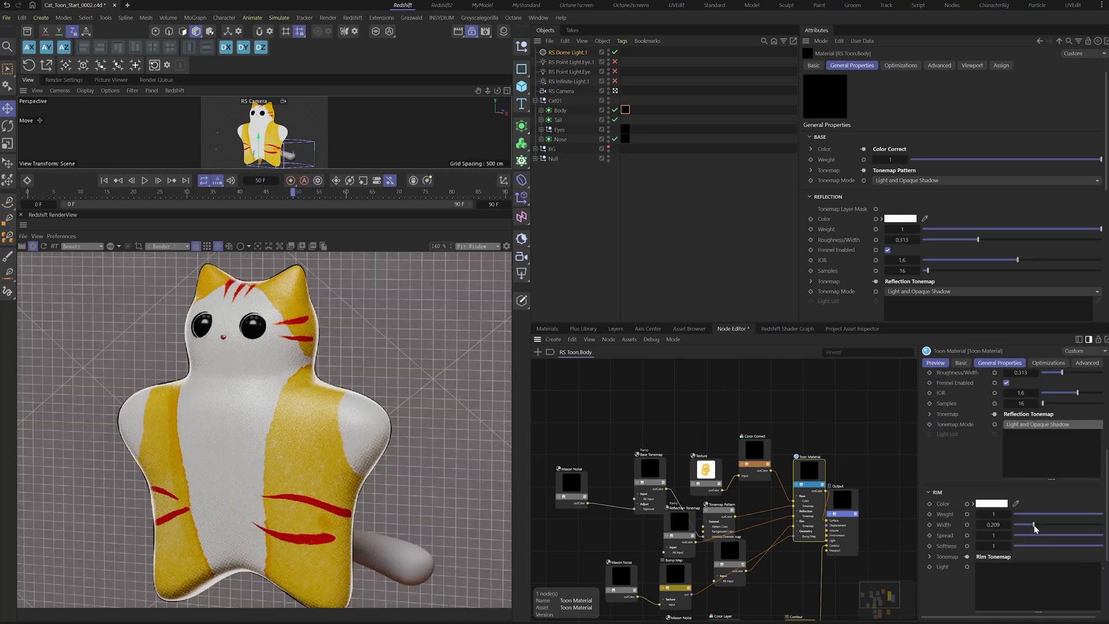
{"action": "left_click_drag", "start_coordinate": [1012, 524], "coordinate": [1032, 524]}
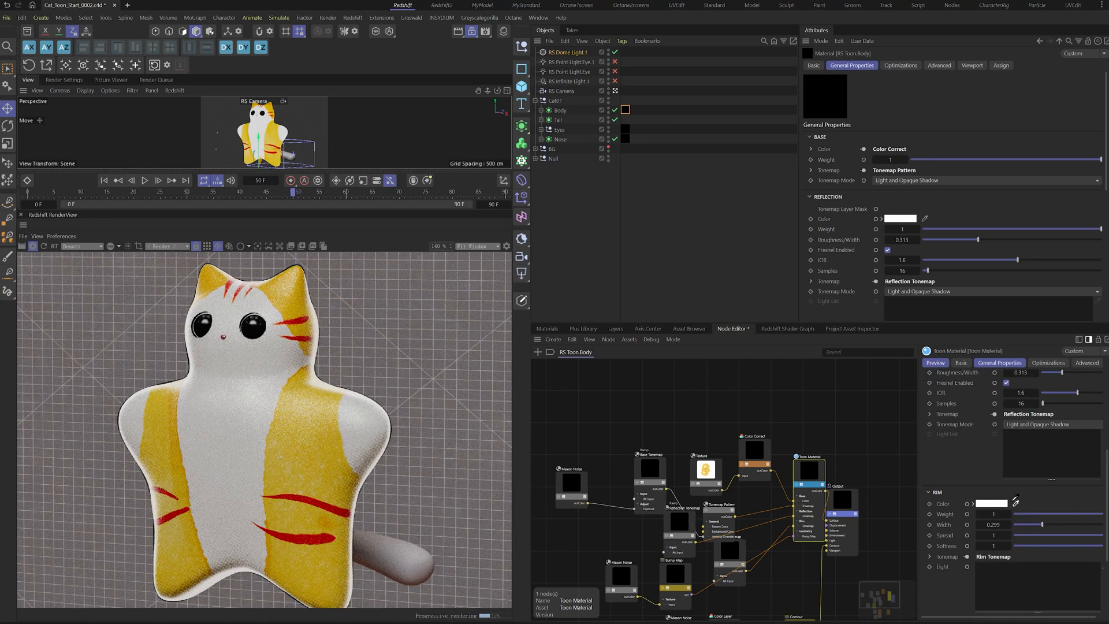
{"action": "left_click", "coordinate": [980, 504]}
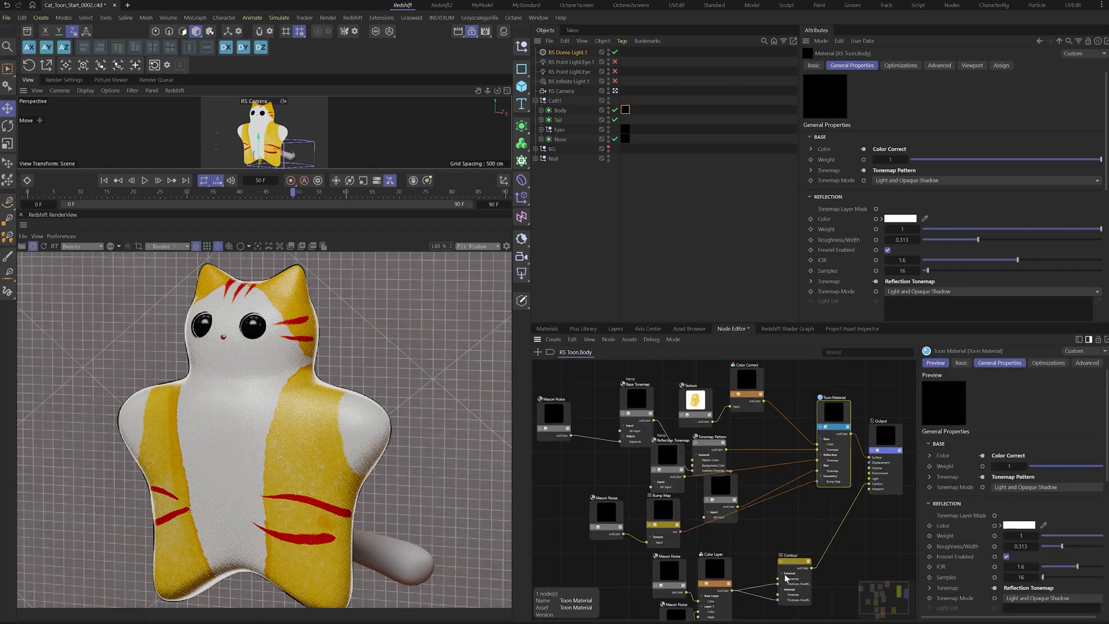
- Set up the RS Toon.Tail graph, then rotate the dome light's HDRI about 2° on the horizon
{"action": "left_click", "coordinate": [793, 557]}
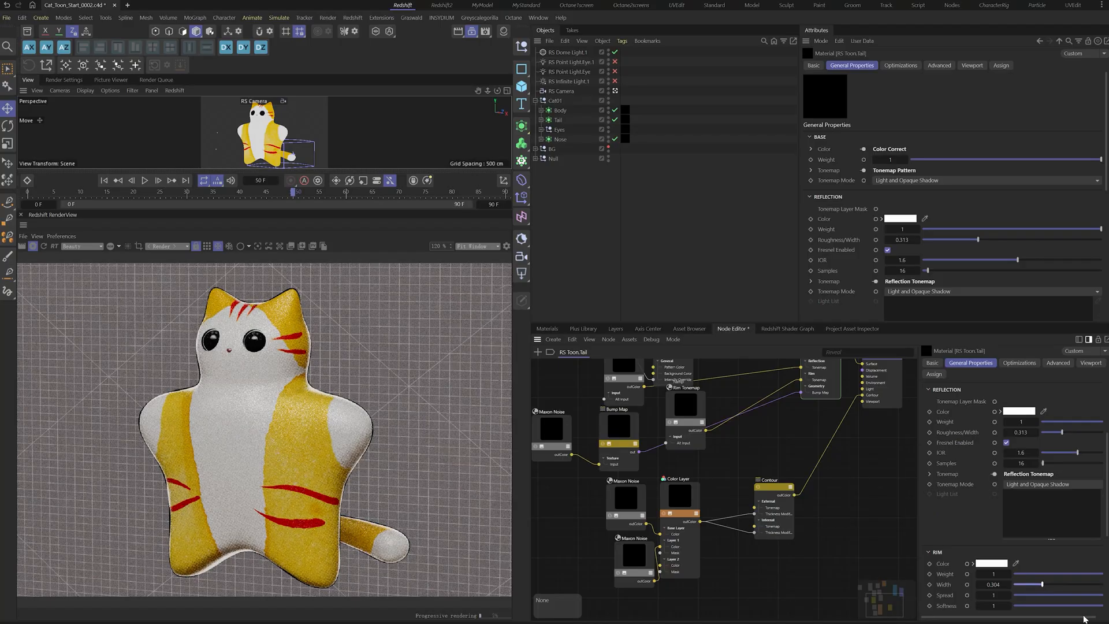
{"action": "left_click", "coordinate": [566, 52]}
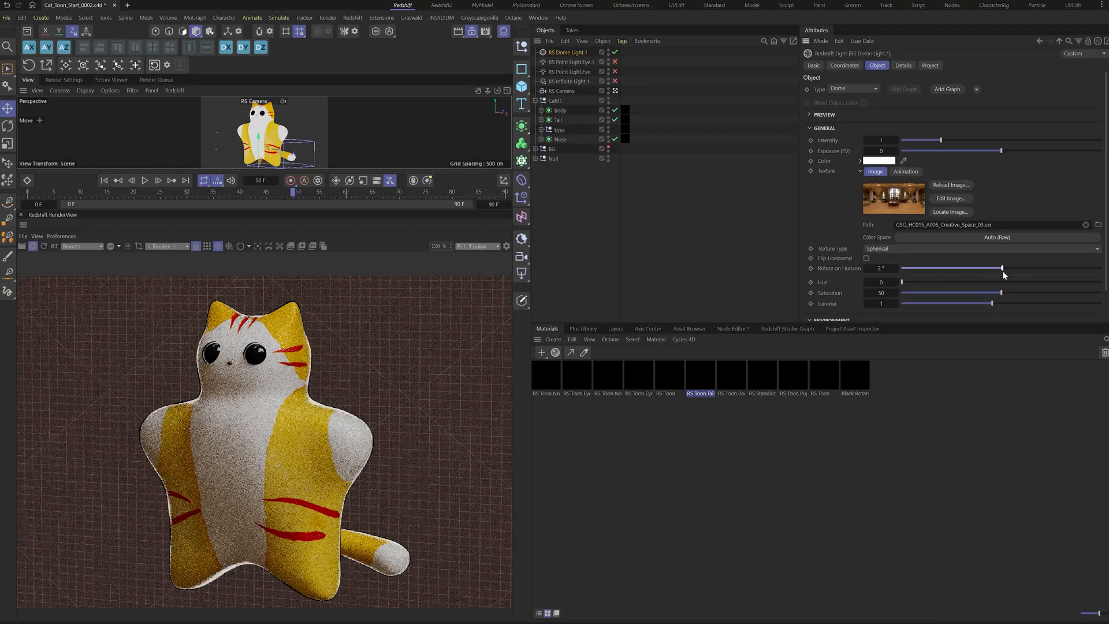
{"action": "left_click_drag", "start_coordinate": [1000, 266], "coordinate": [919, 267]}
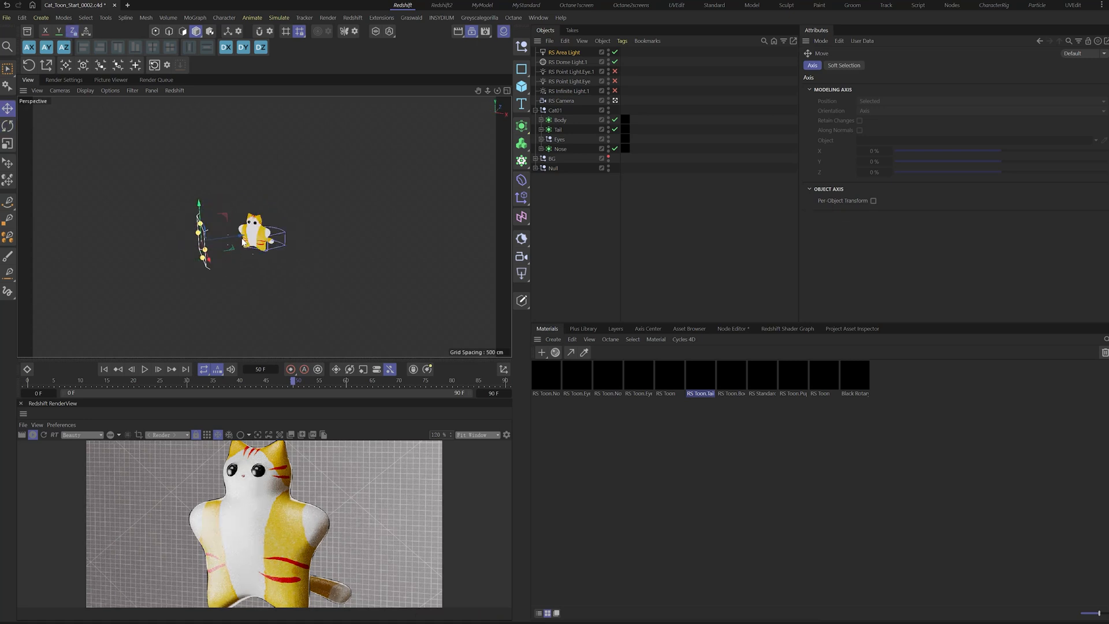
- Create an RS Area Light beside the cat, then select the outline Contour node
{"action": "left_click", "coordinate": [564, 52]}
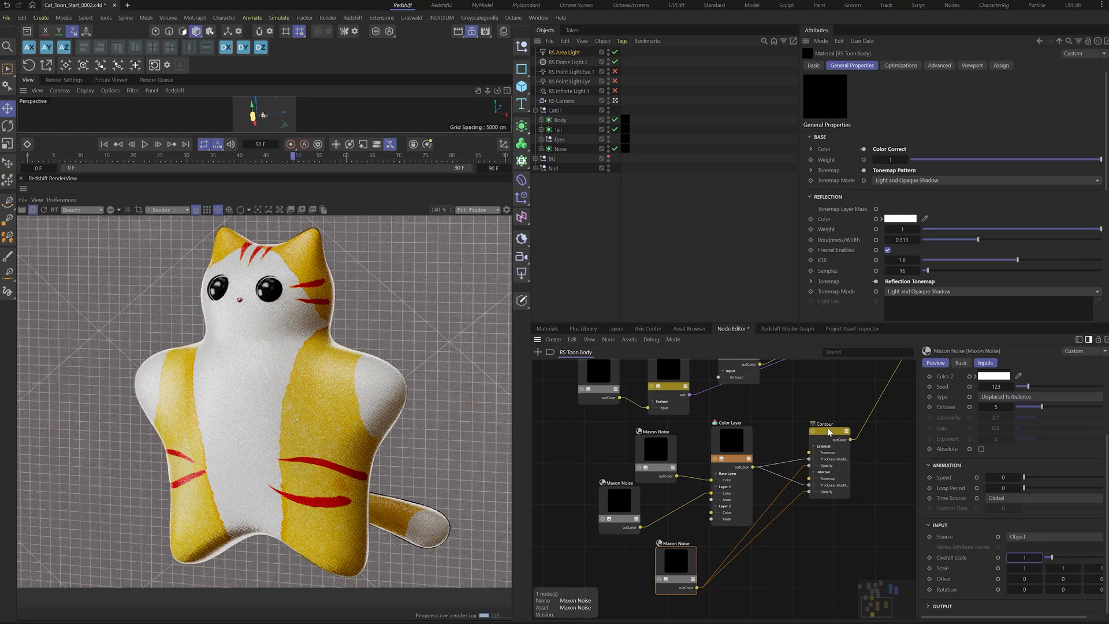
{"action": "left_click", "coordinate": [829, 431]}
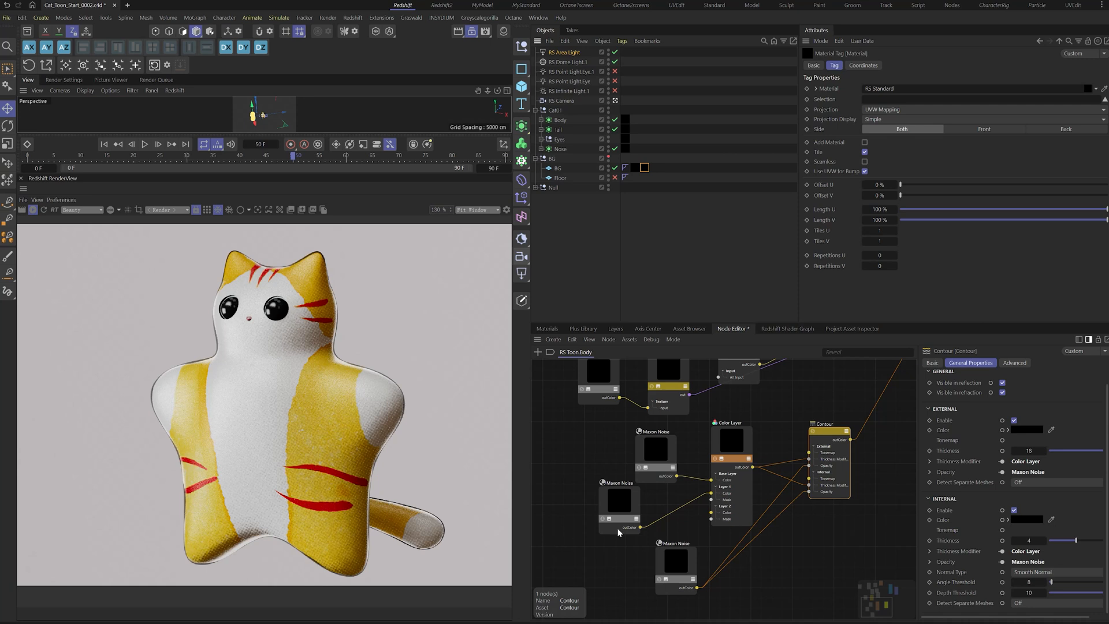
- Retune the outline Maxon Noise's Low Clip and Brightness and set Overall Scale to 20
{"action": "left_click", "coordinate": [674, 568]}
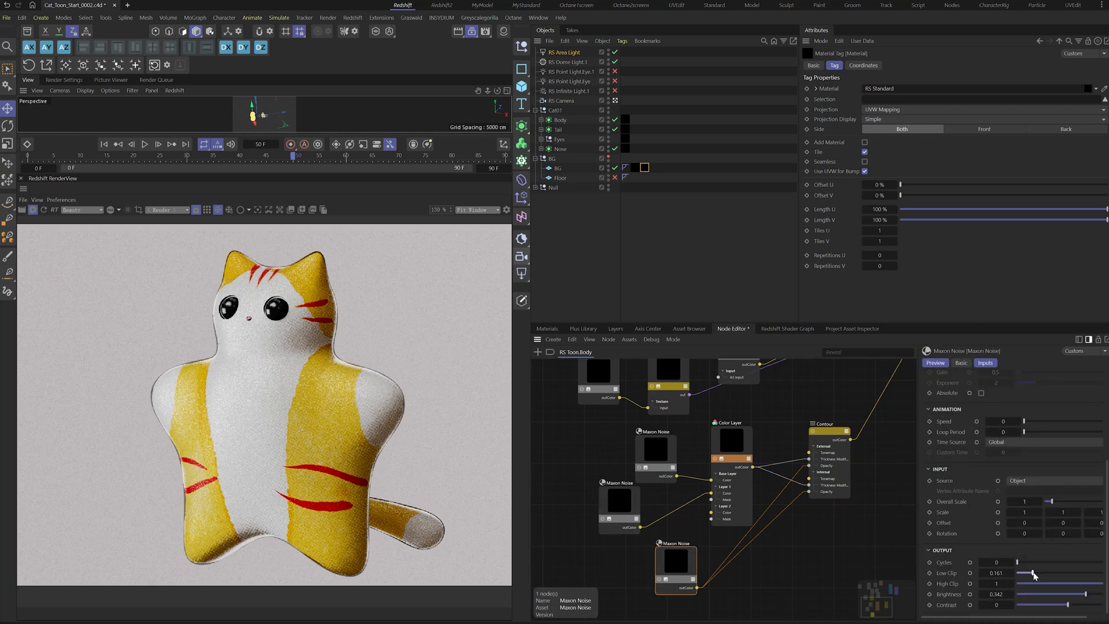
{"action": "left_click_drag", "start_coordinate": [1032, 573], "coordinate": [1033, 585]}
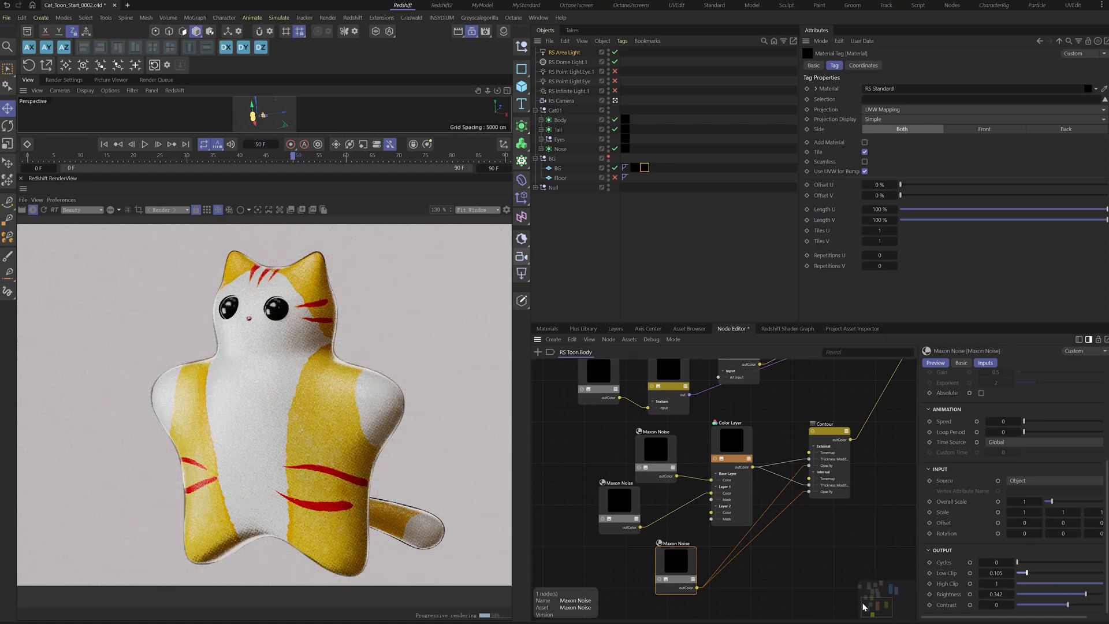
{"action": "left_click_drag", "start_coordinate": [1026, 594], "coordinate": [1057, 594]}
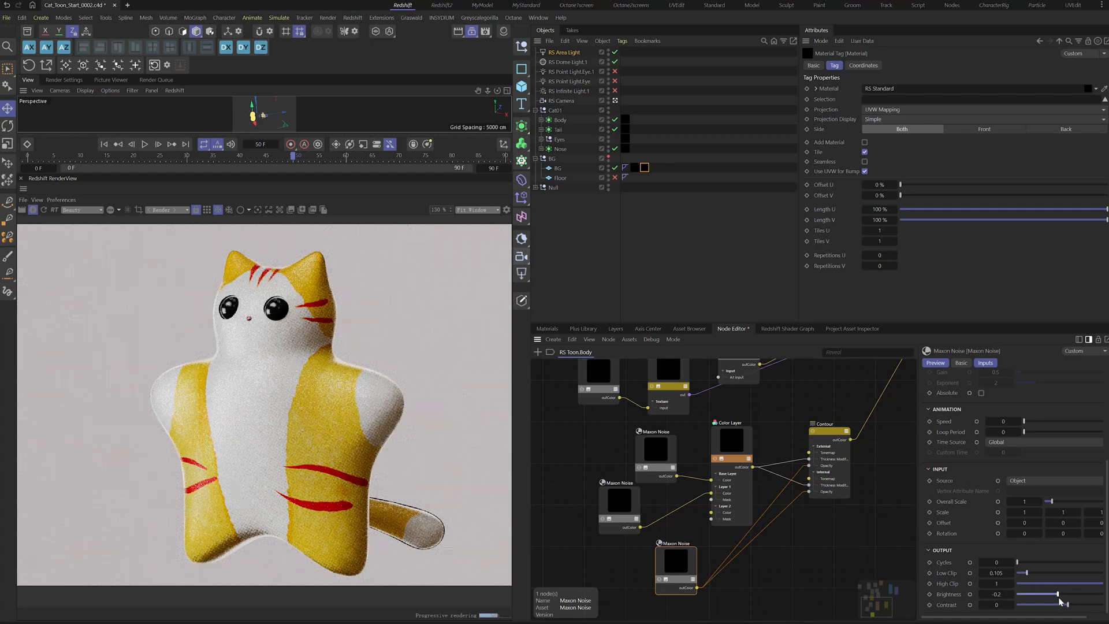
{"action": "left_click_drag", "start_coordinate": [1057, 593], "coordinate": [1090, 594]}
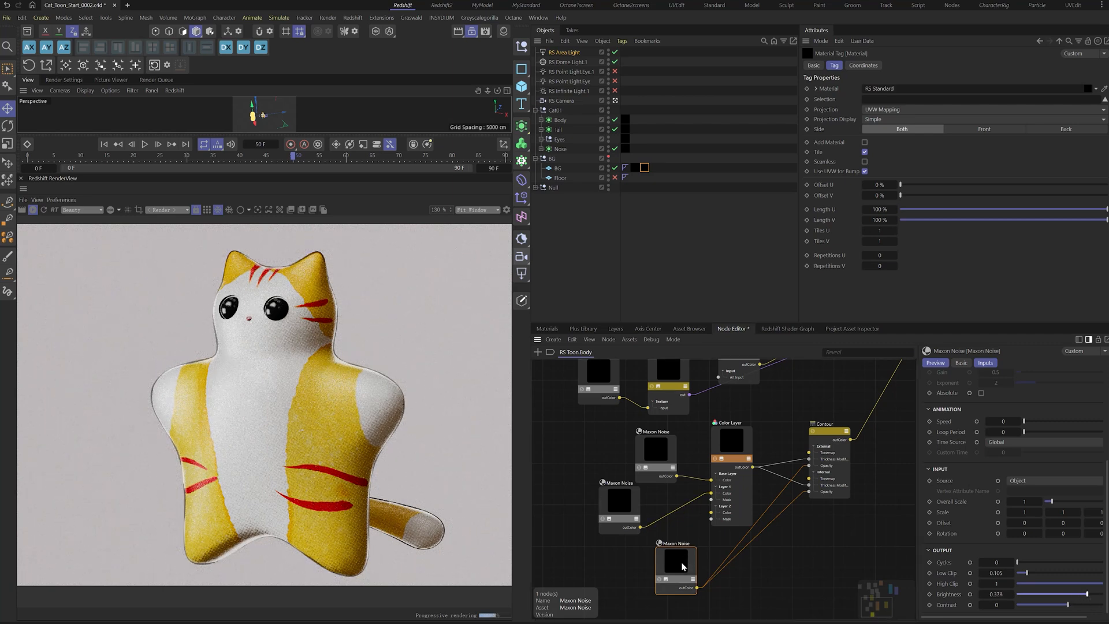
{"action": "left_click_drag", "start_coordinate": [1030, 573], "coordinate": [1040, 573]}
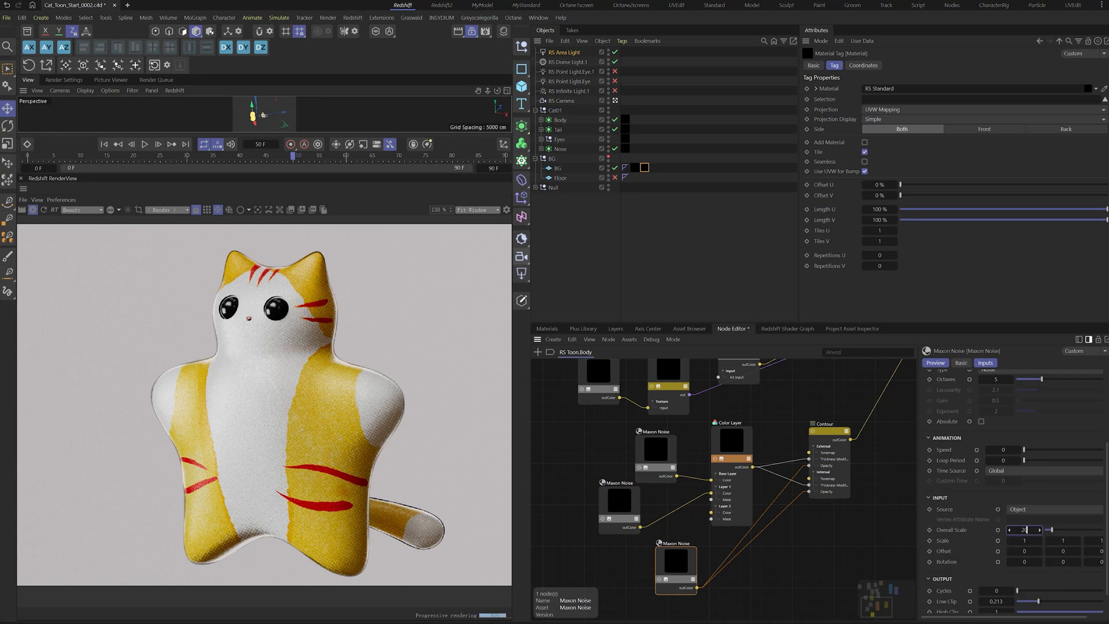
{"action": "type", "text": "20"}
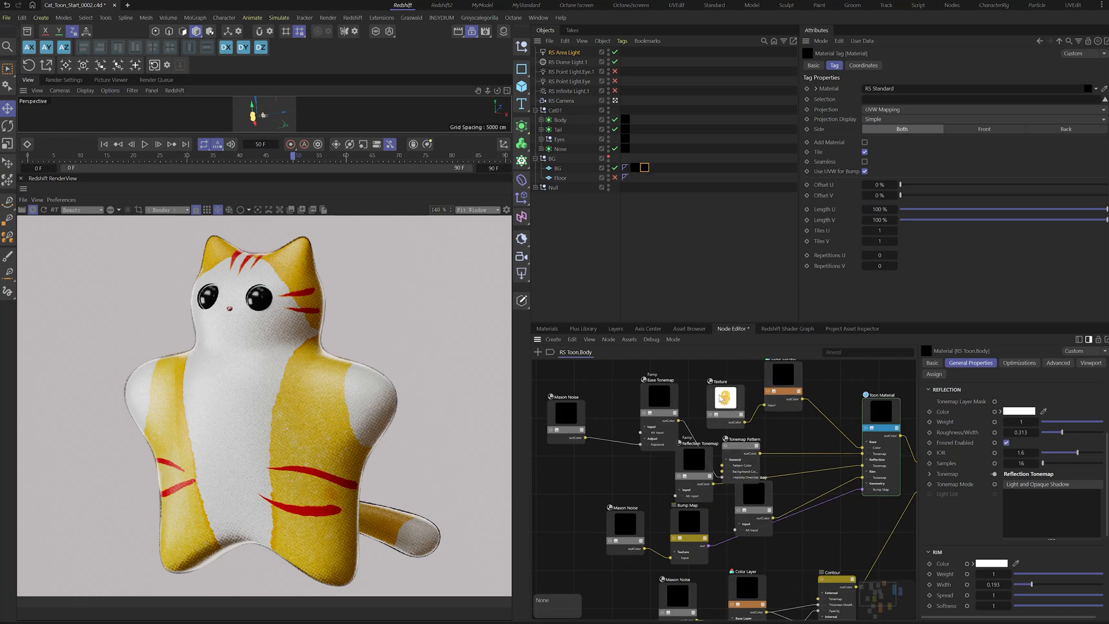
- Set the Tonemap Pattern node from Halftone to Cross Hatch
{"action": "left_click", "coordinate": [739, 445]}
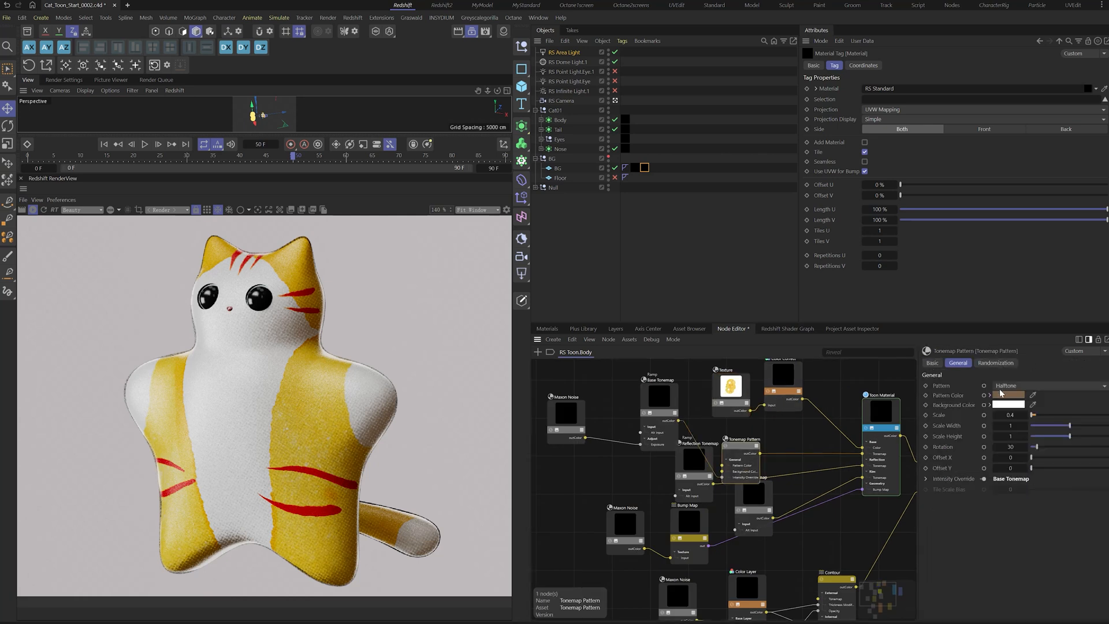
{"action": "left_click", "coordinate": [1040, 385]}
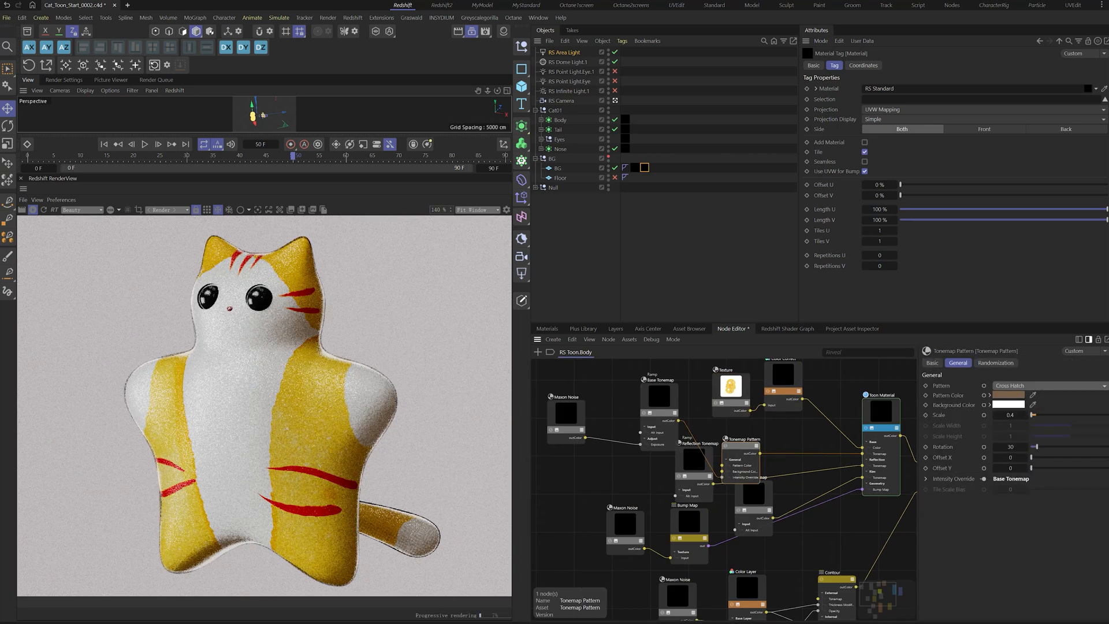